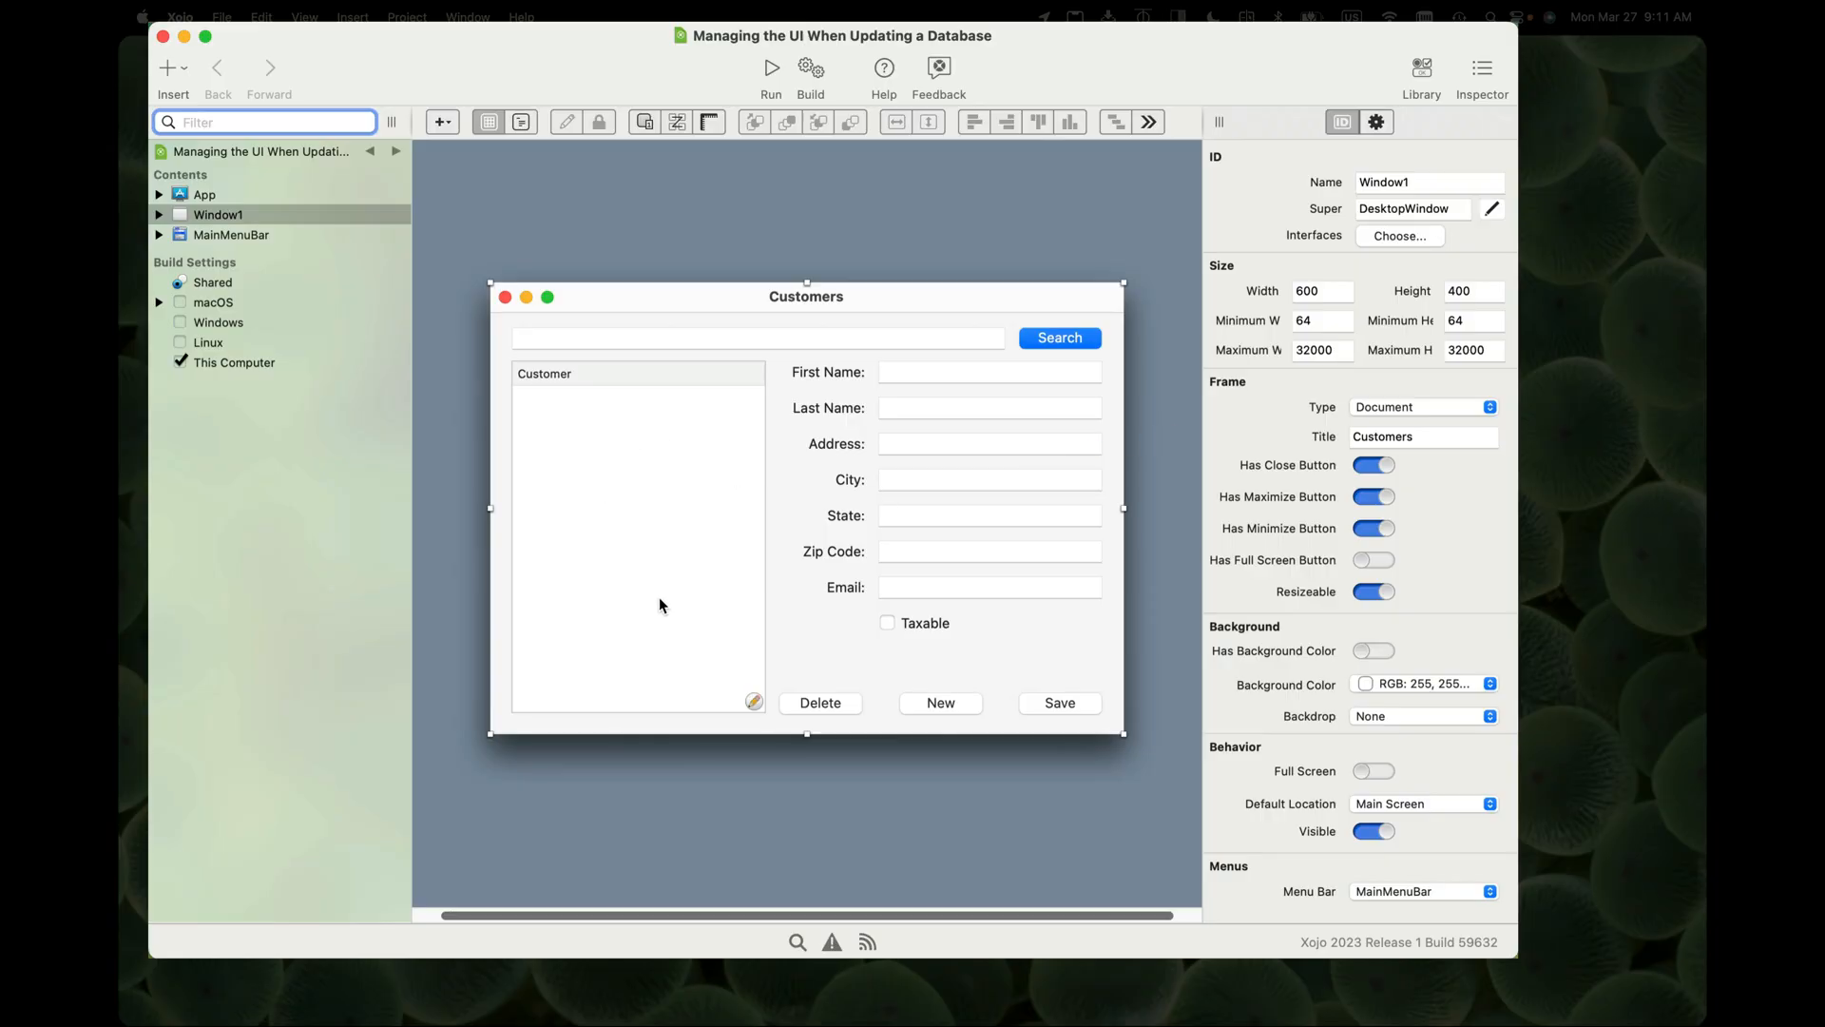
{"action": "mouse_move", "coordinate": [953, 398]}
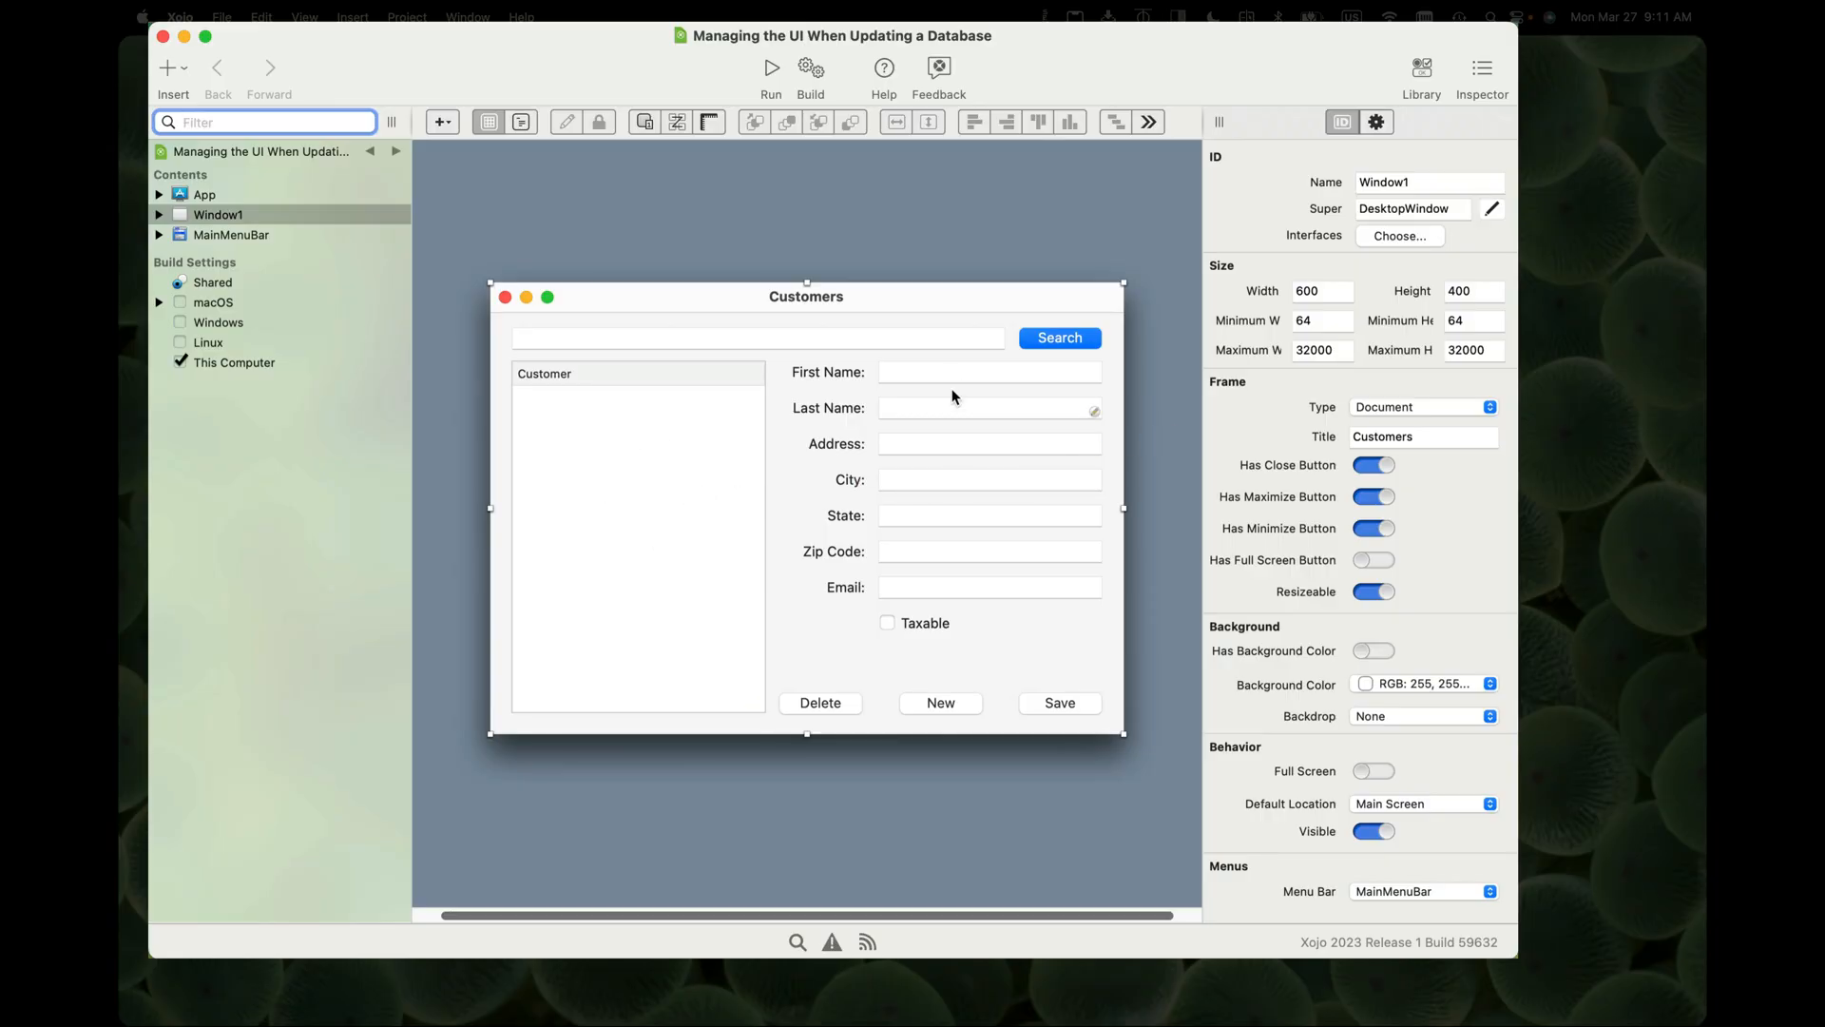
{"action": "mouse_move", "coordinate": [943, 575]}
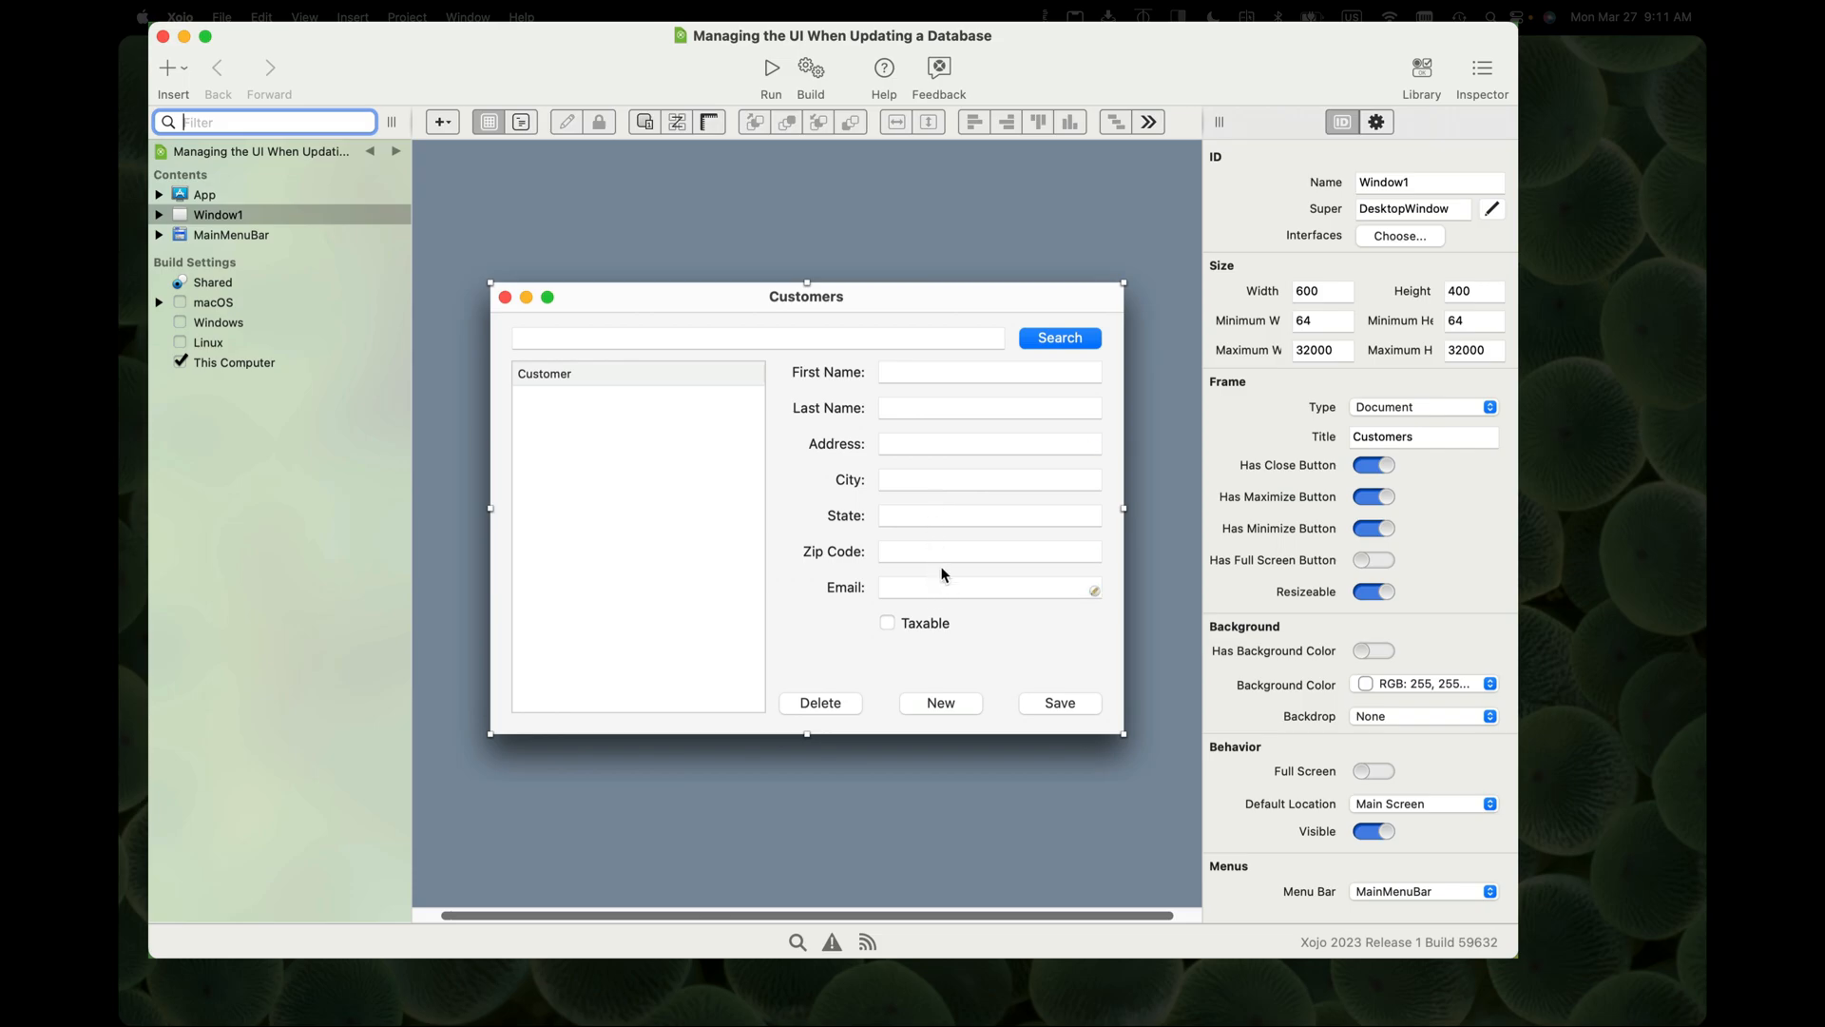
{"action": "mouse_move", "coordinate": [957, 547]}
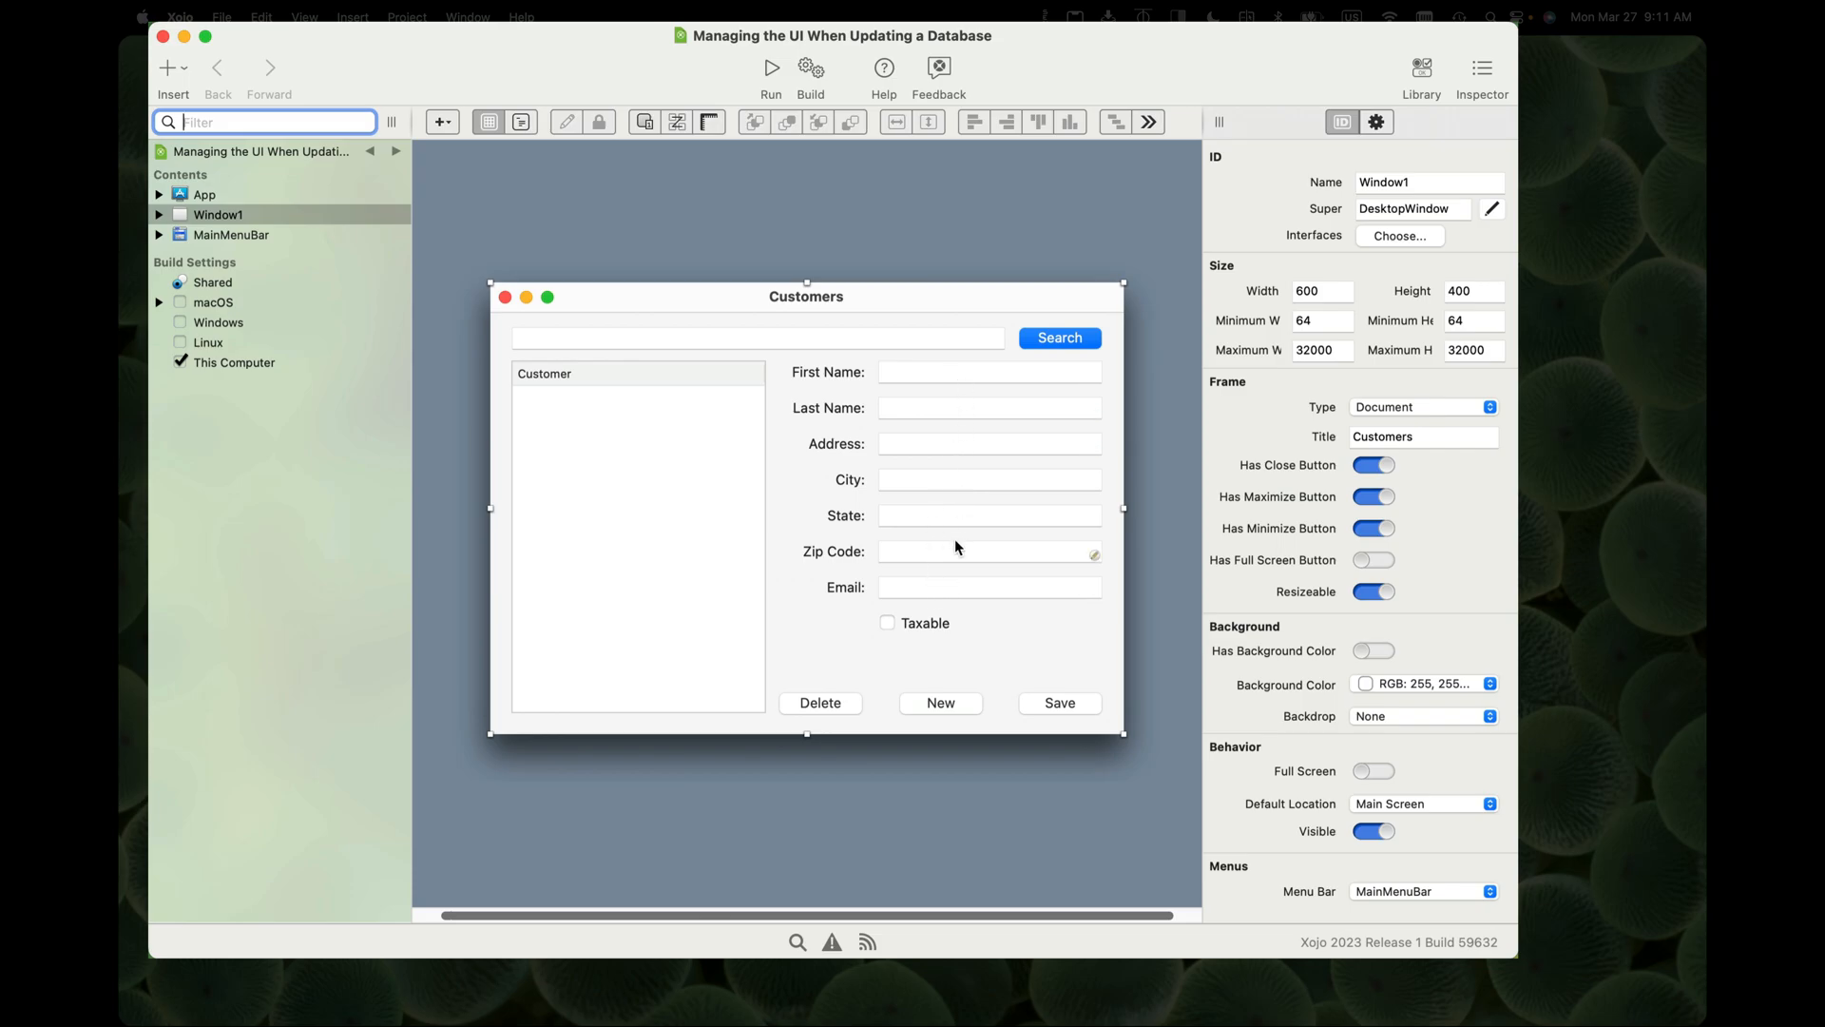
{"action": "mouse_move", "coordinate": [972, 497]}
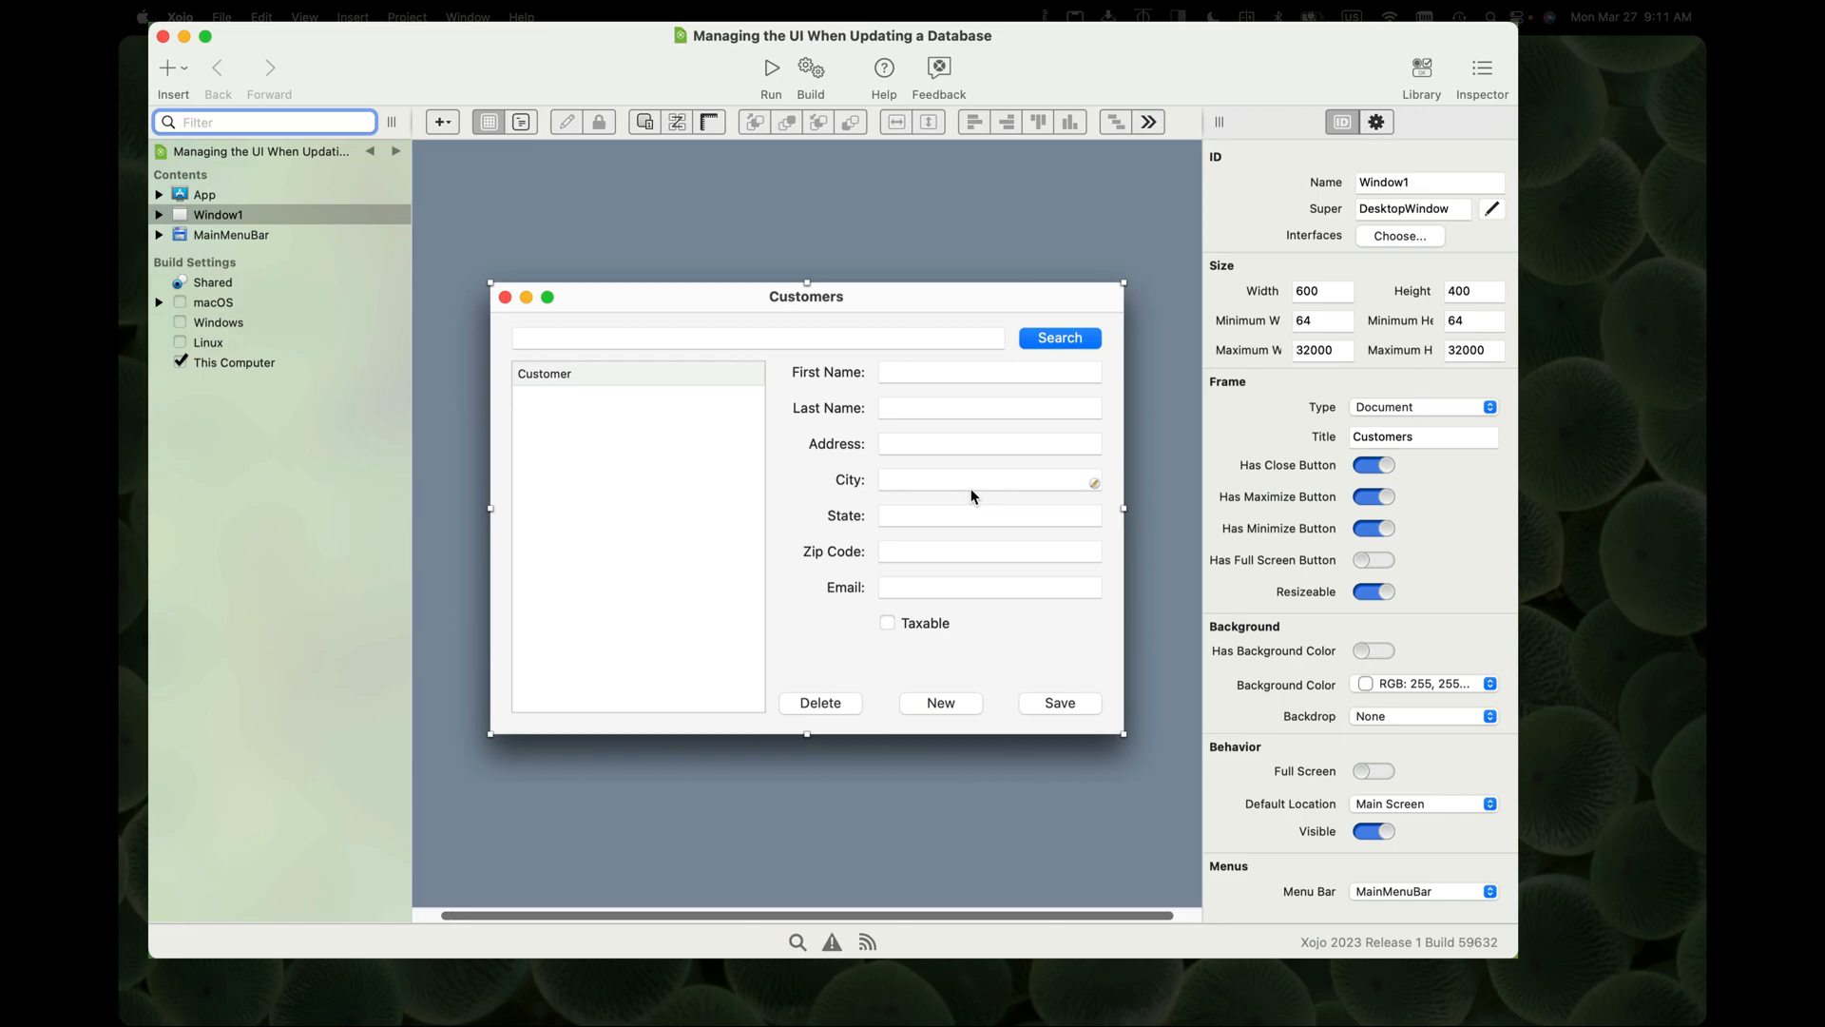
{"action": "mouse_move", "coordinate": [894, 673]}
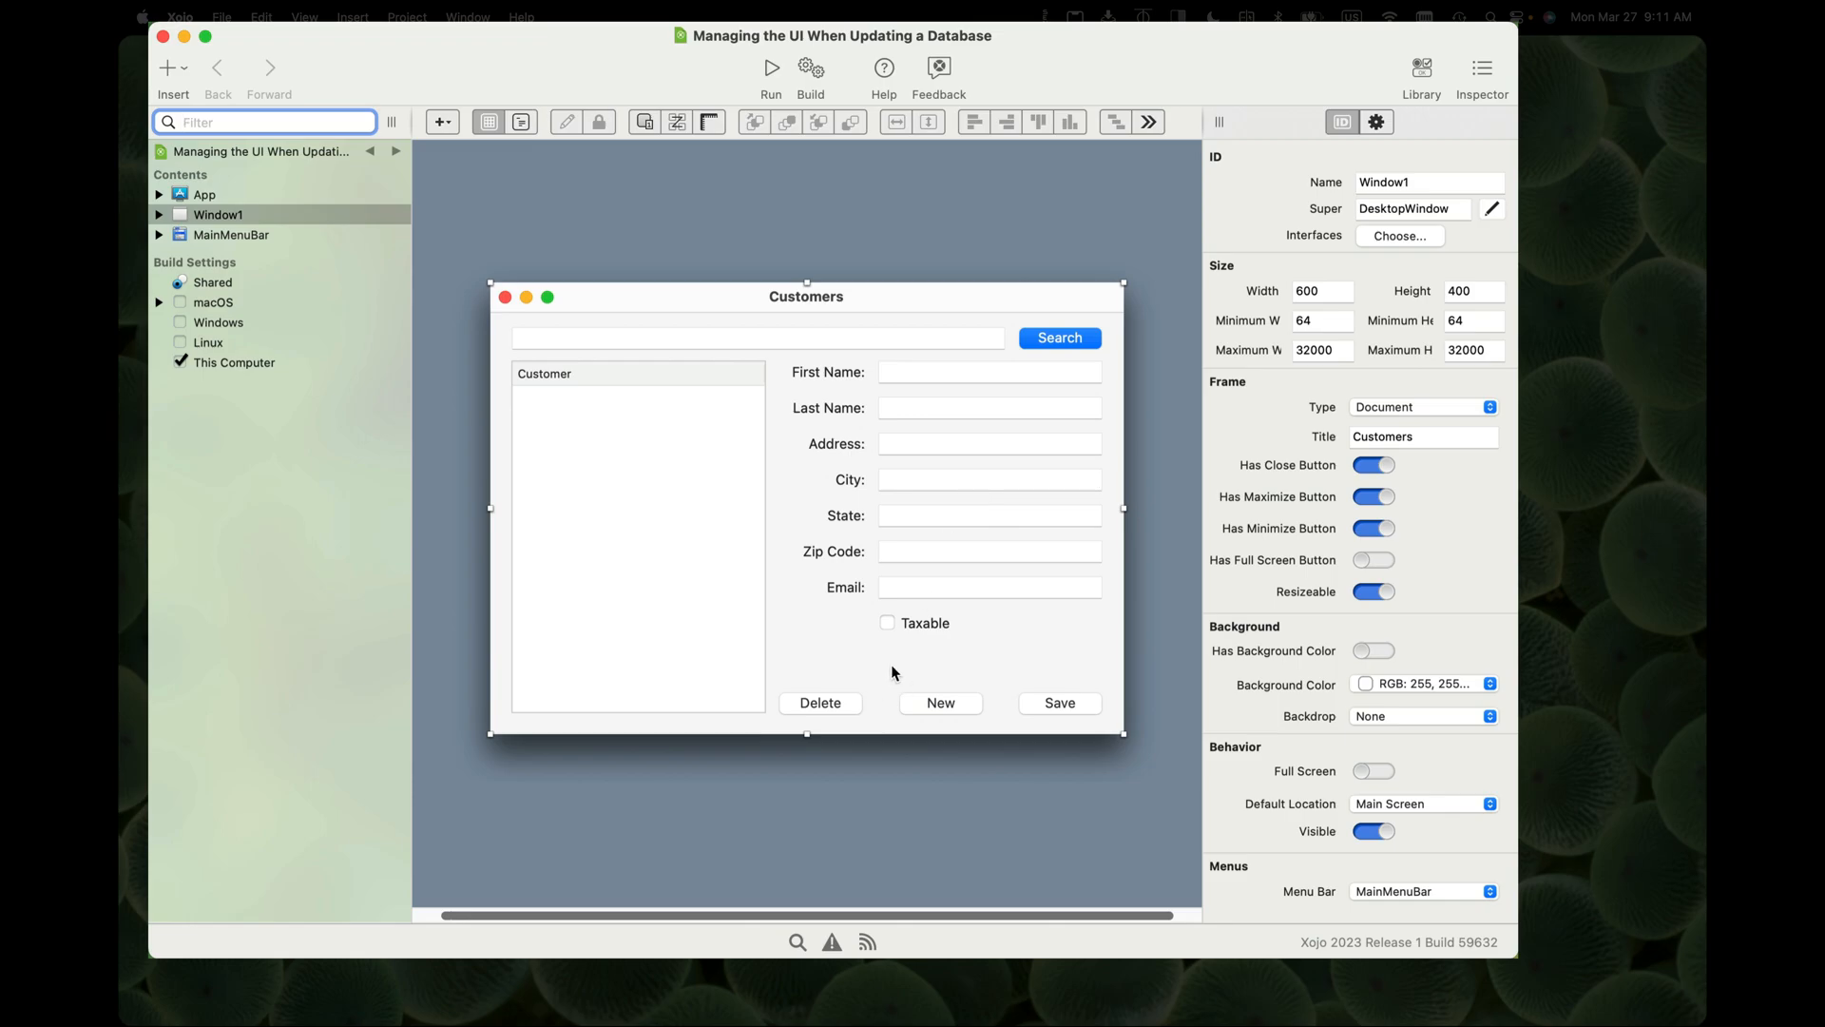
{"action": "mouse_move", "coordinate": [987, 734]}
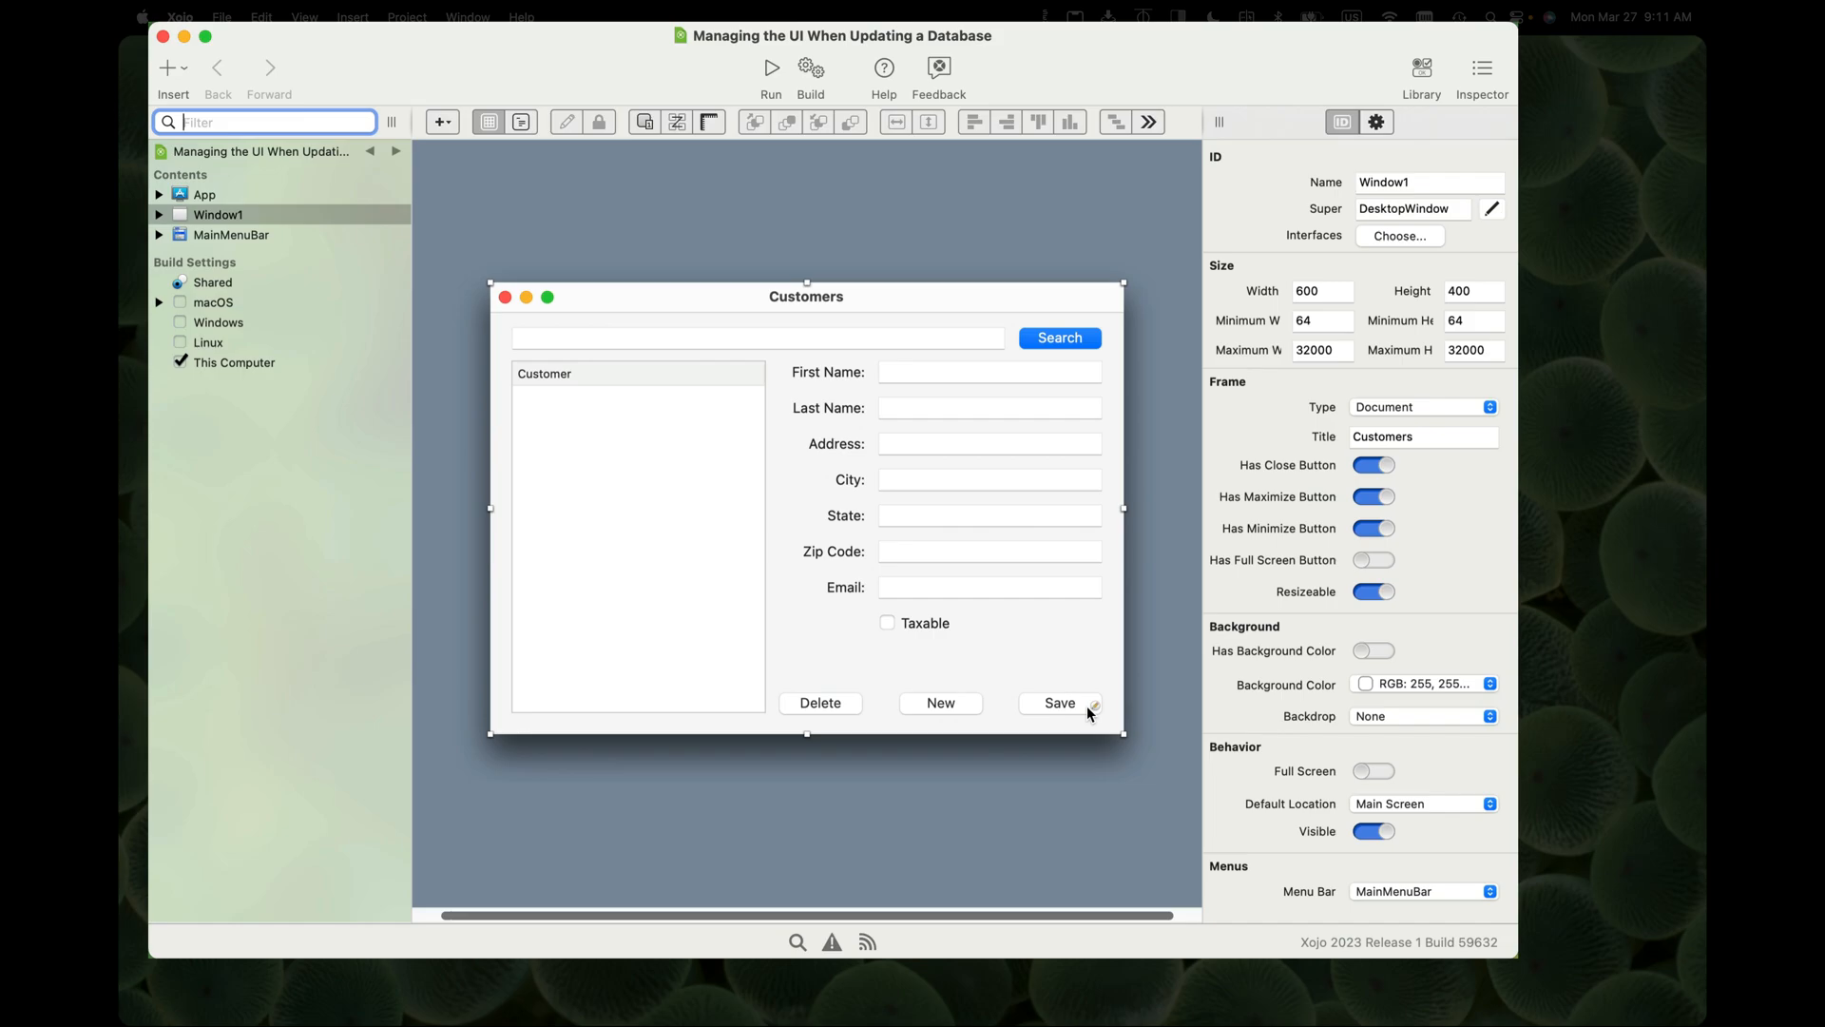
{"action": "mouse_move", "coordinate": [802, 706]}
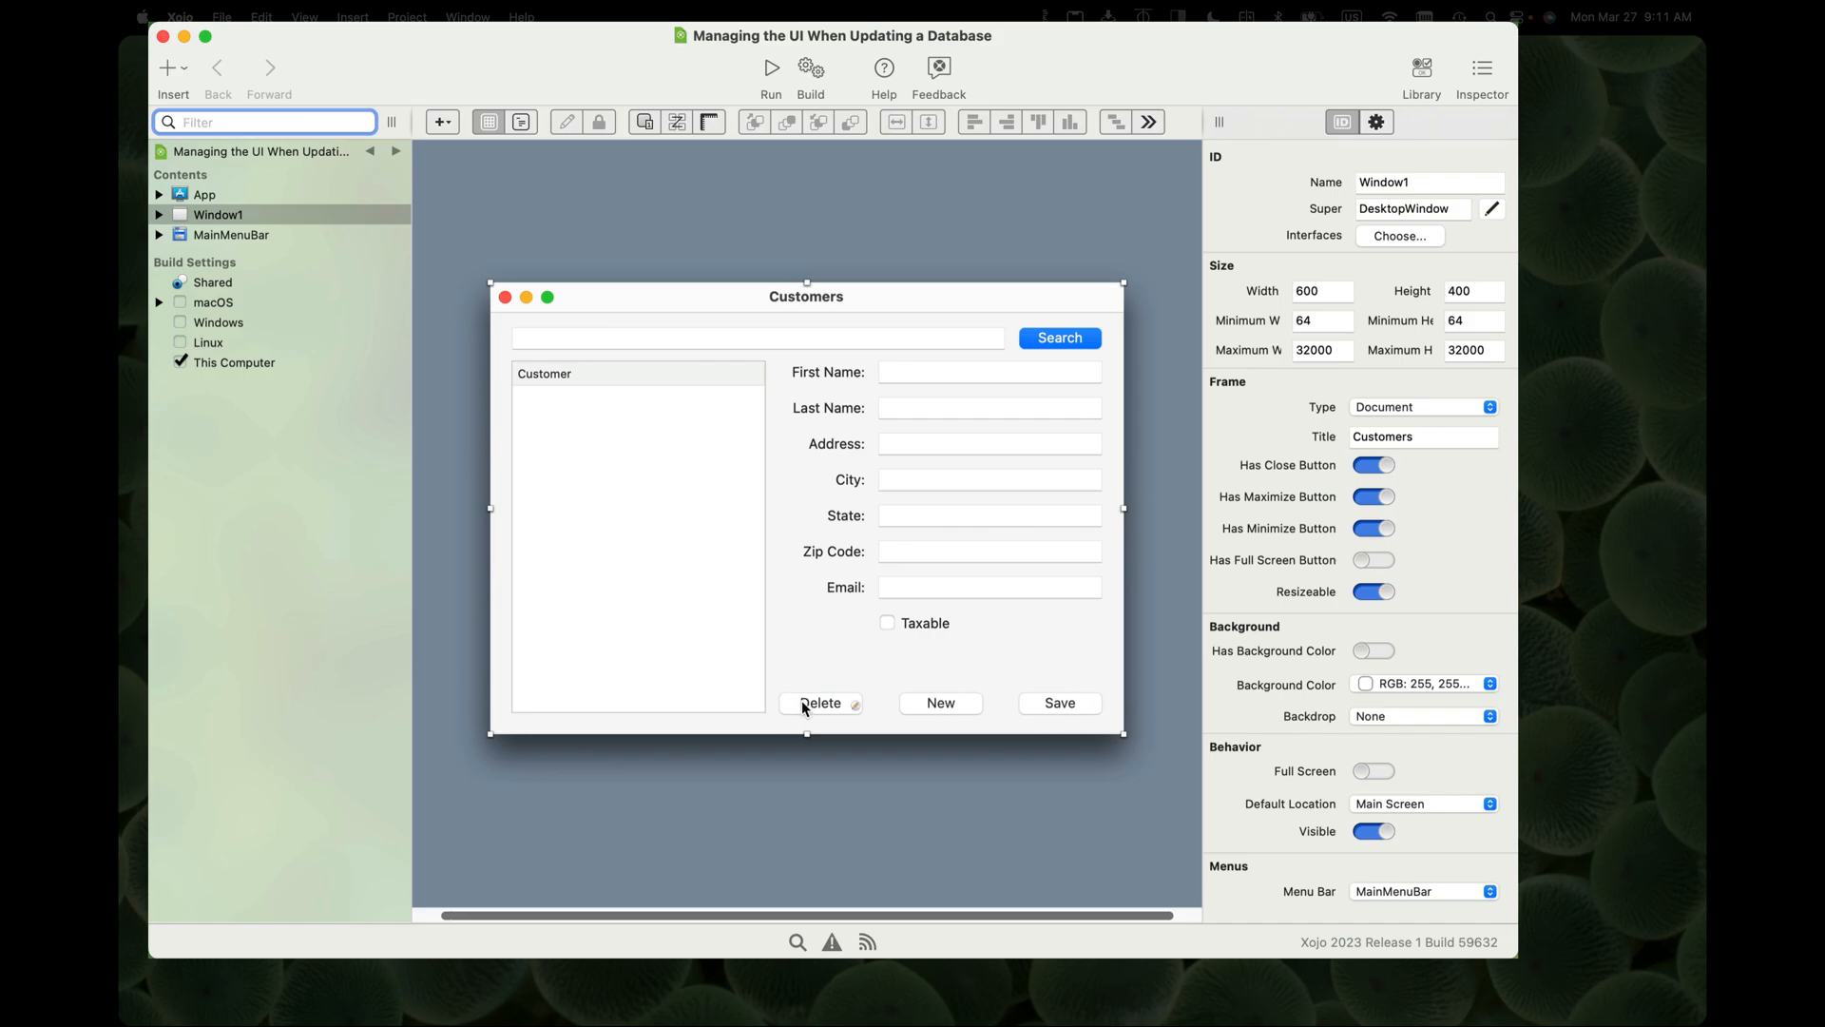
Turn off Enabled for DeleteButton and SaveButton so both start disabled
{"action": "left_click", "coordinate": [821, 701]}
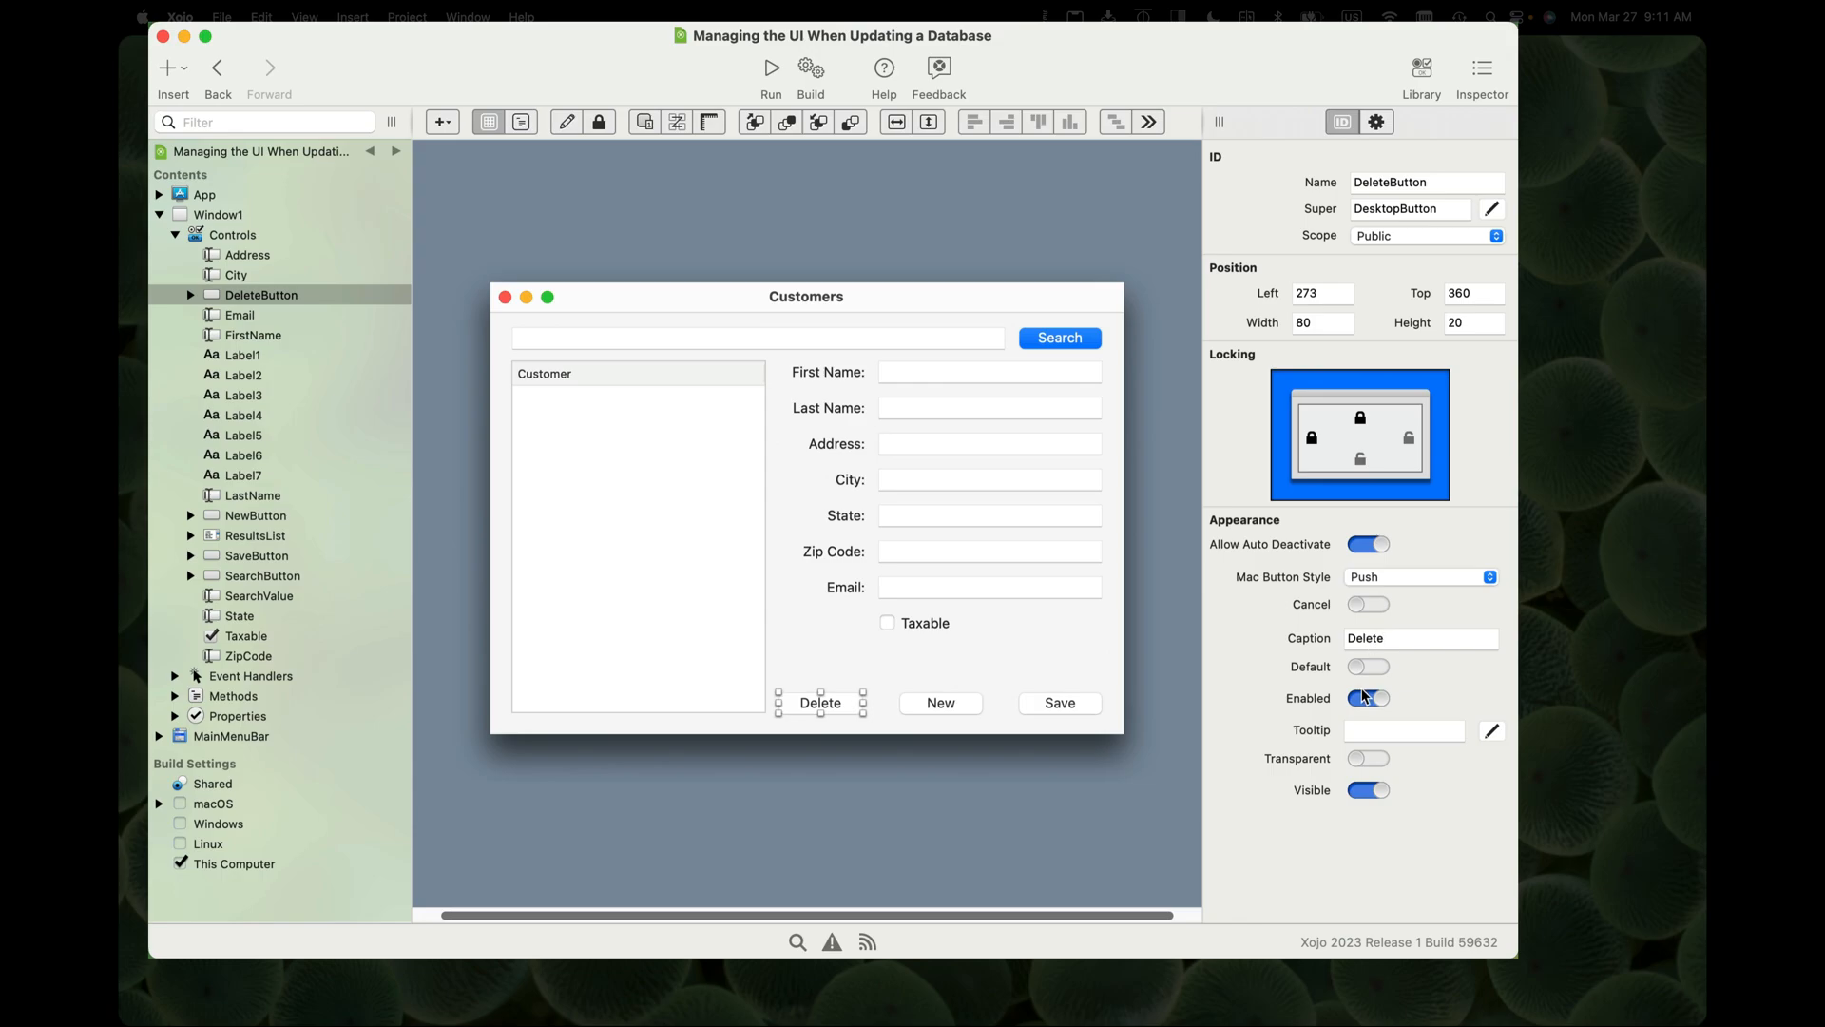
{"action": "left_click", "coordinate": [1369, 697]}
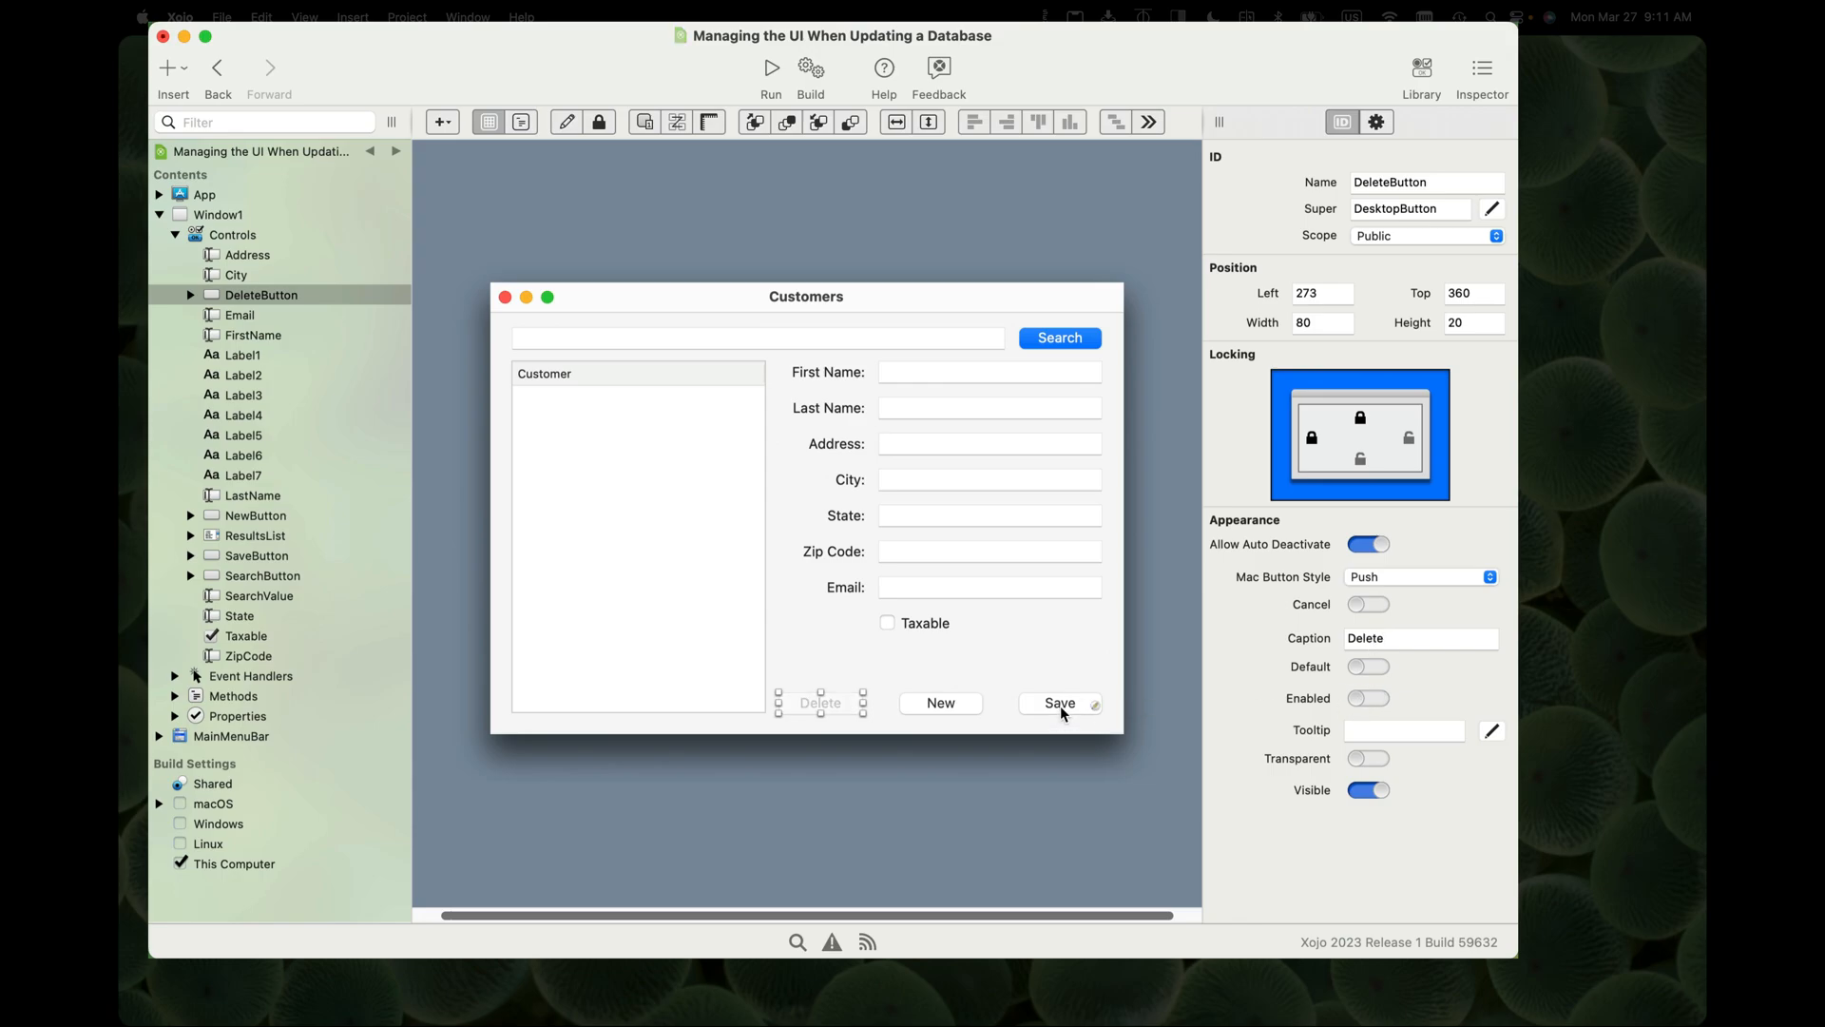
{"action": "left_click", "coordinate": [1059, 701]}
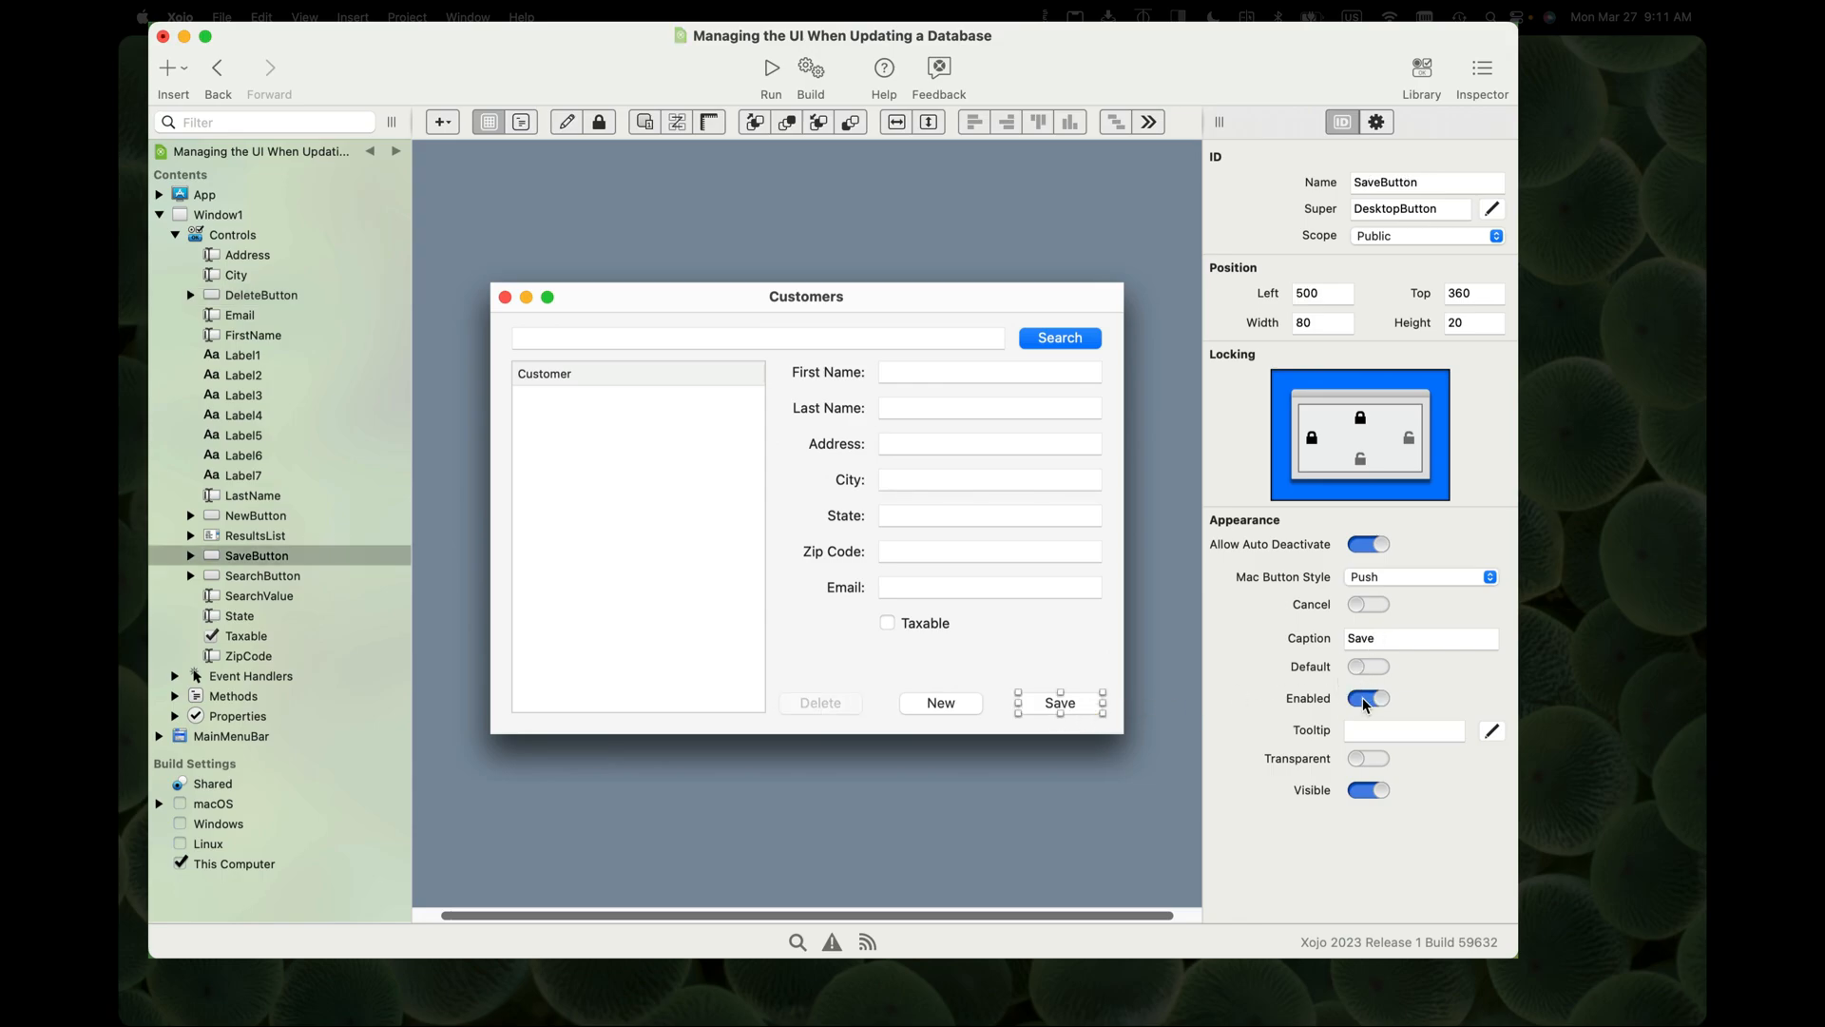
{"action": "left_click", "coordinate": [1369, 698]}
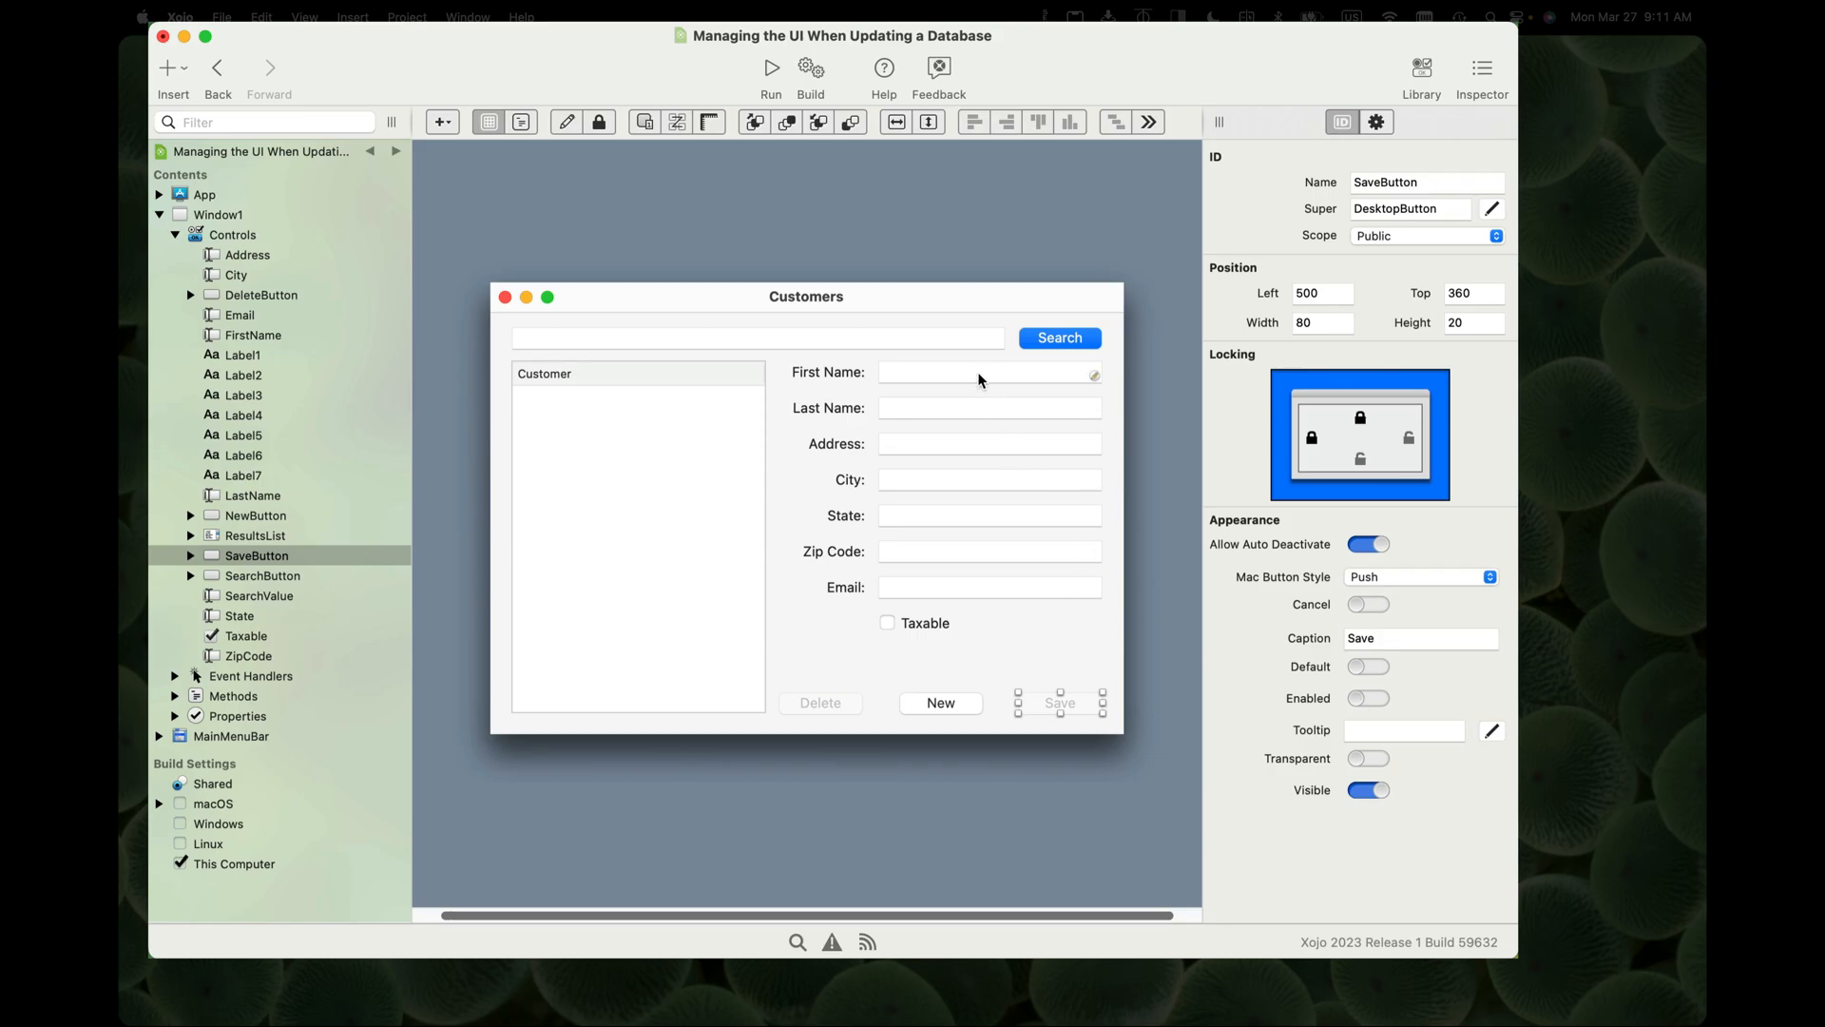
{"action": "mouse_move", "coordinate": [1003, 408]}
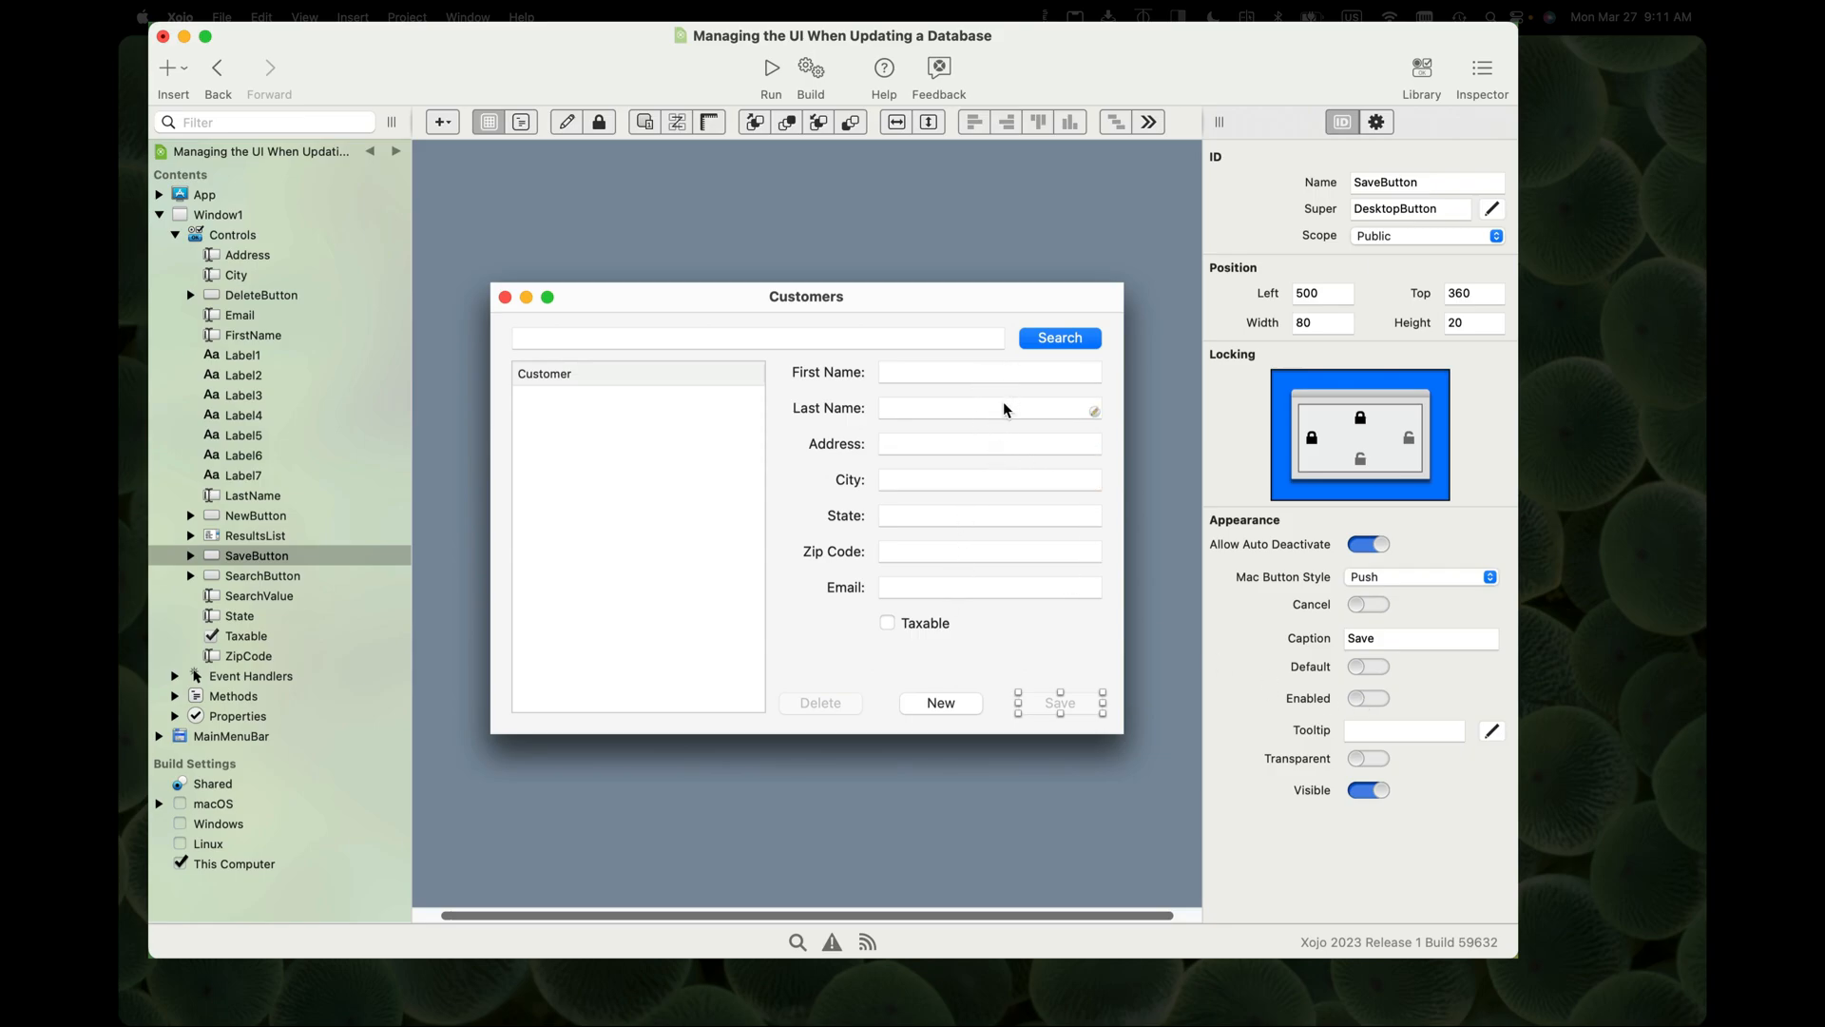
{"action": "mouse_move", "coordinate": [994, 375]}
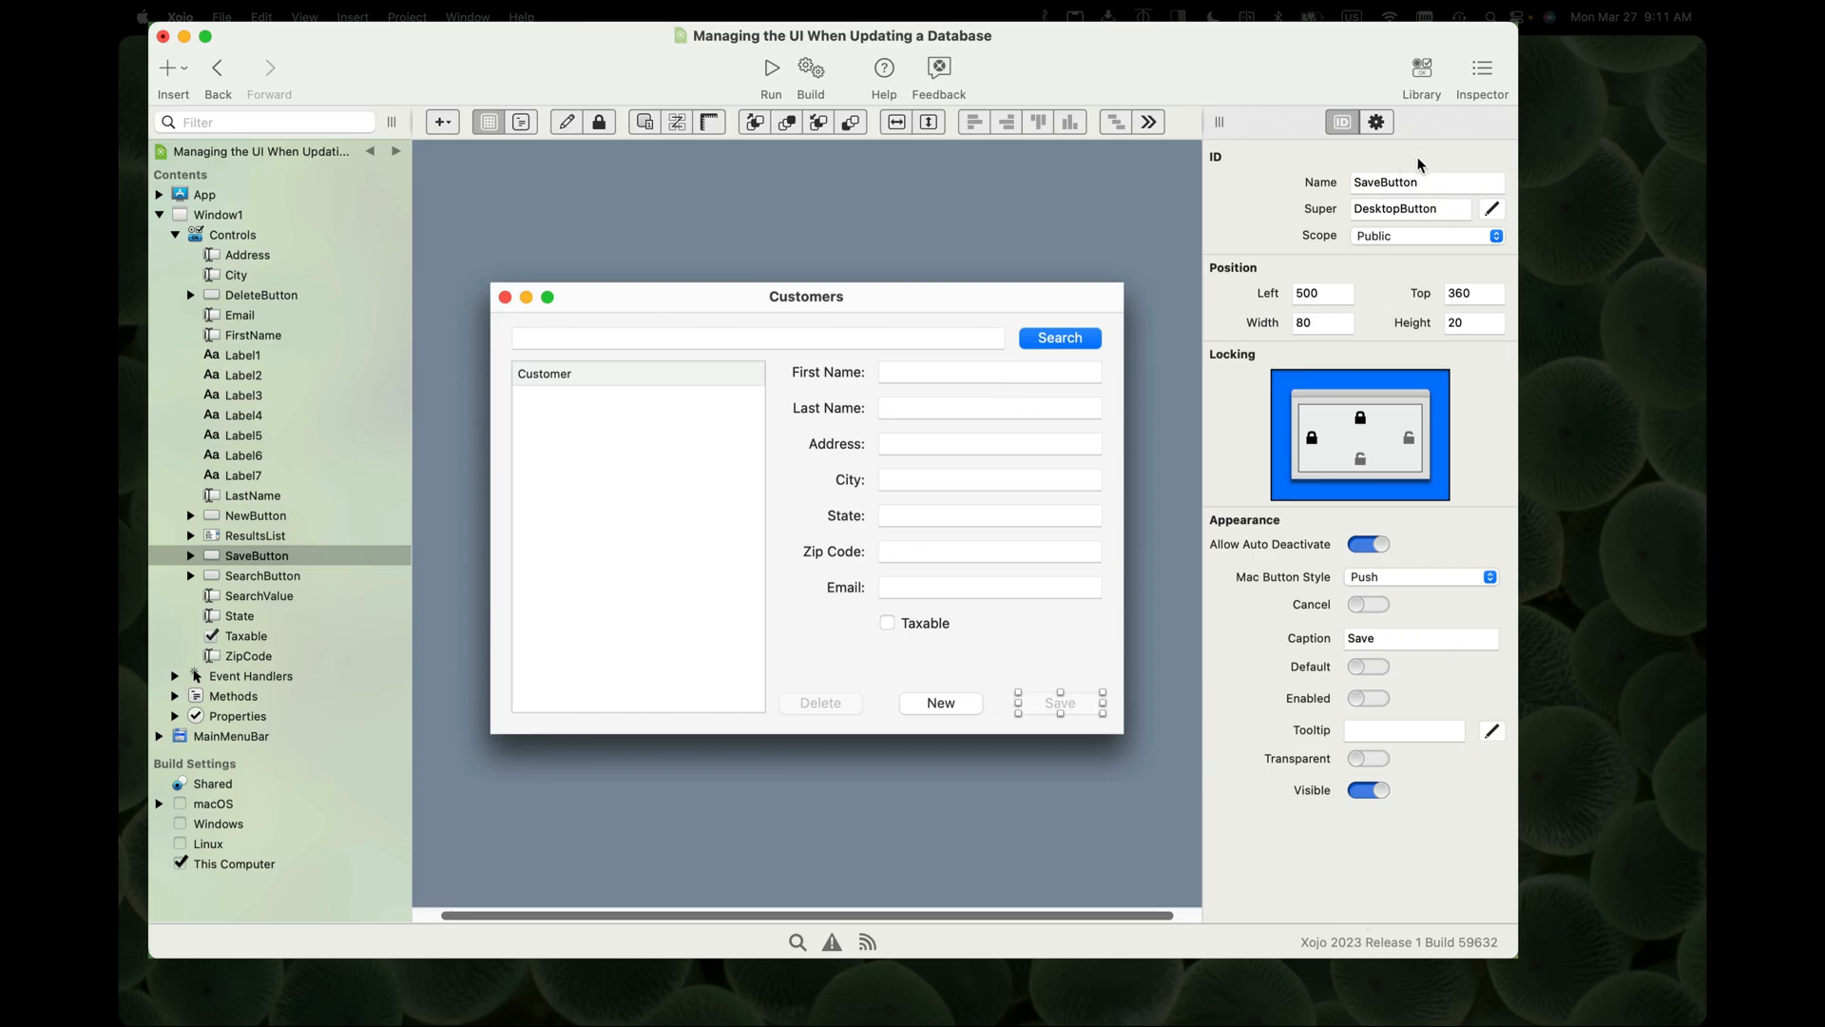
Add a Canvas from the Library and enlarge it over the window's right side behind the detail fields
{"action": "left_click", "coordinate": [1422, 74]}
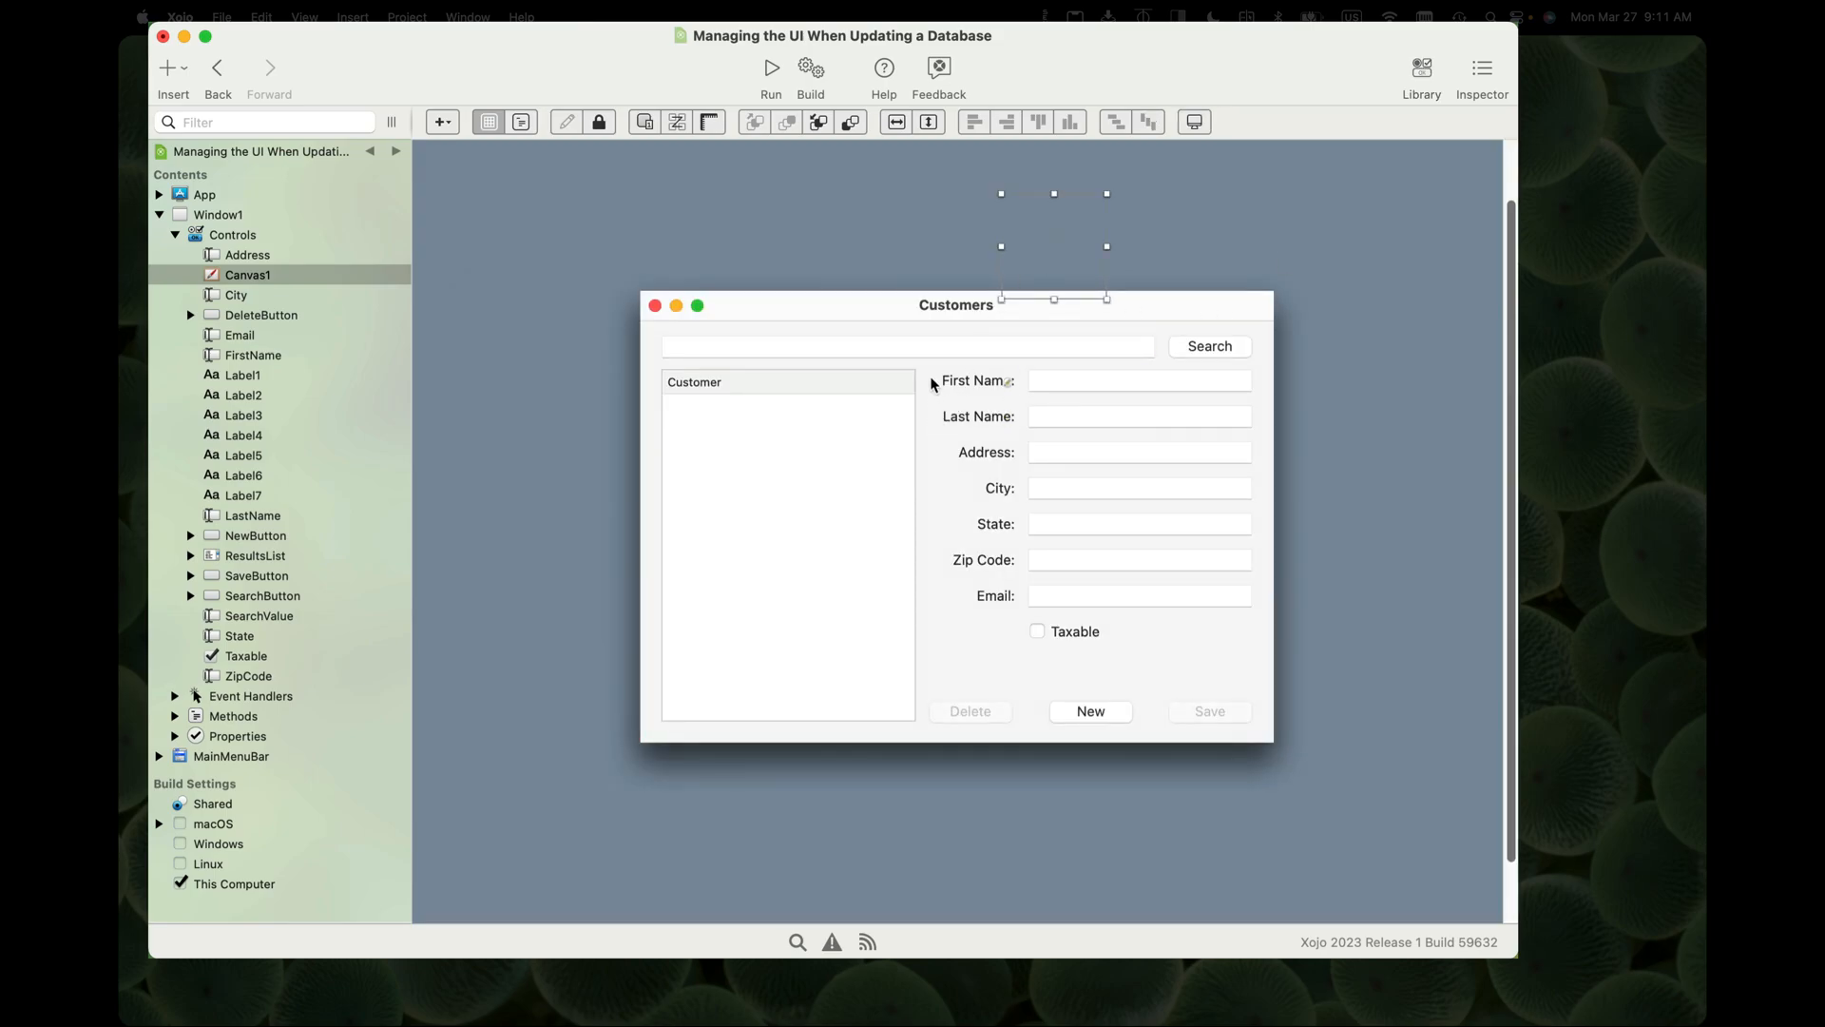
{"action": "left_click", "coordinate": [975, 380]}
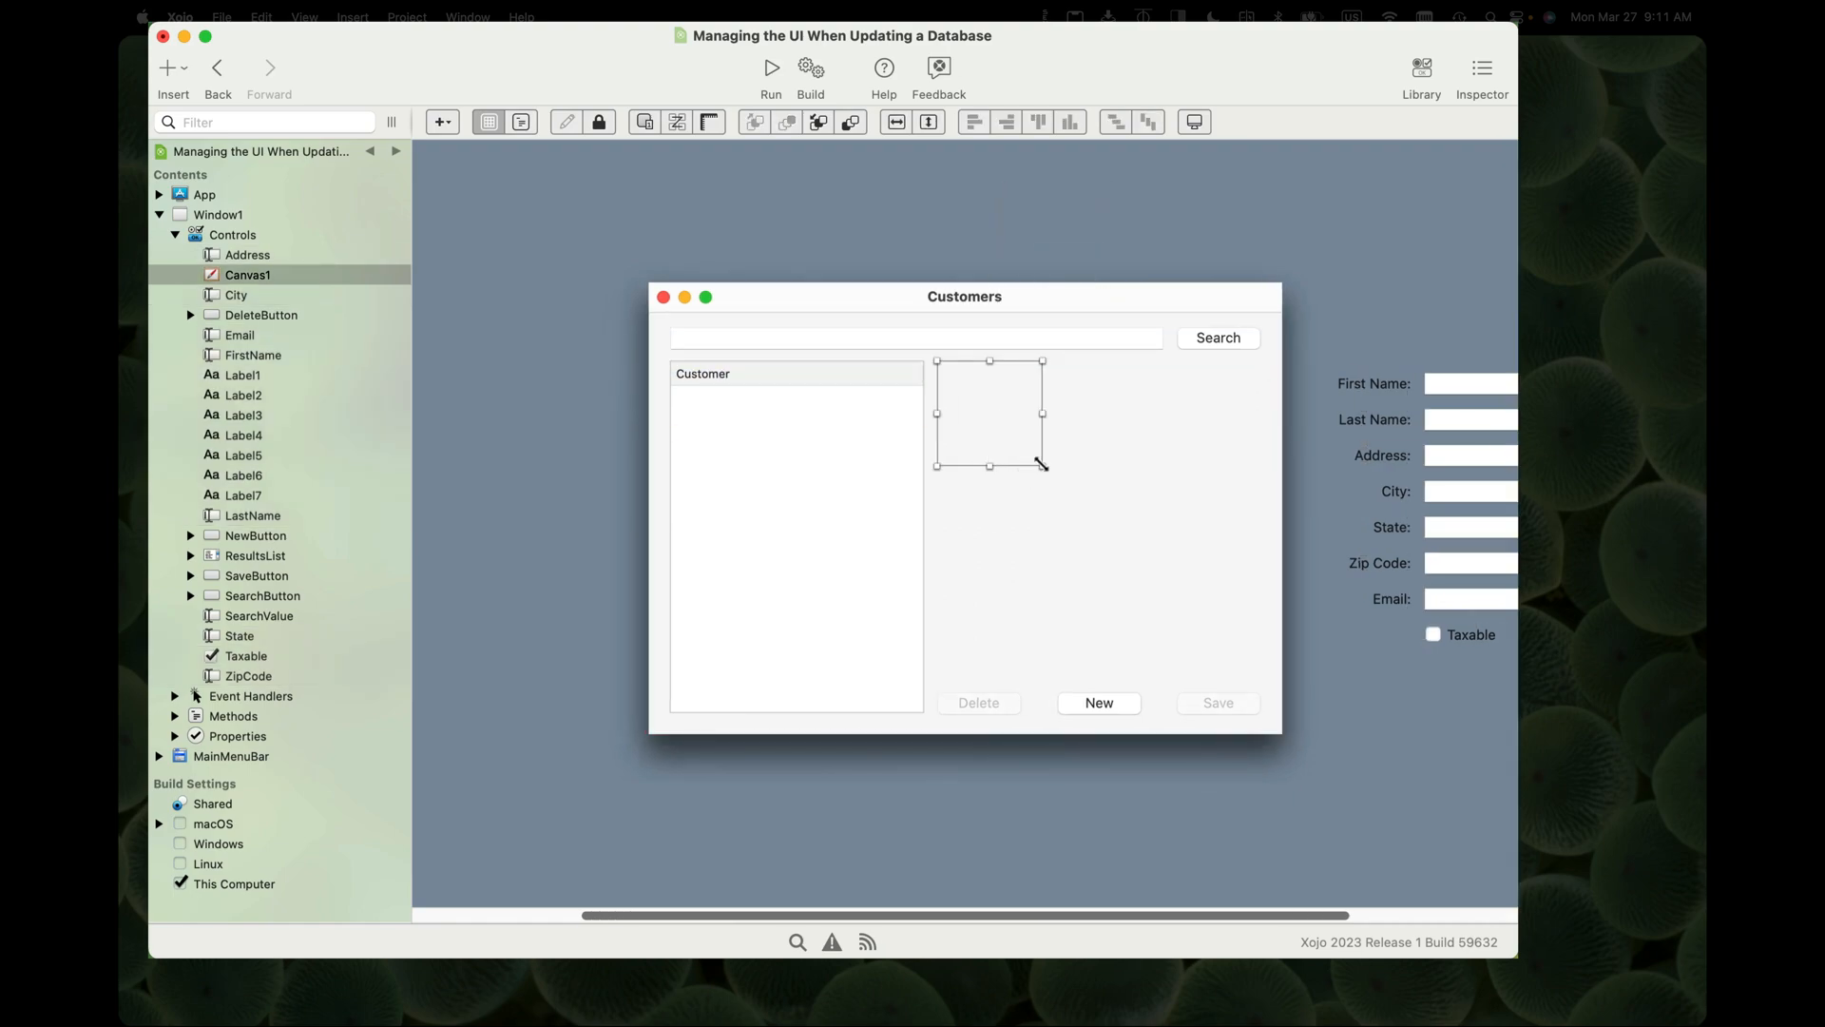
{"action": "left_click_drag", "start_coordinate": [1042, 466], "coordinate": [1280, 686]}
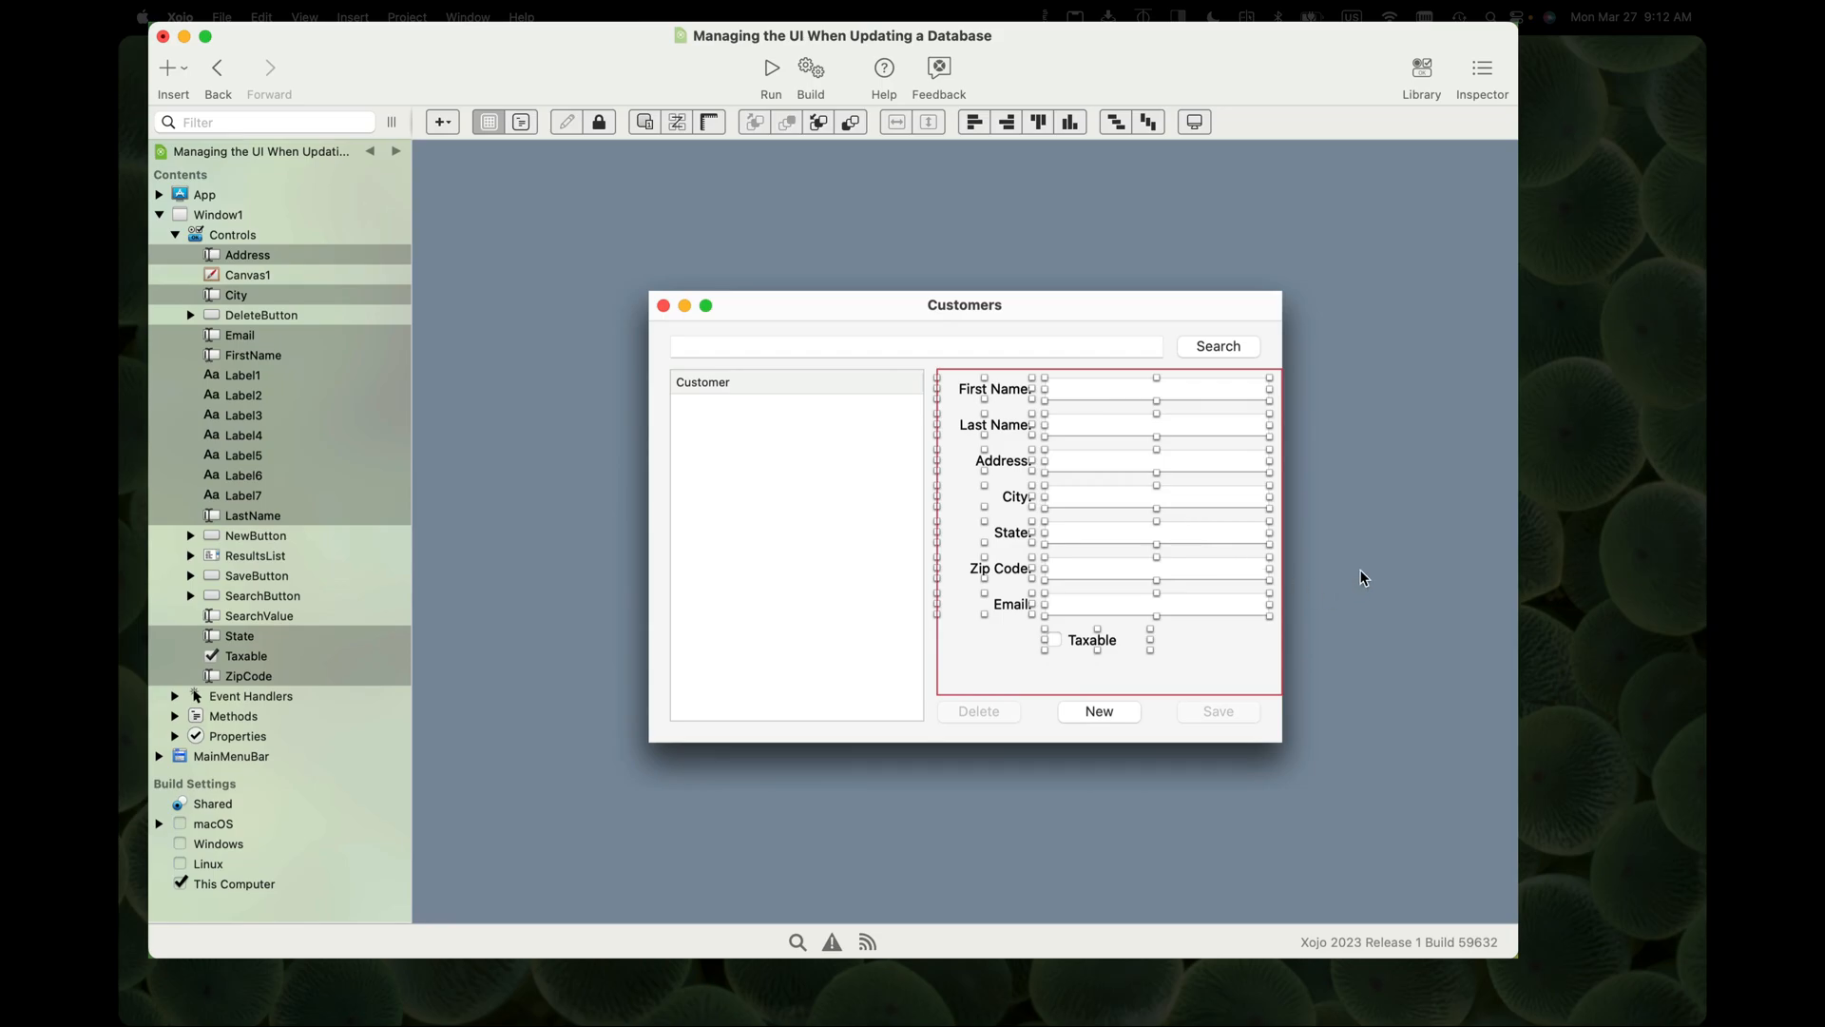
Select Canvas1 and turn off Enabled so its customer fields start greyed out
{"action": "left_click", "coordinate": [217, 215]}
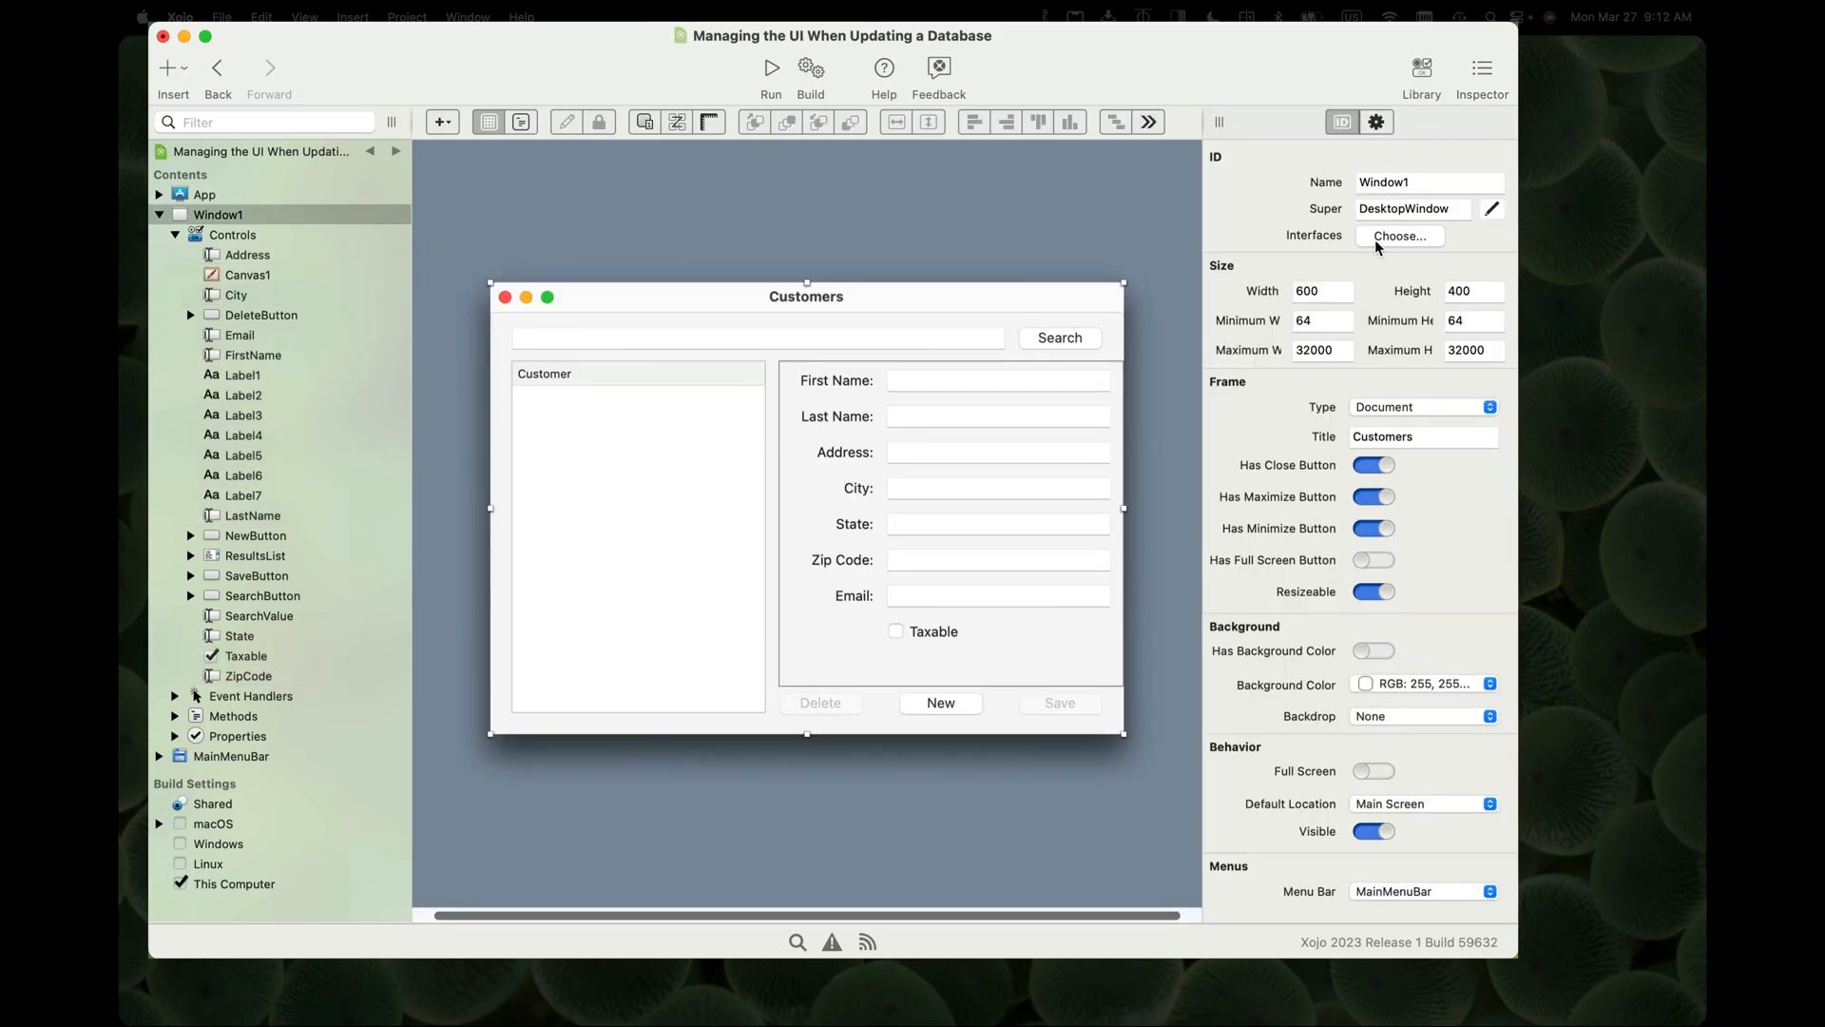
{"action": "left_click", "coordinate": [247, 274]}
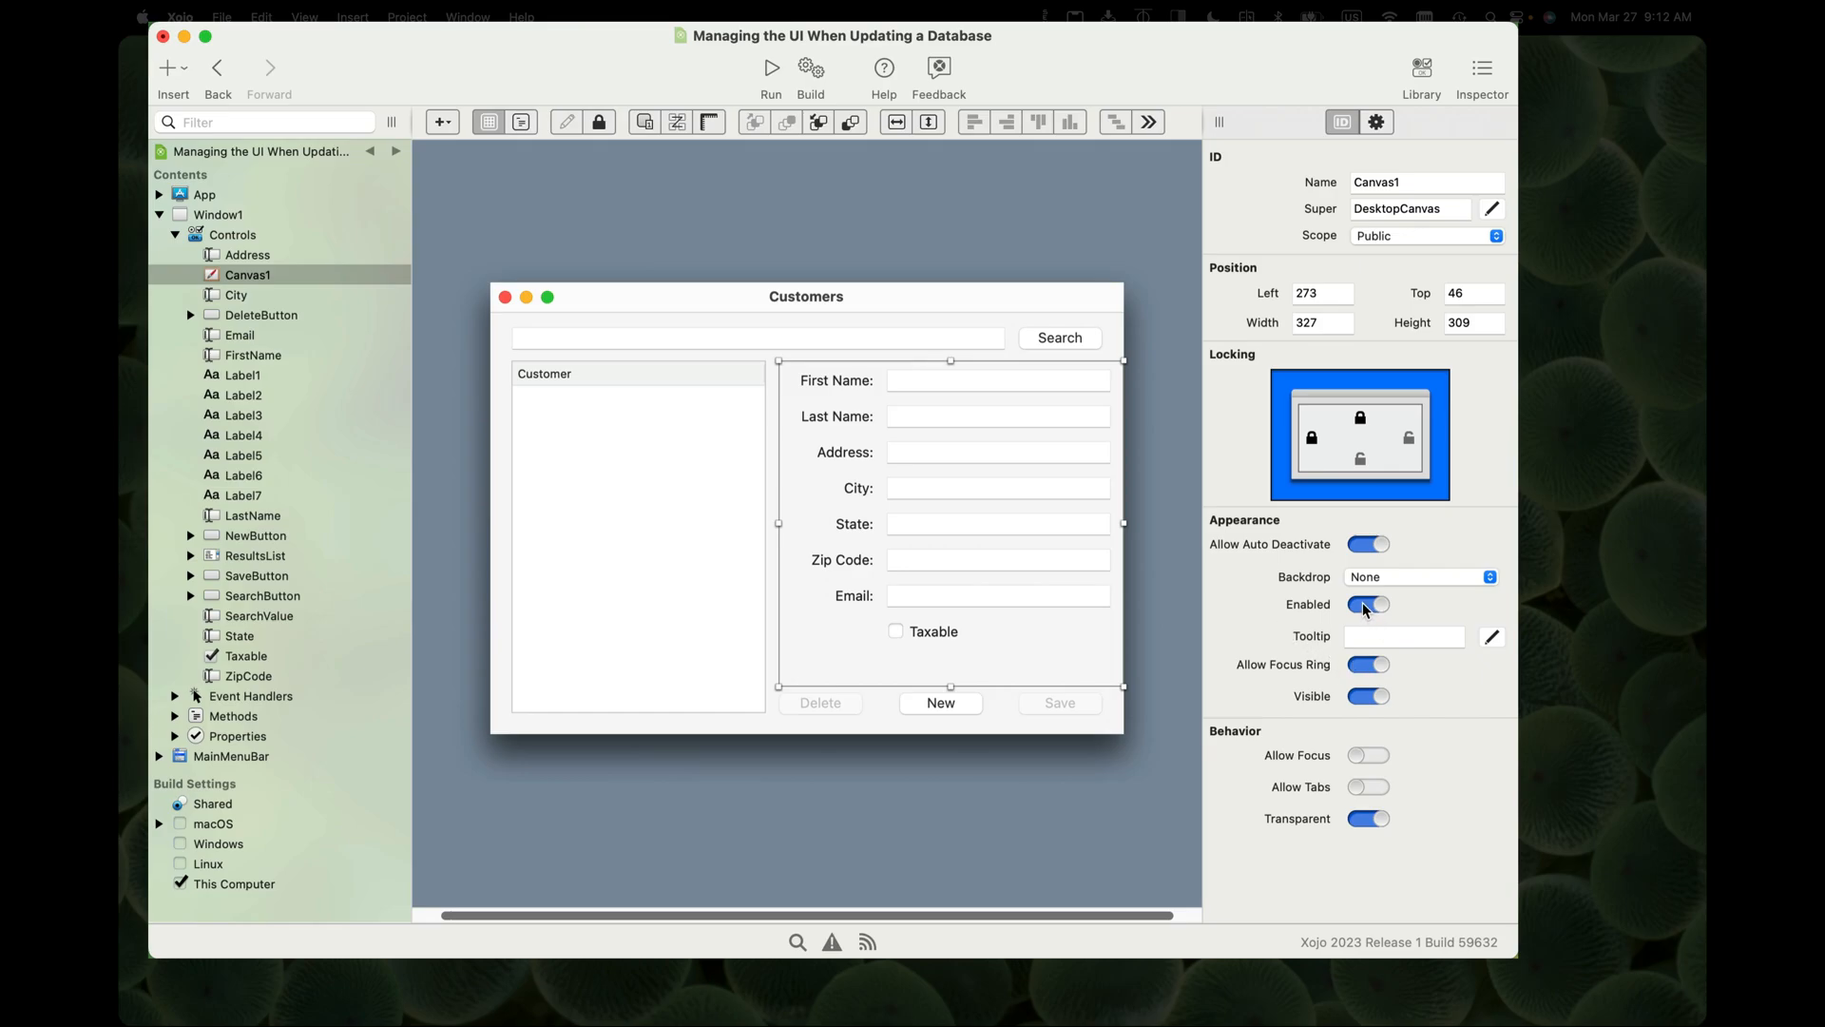
{"action": "mouse_move", "coordinate": [1364, 611]}
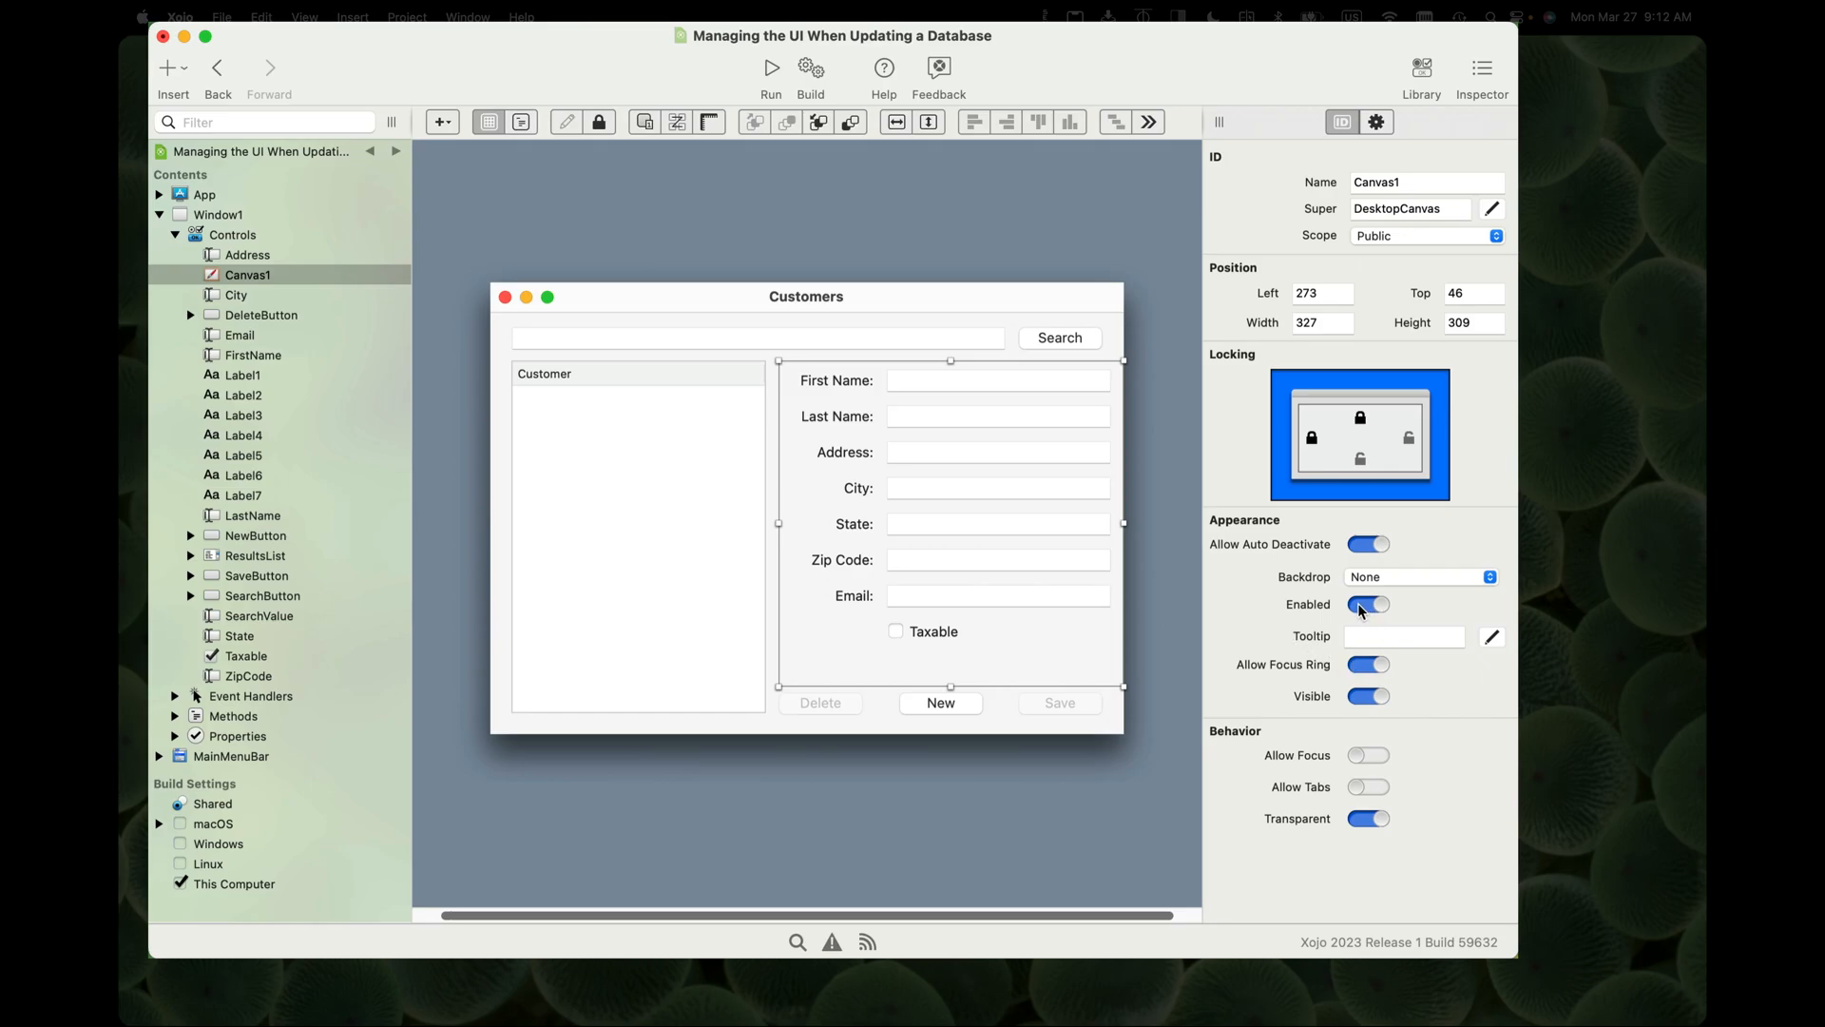
{"action": "left_click", "coordinate": [1367, 602]}
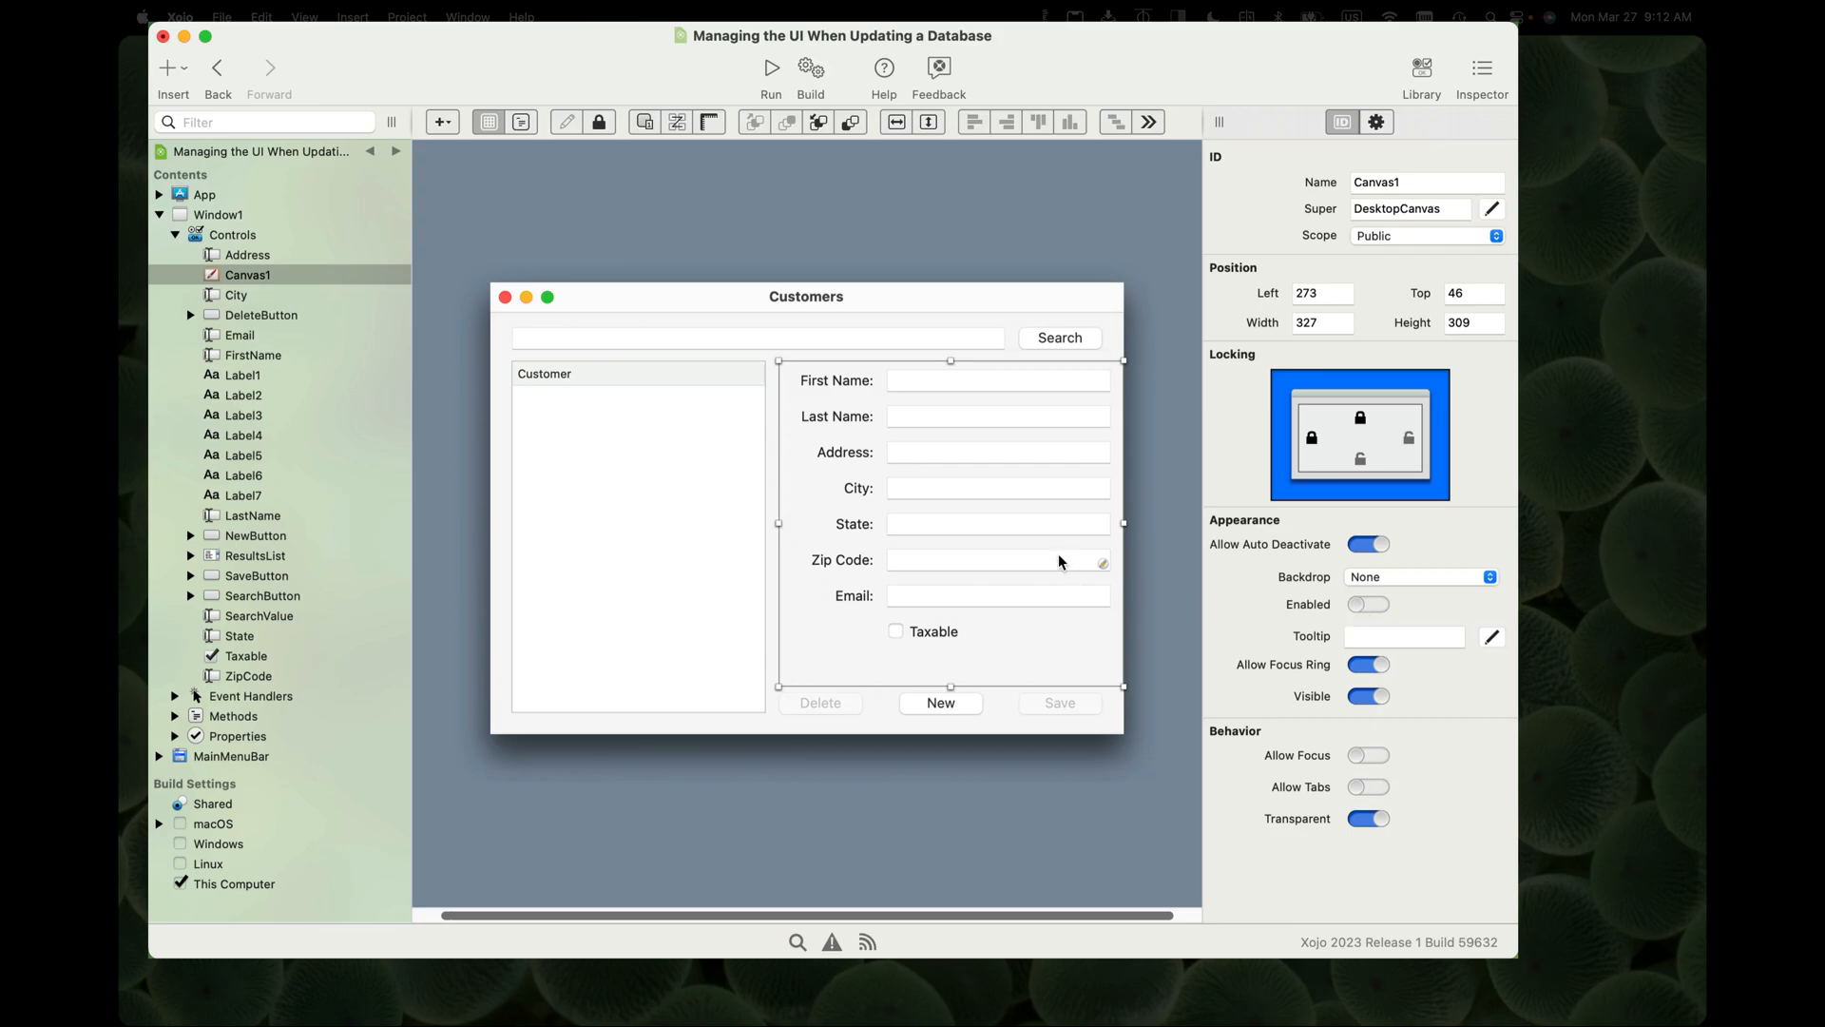
{"action": "mouse_move", "coordinate": [1059, 563]}
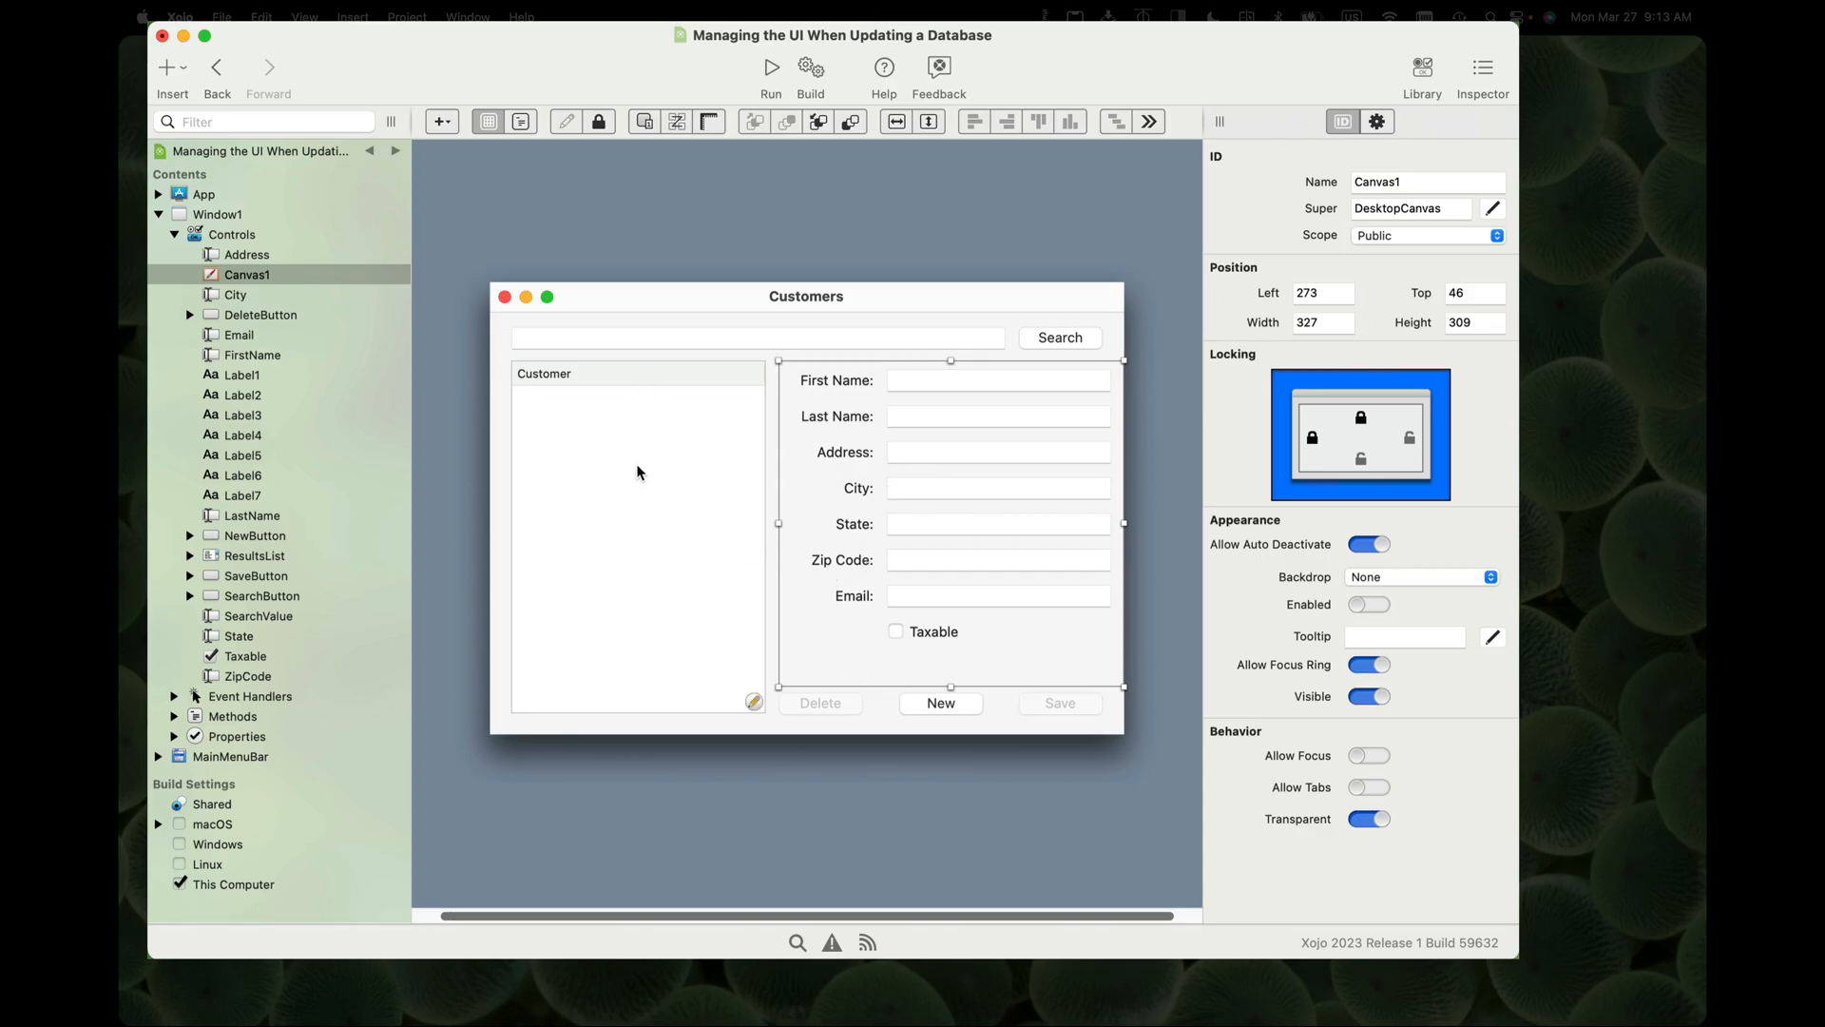
Go to the ResultsList SelectionChanged event code
{"action": "left_click", "coordinate": [253, 555]}
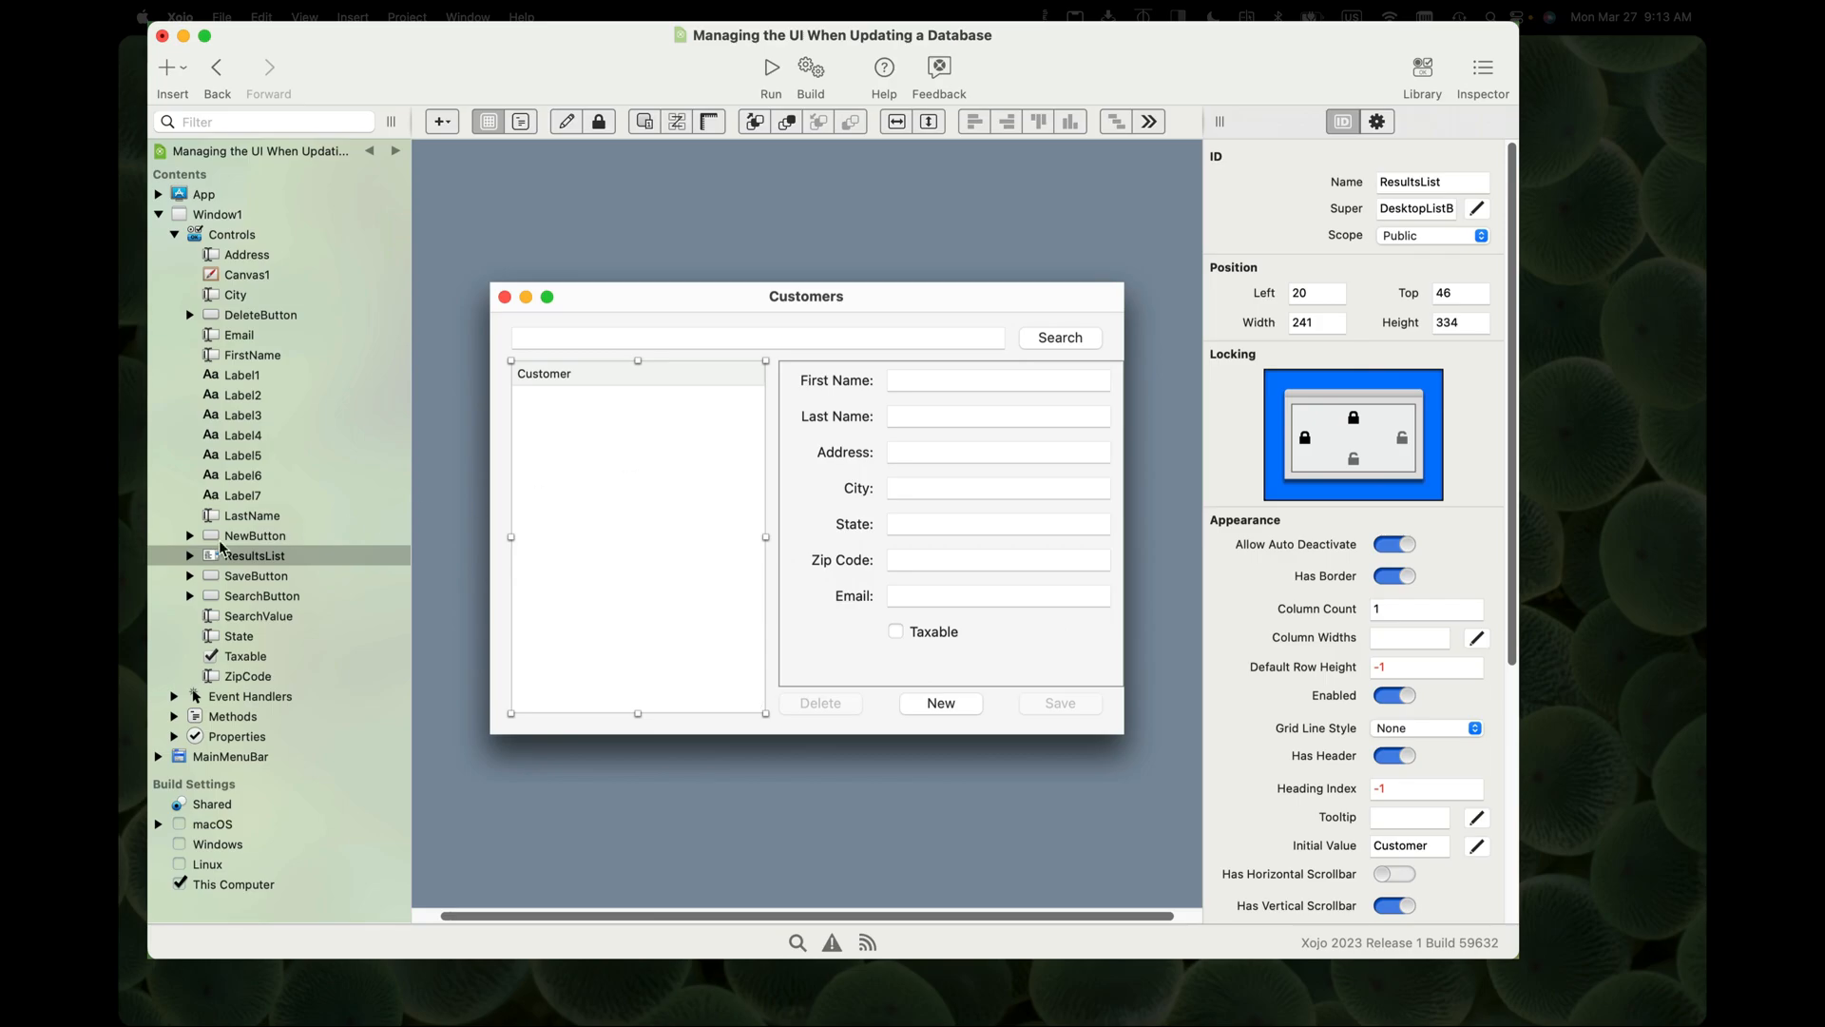
{"action": "left_click", "coordinate": [190, 555]}
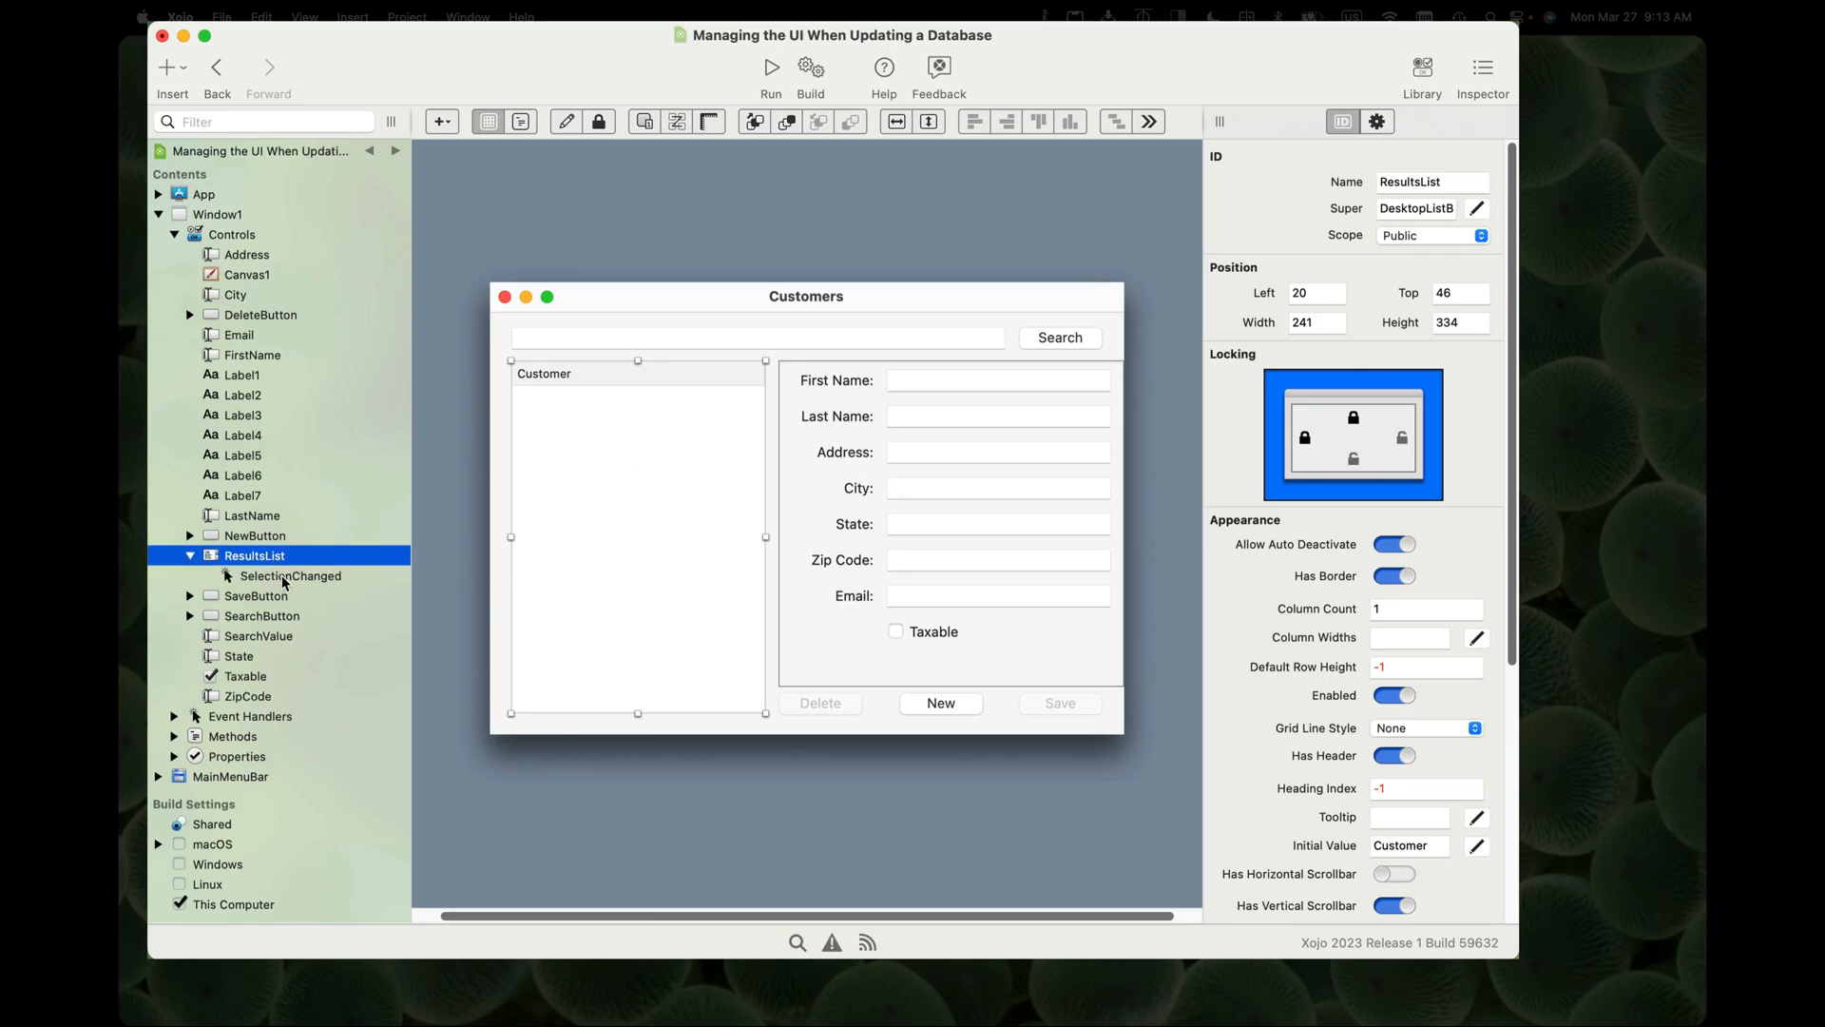
{"action": "double_click", "coordinate": [289, 574]}
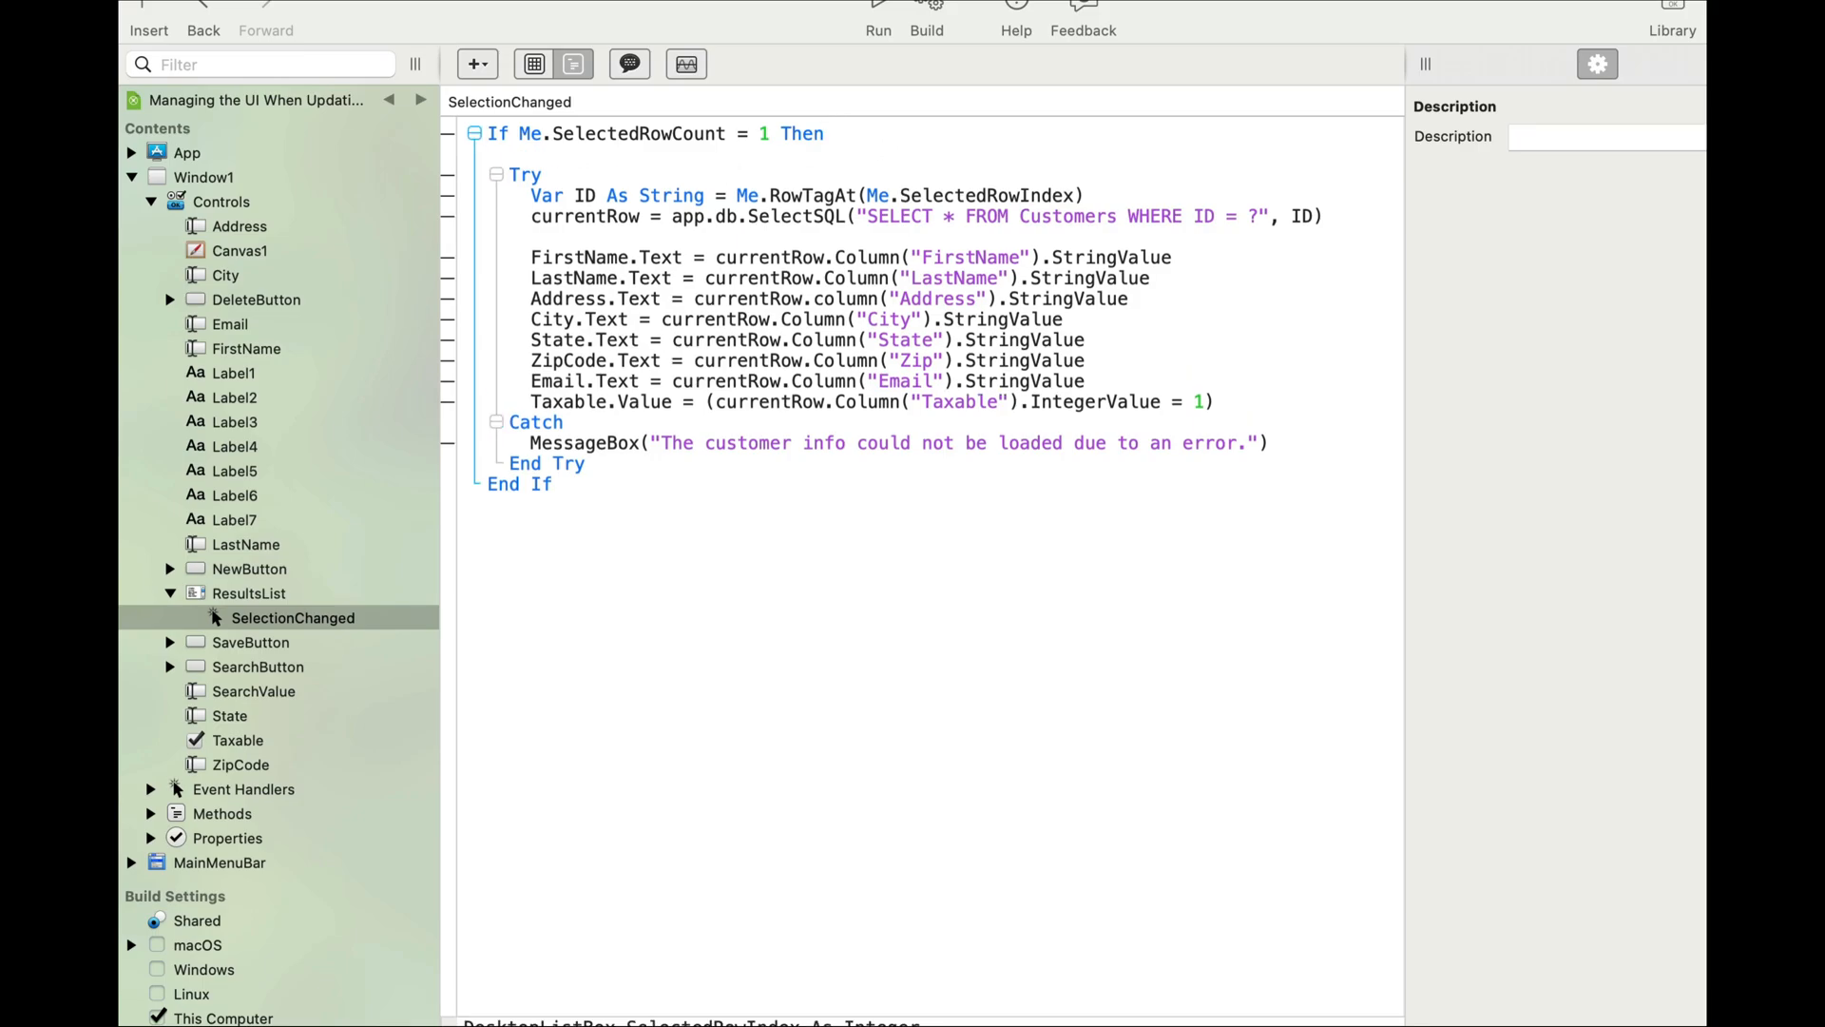
Under the If line set Canvas1, DeleteButton and SaveButton Enabled = True
{"action": "type", "text": "Canvas1.enabled = True"}
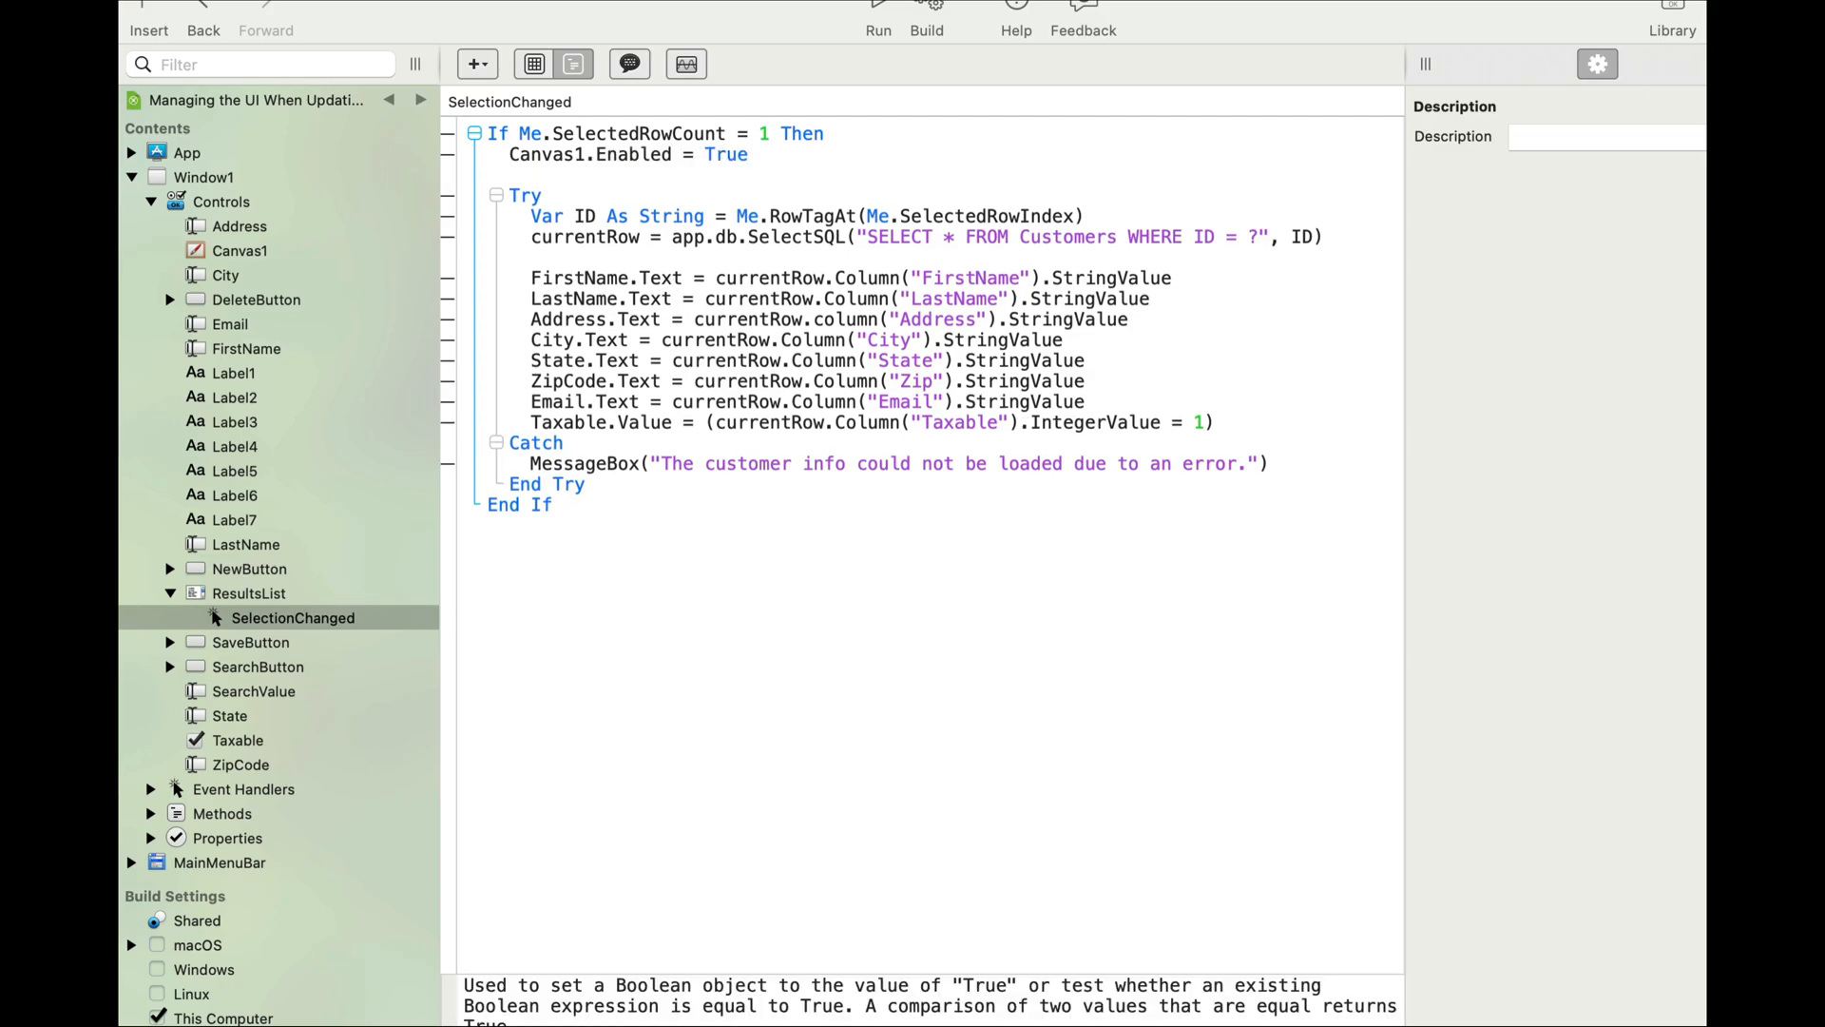
{"action": "type", "text": "DeleteButton"}
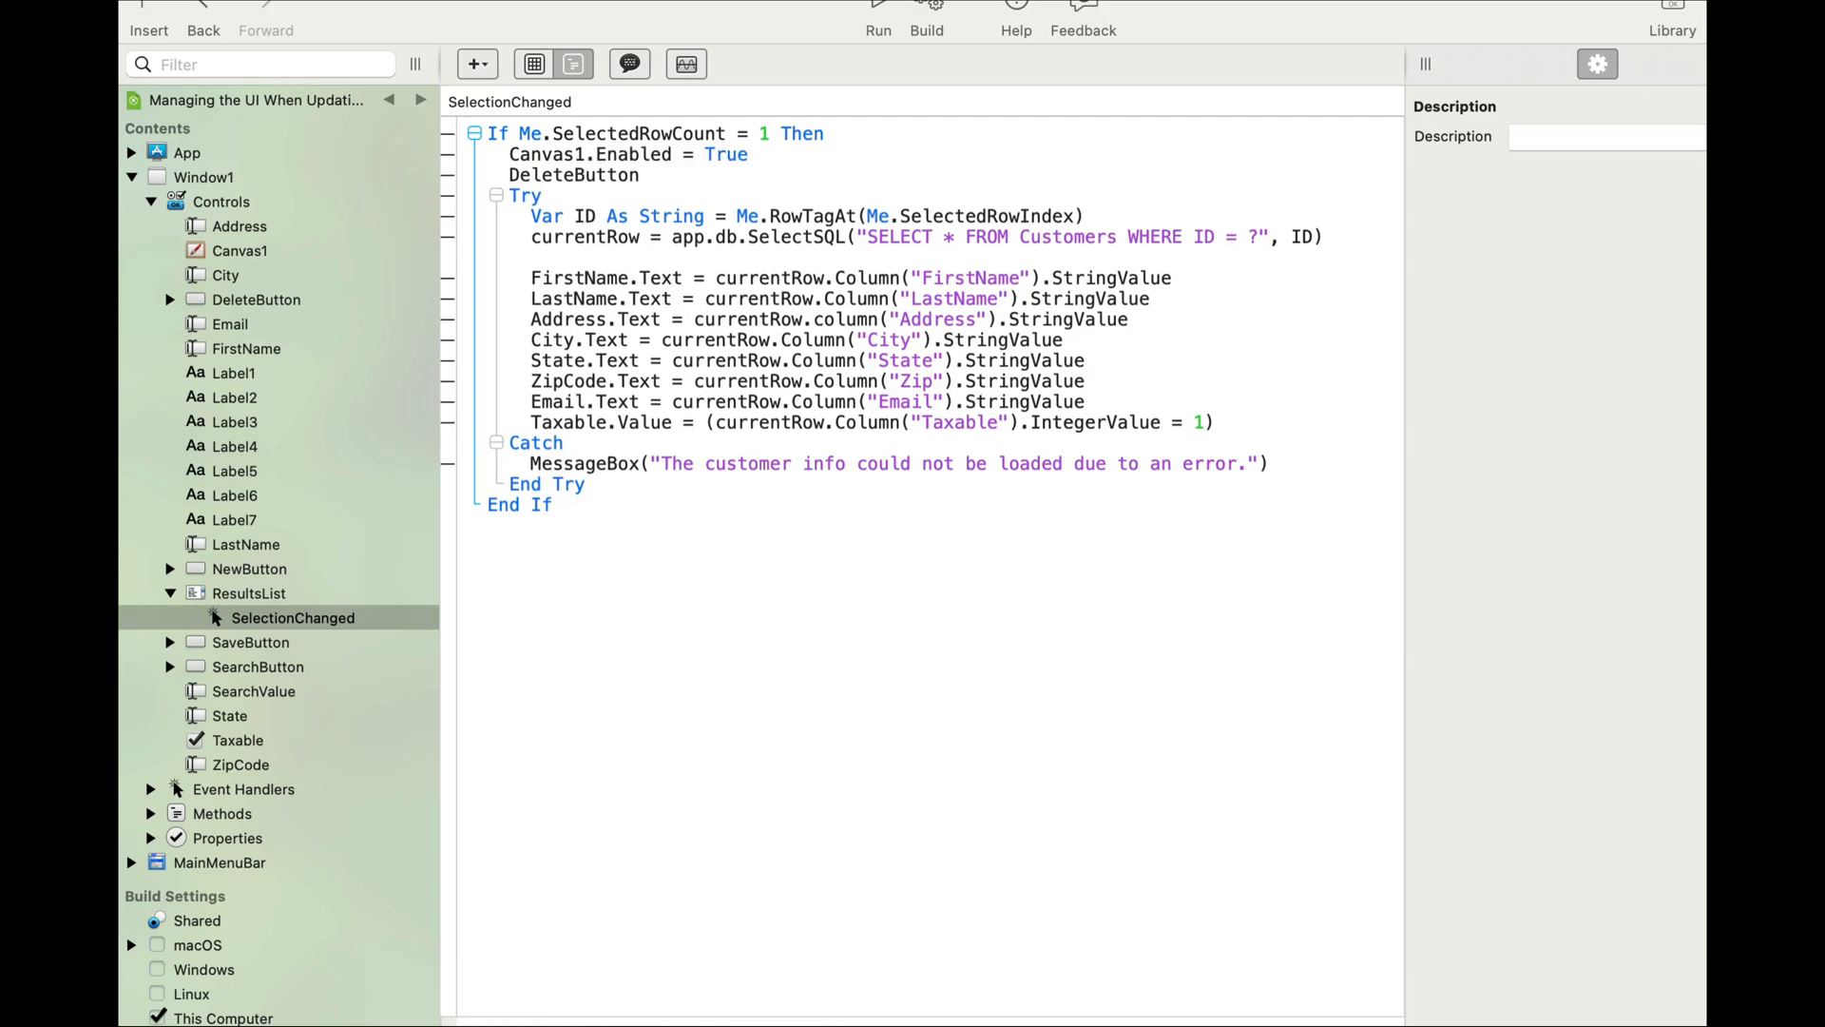
{"action": "type", "text": ".Enabled = True"}
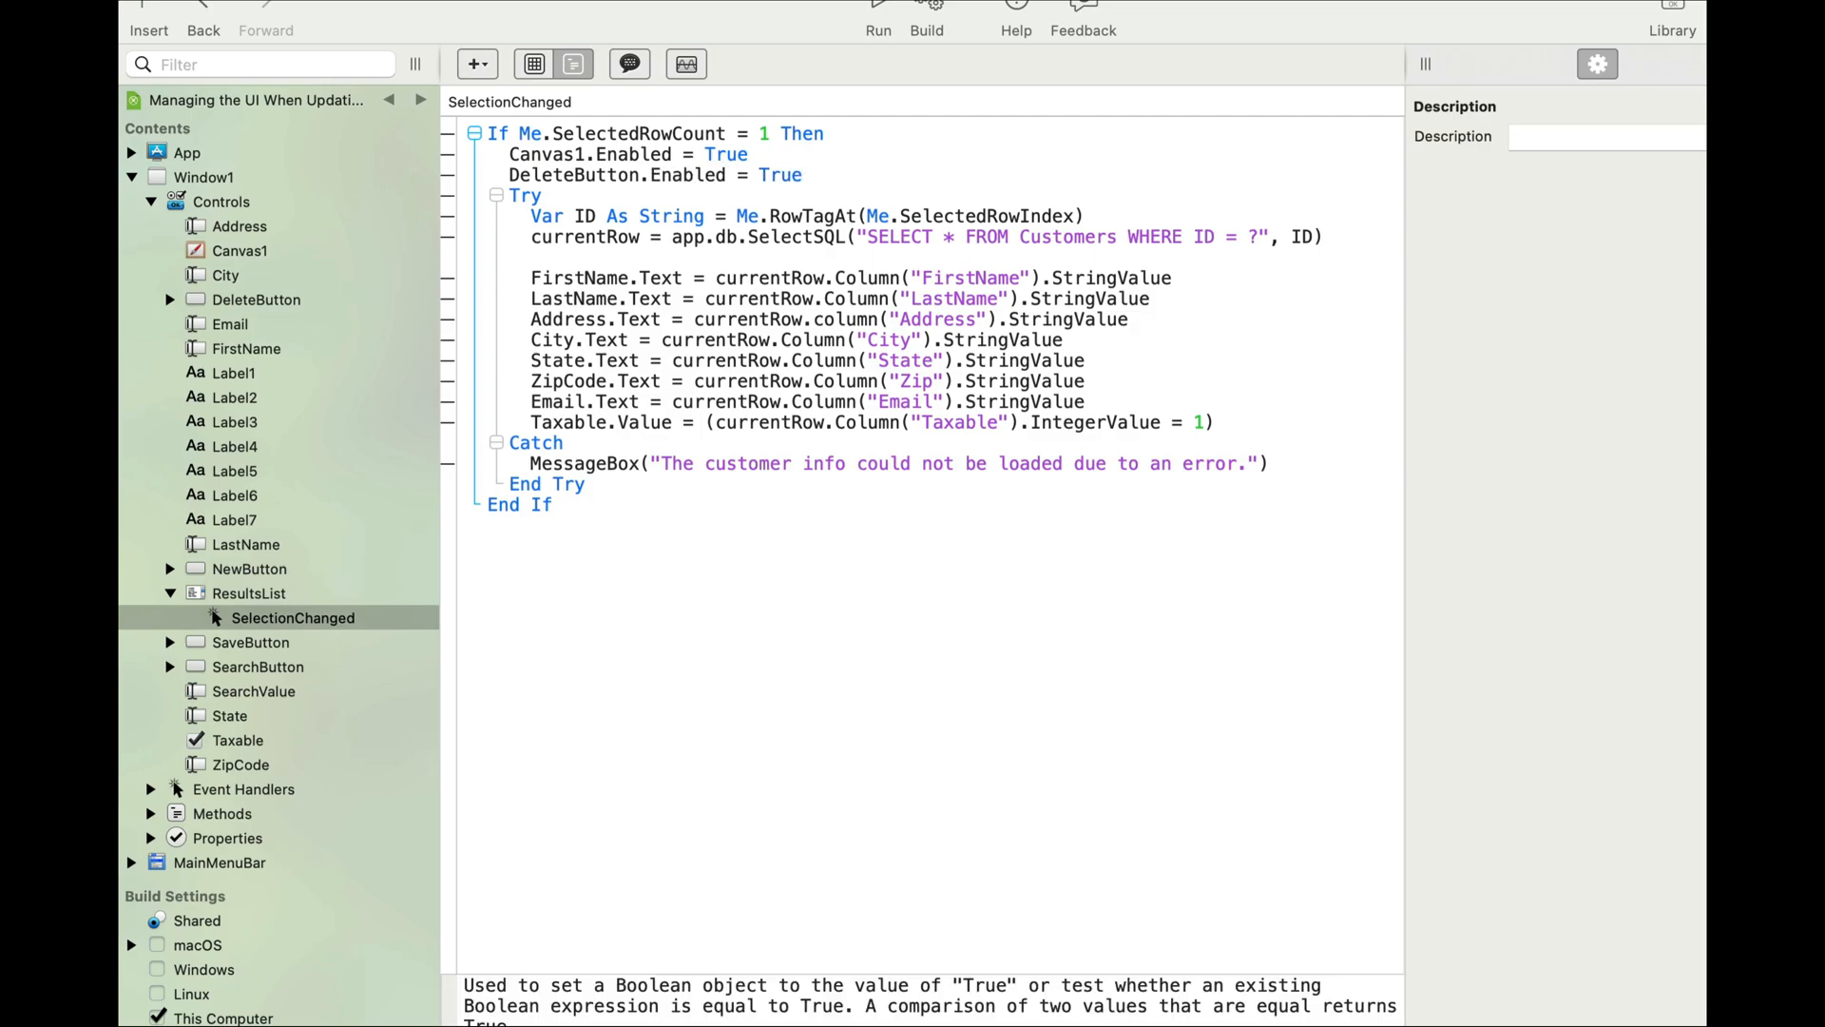
{"action": "type", "text": "SaveButton.Enabled = True"}
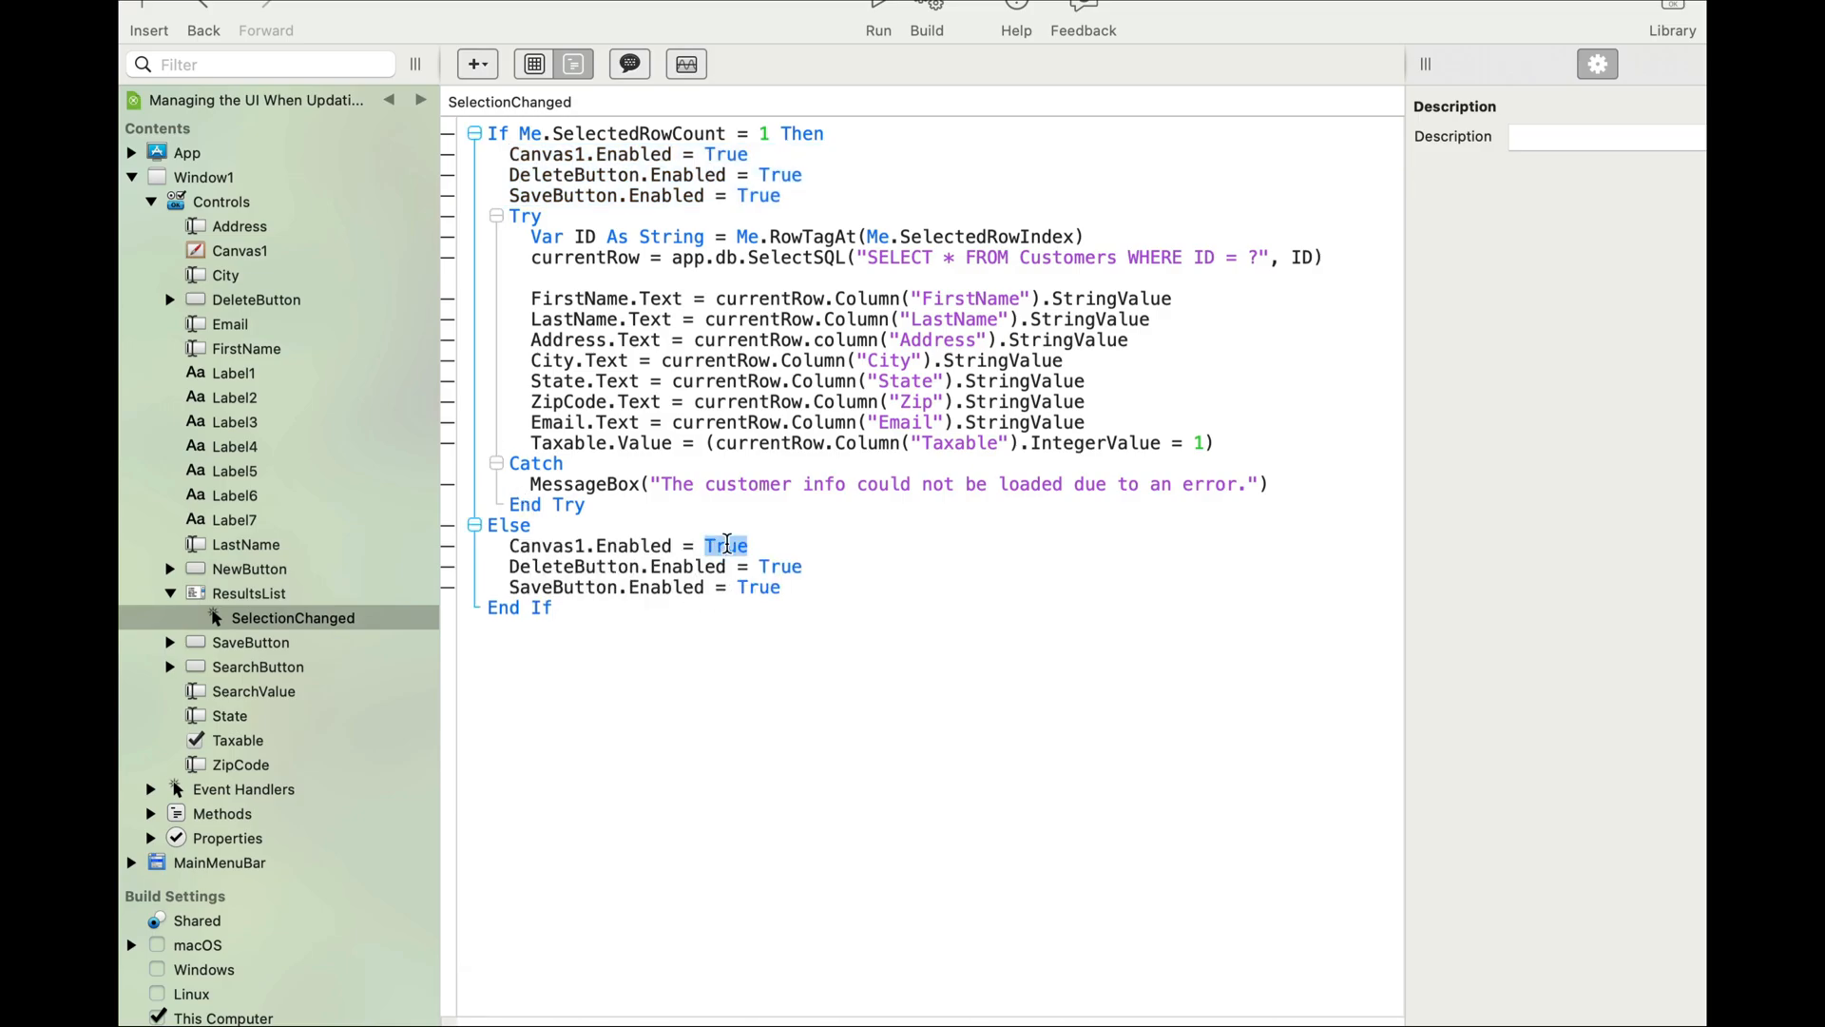
In the Else branch change the three pasted Enabled assignments to False and add a blank line
{"action": "type", "text": "False"}
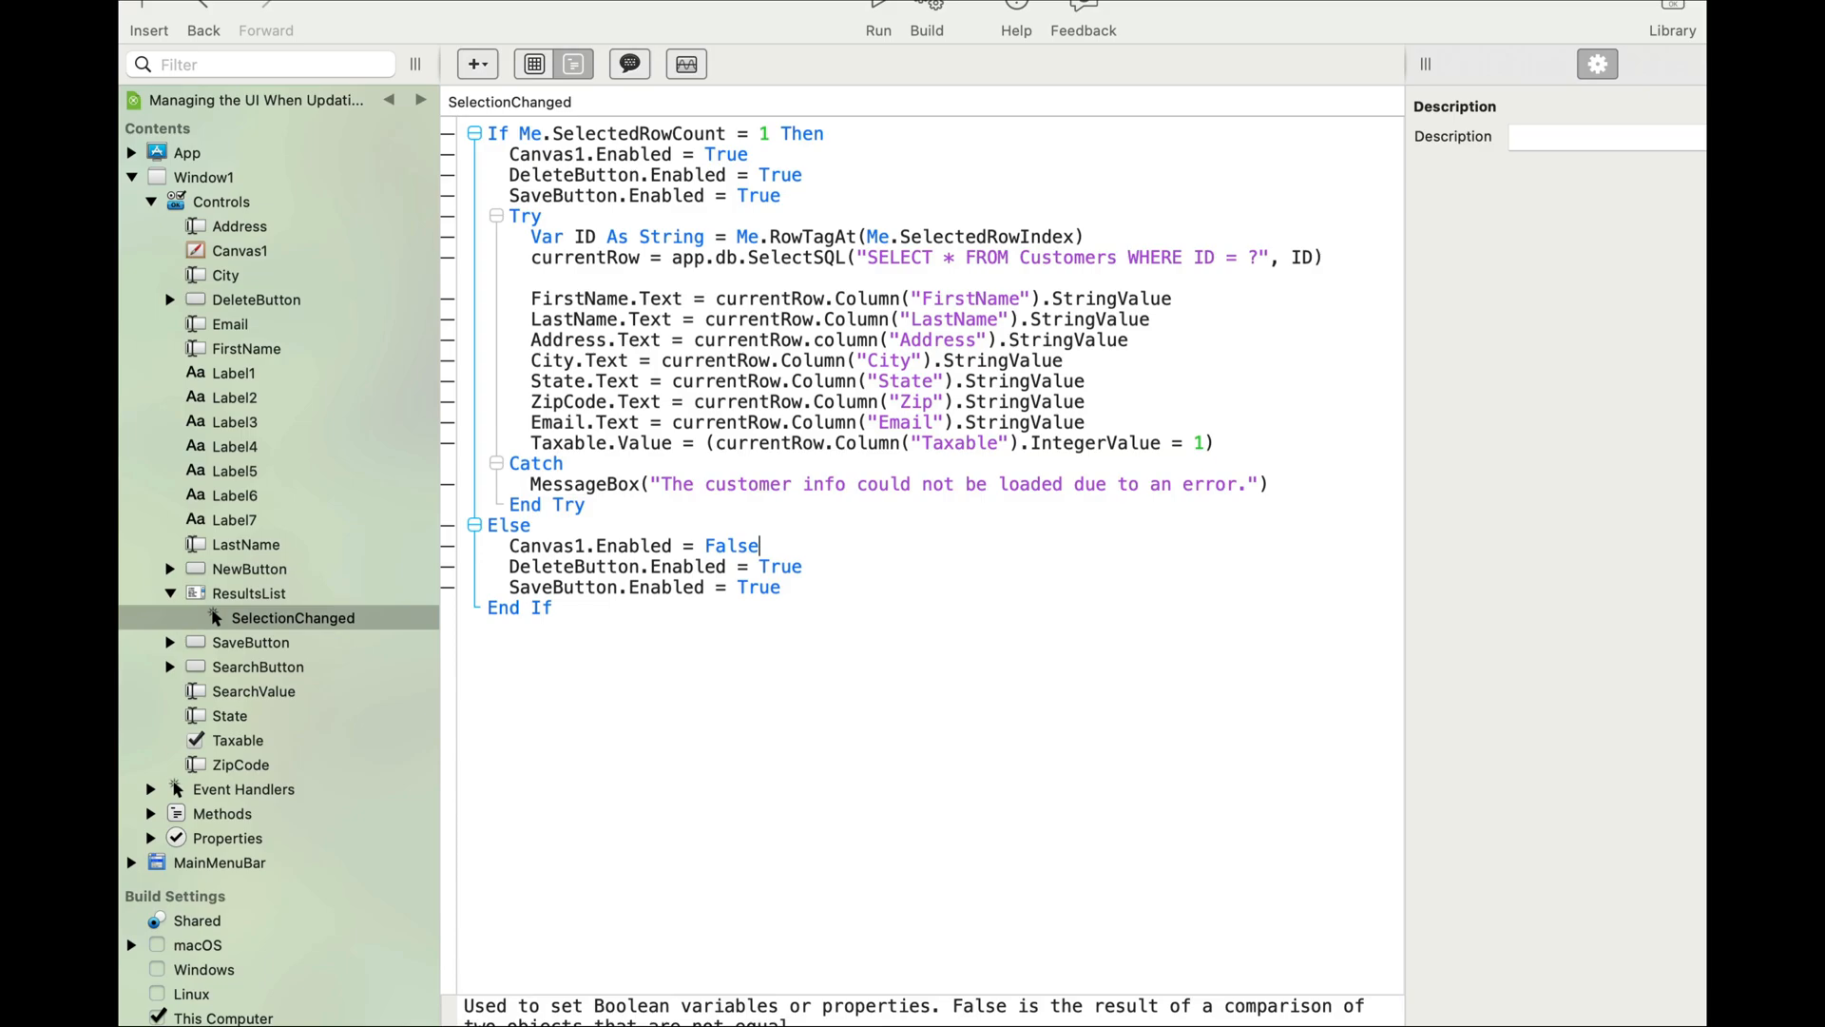
{"action": "type", "text": "Fals"}
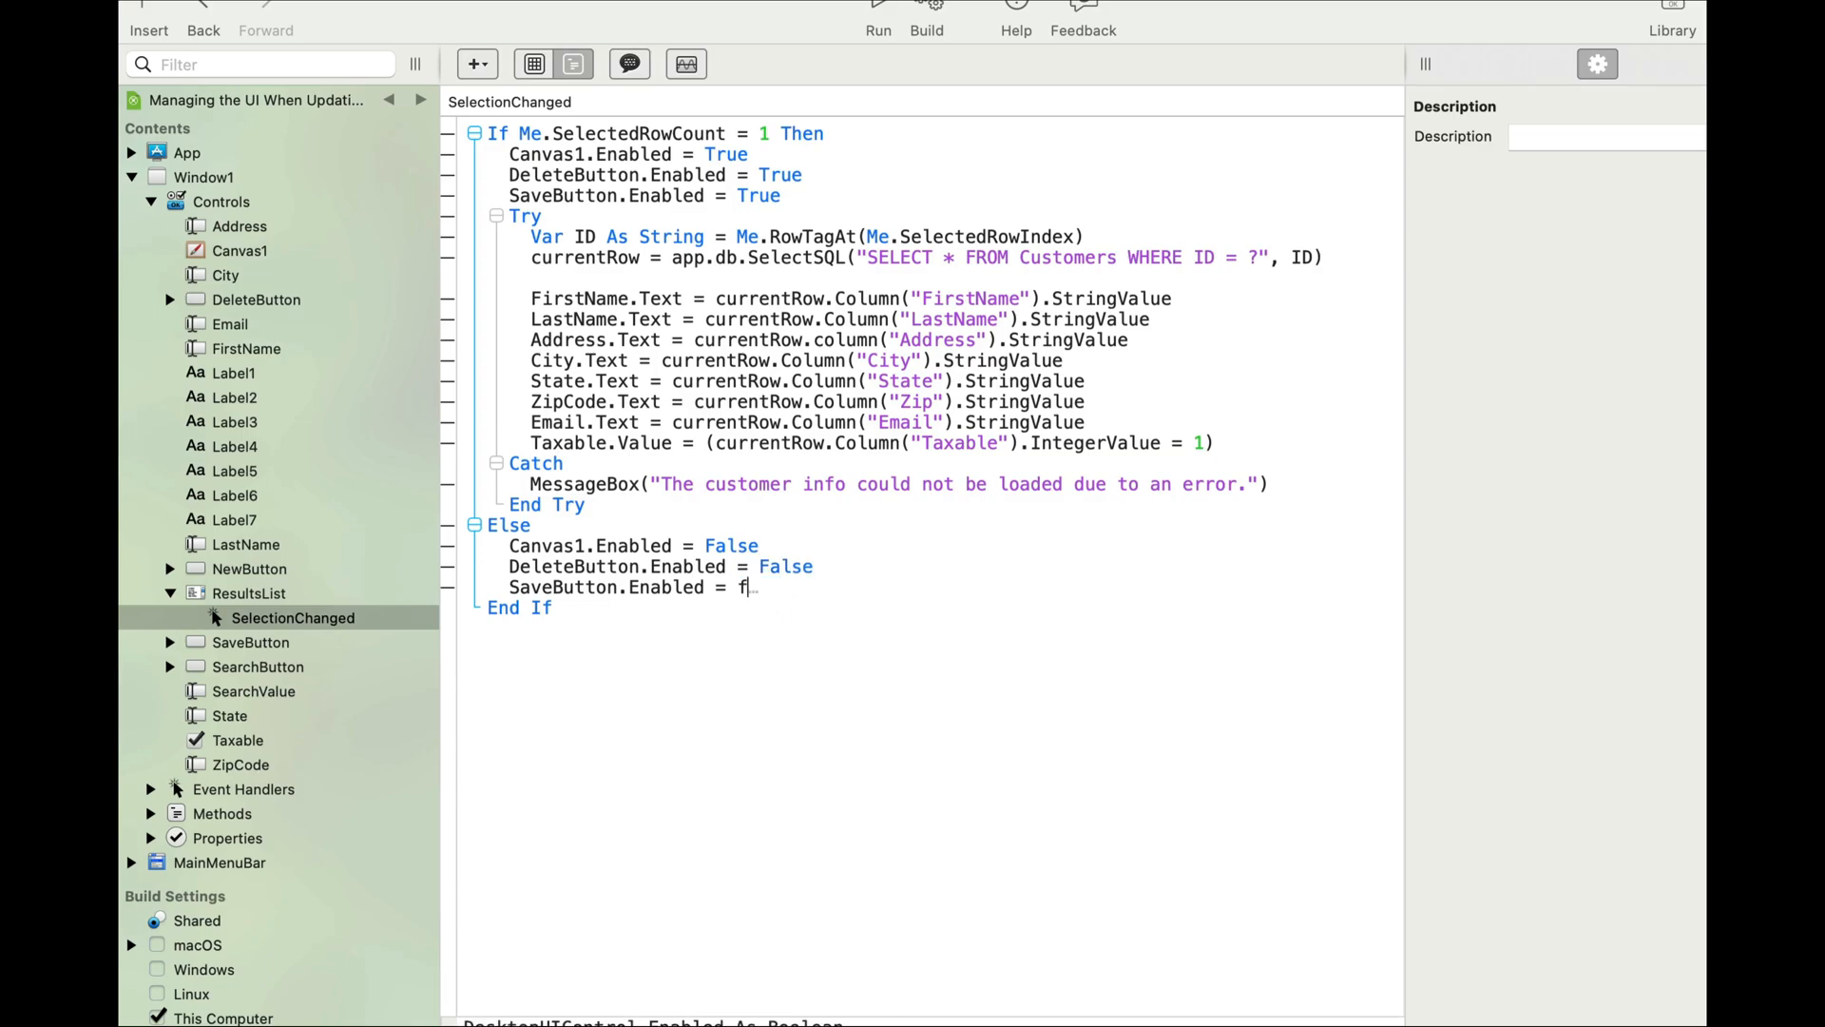
{"action": "type", "text": "alse"}
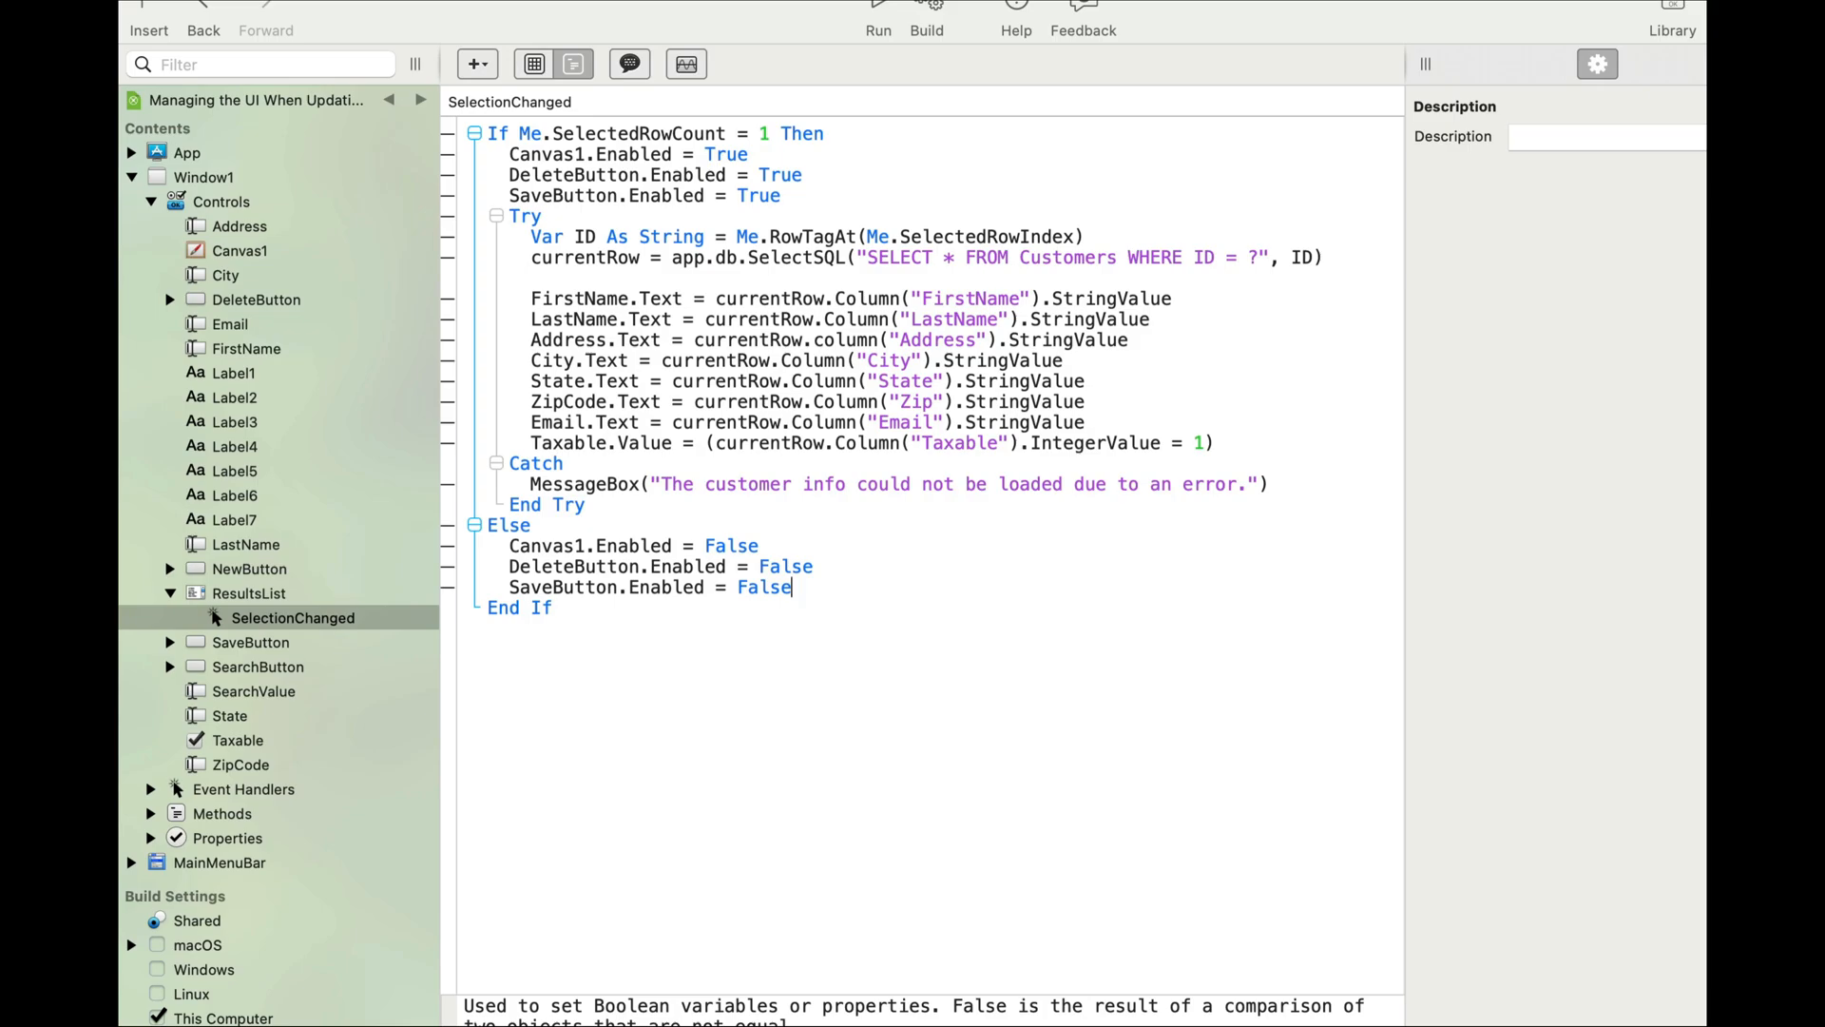
{"action": "key", "text": "enter"}
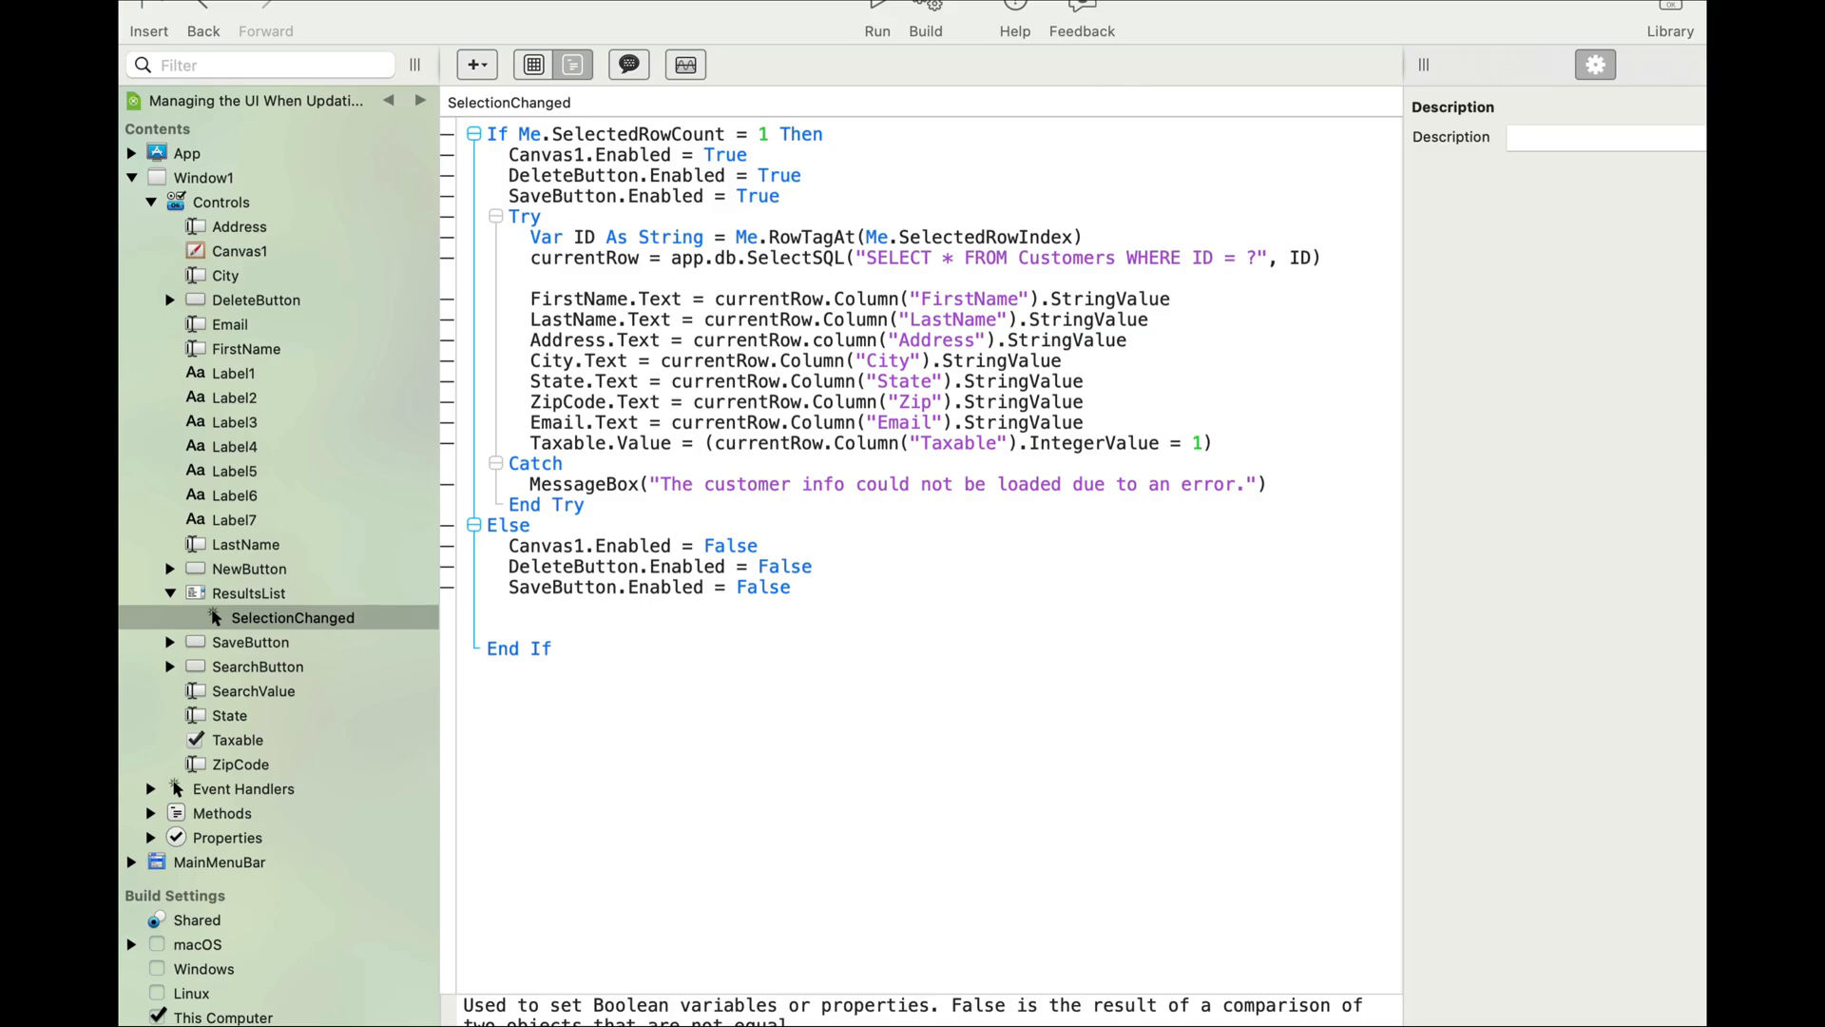
Place the cursor on the blank Else line for the field-clearing code (FirstName.Text = "" … CurrentRow = nil)
{"action": "left_click", "coordinate": [510, 630]}
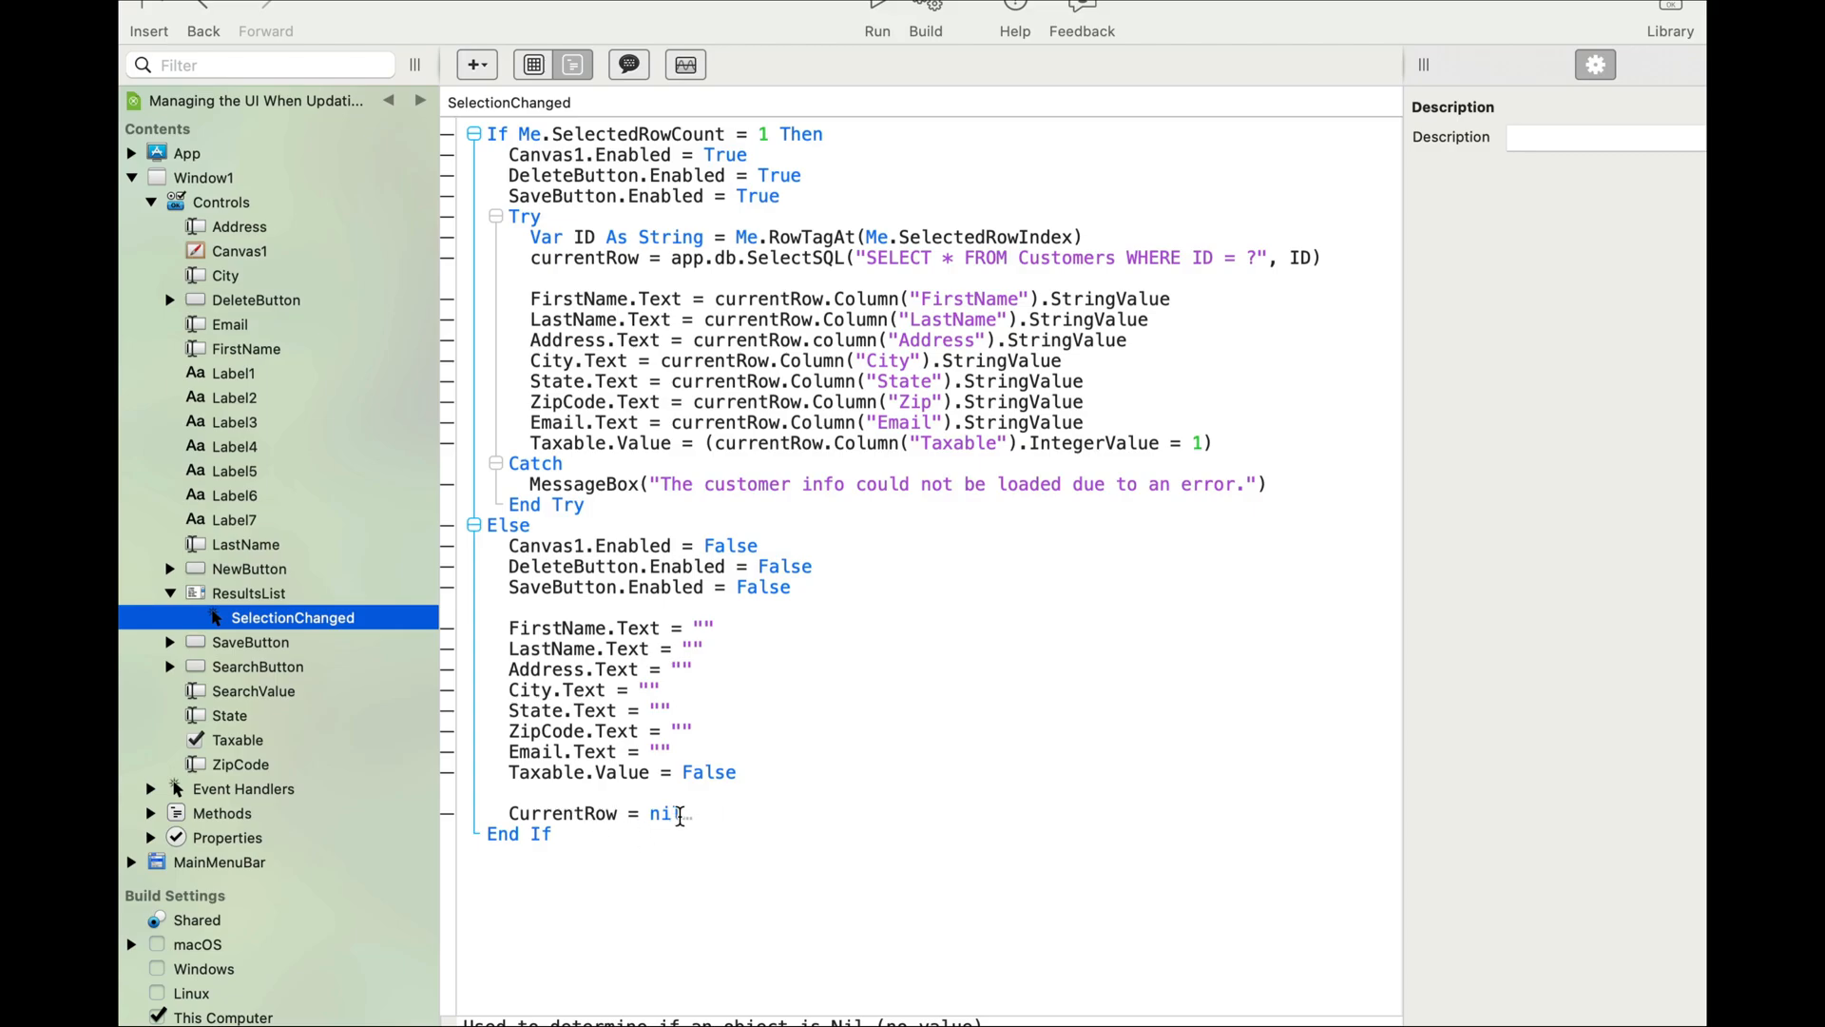
{"action": "mouse_move", "coordinate": [734, 673]}
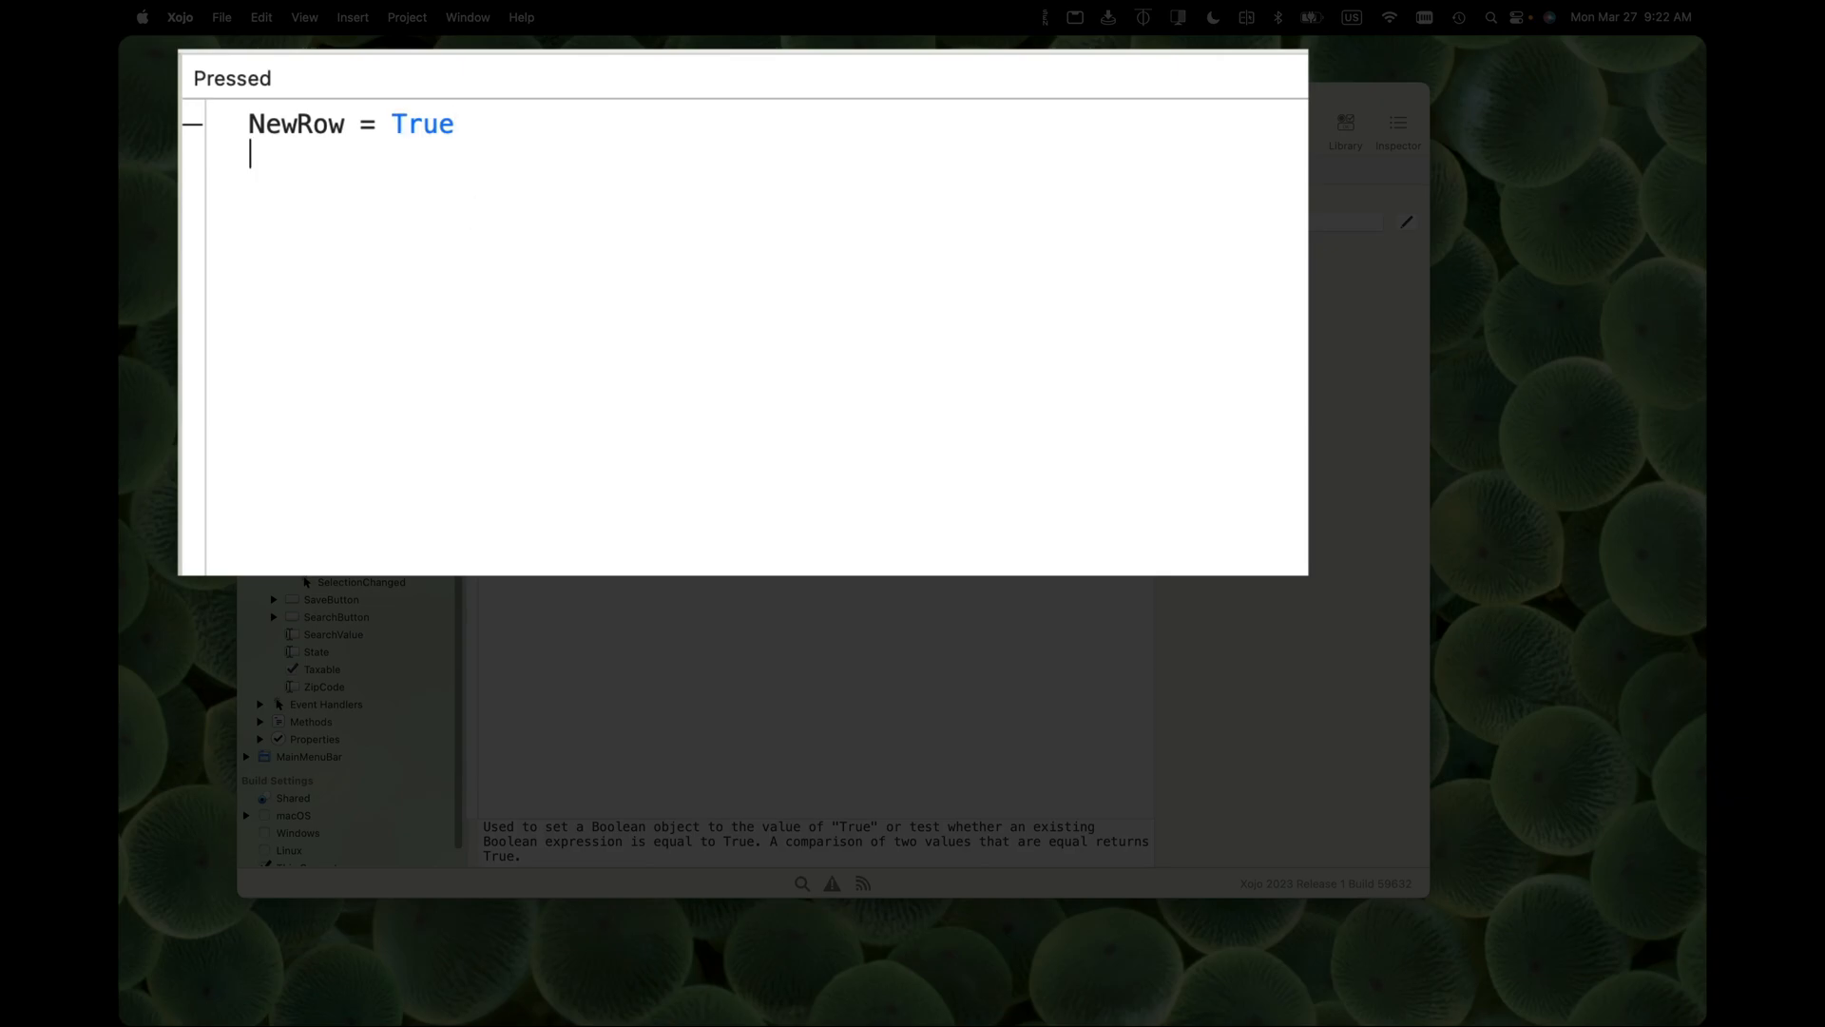
In NewButton.Pressed write ResultsList.SelectedRowIndex = -1 and Canvas1.Enabled = True
{"action": "type", "text": "ResultsList"}
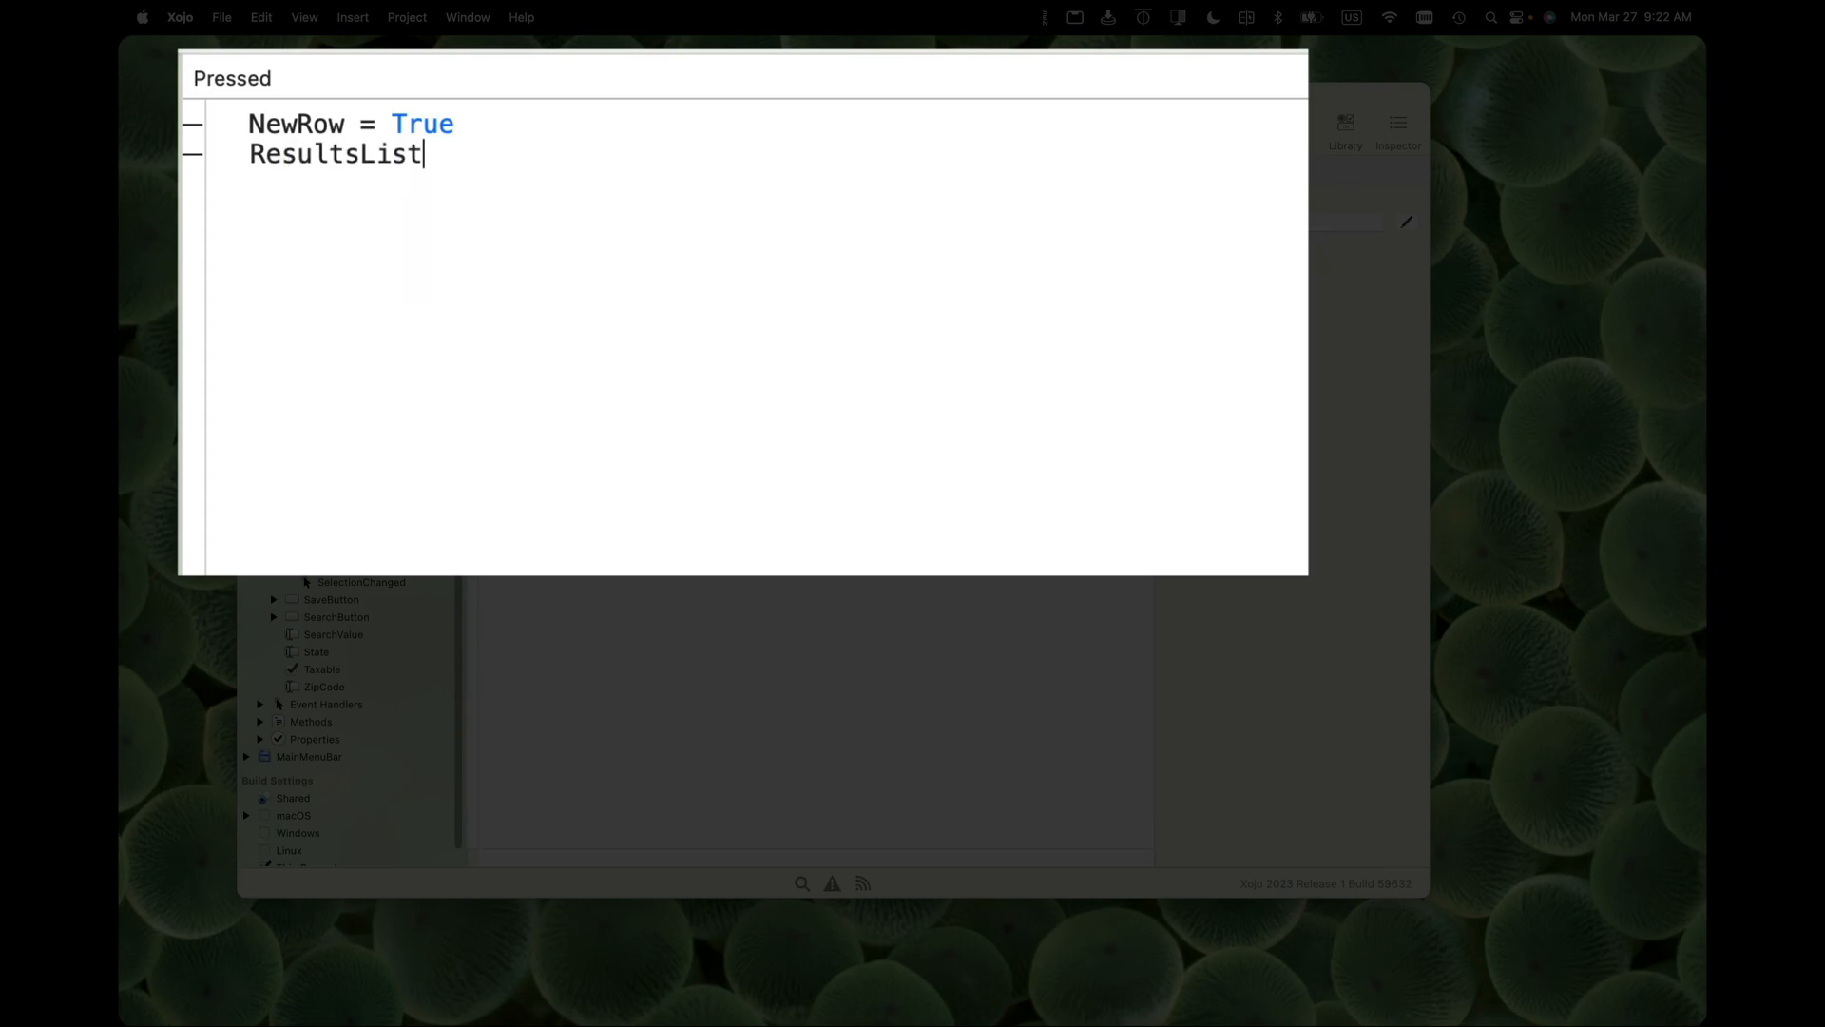
{"action": "type", "text": ".sel"}
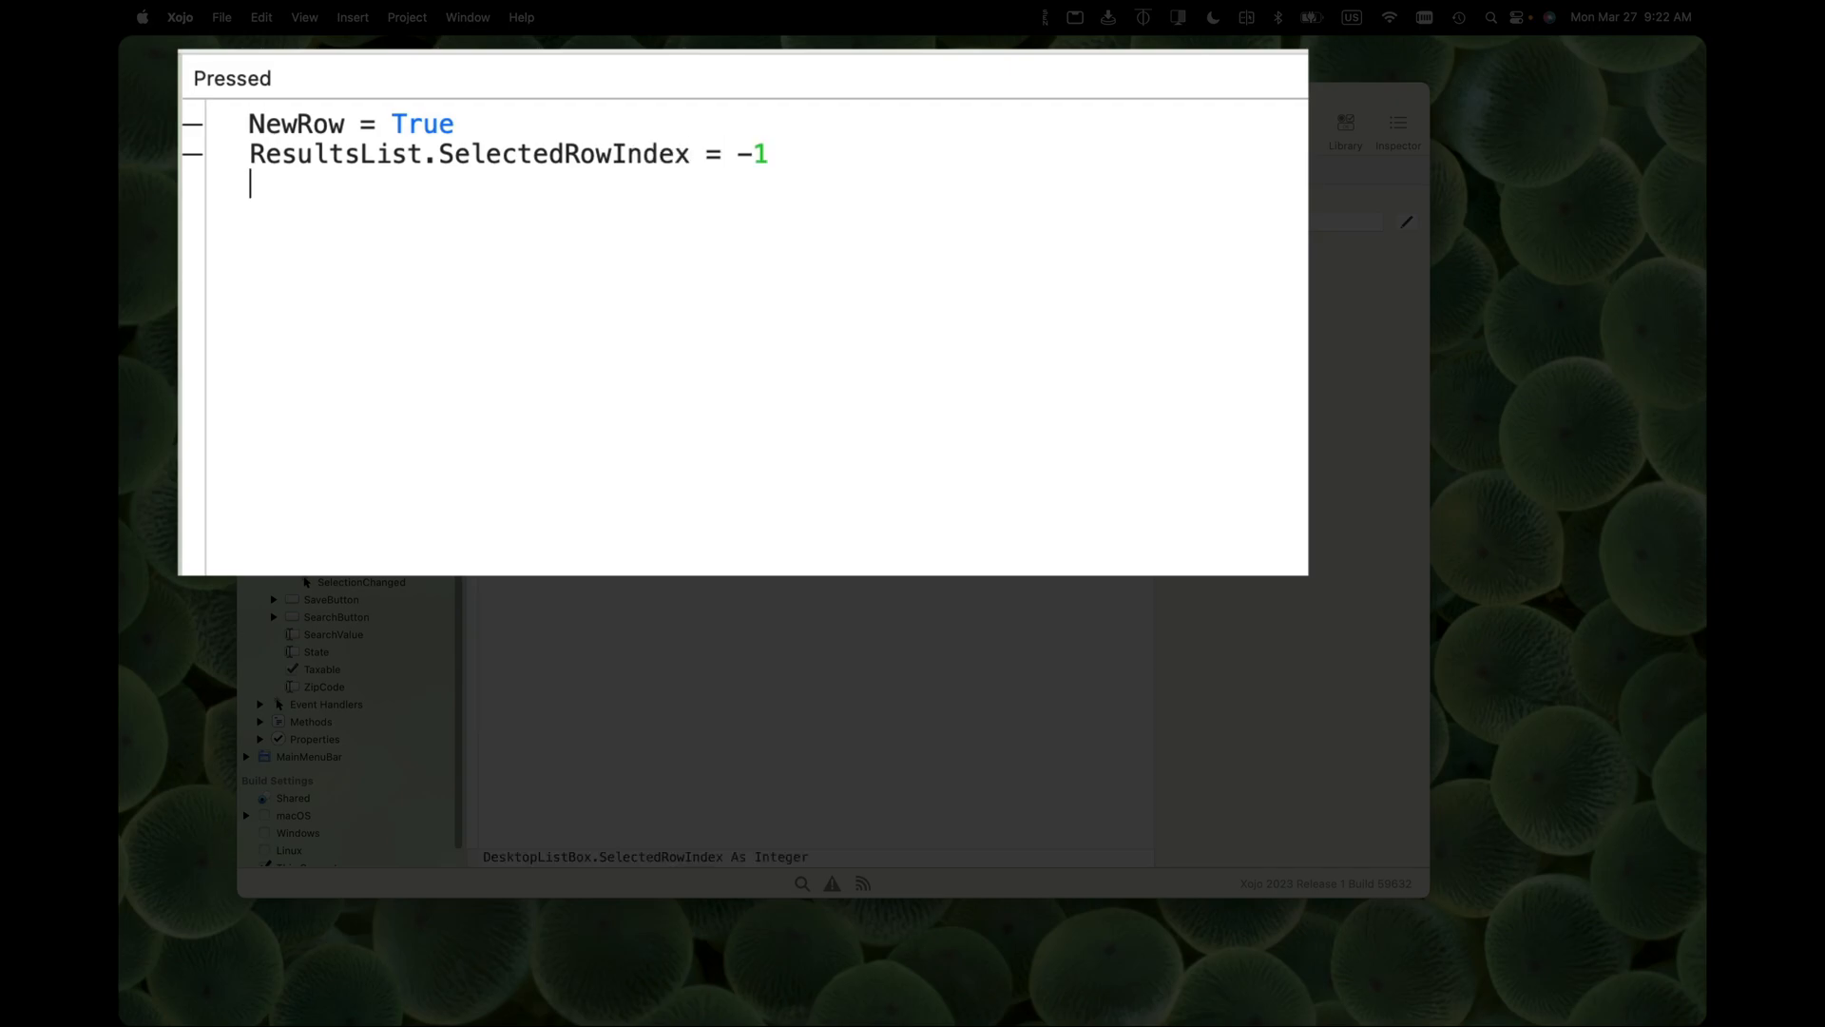
{"action": "type", "text": "Canvas1"}
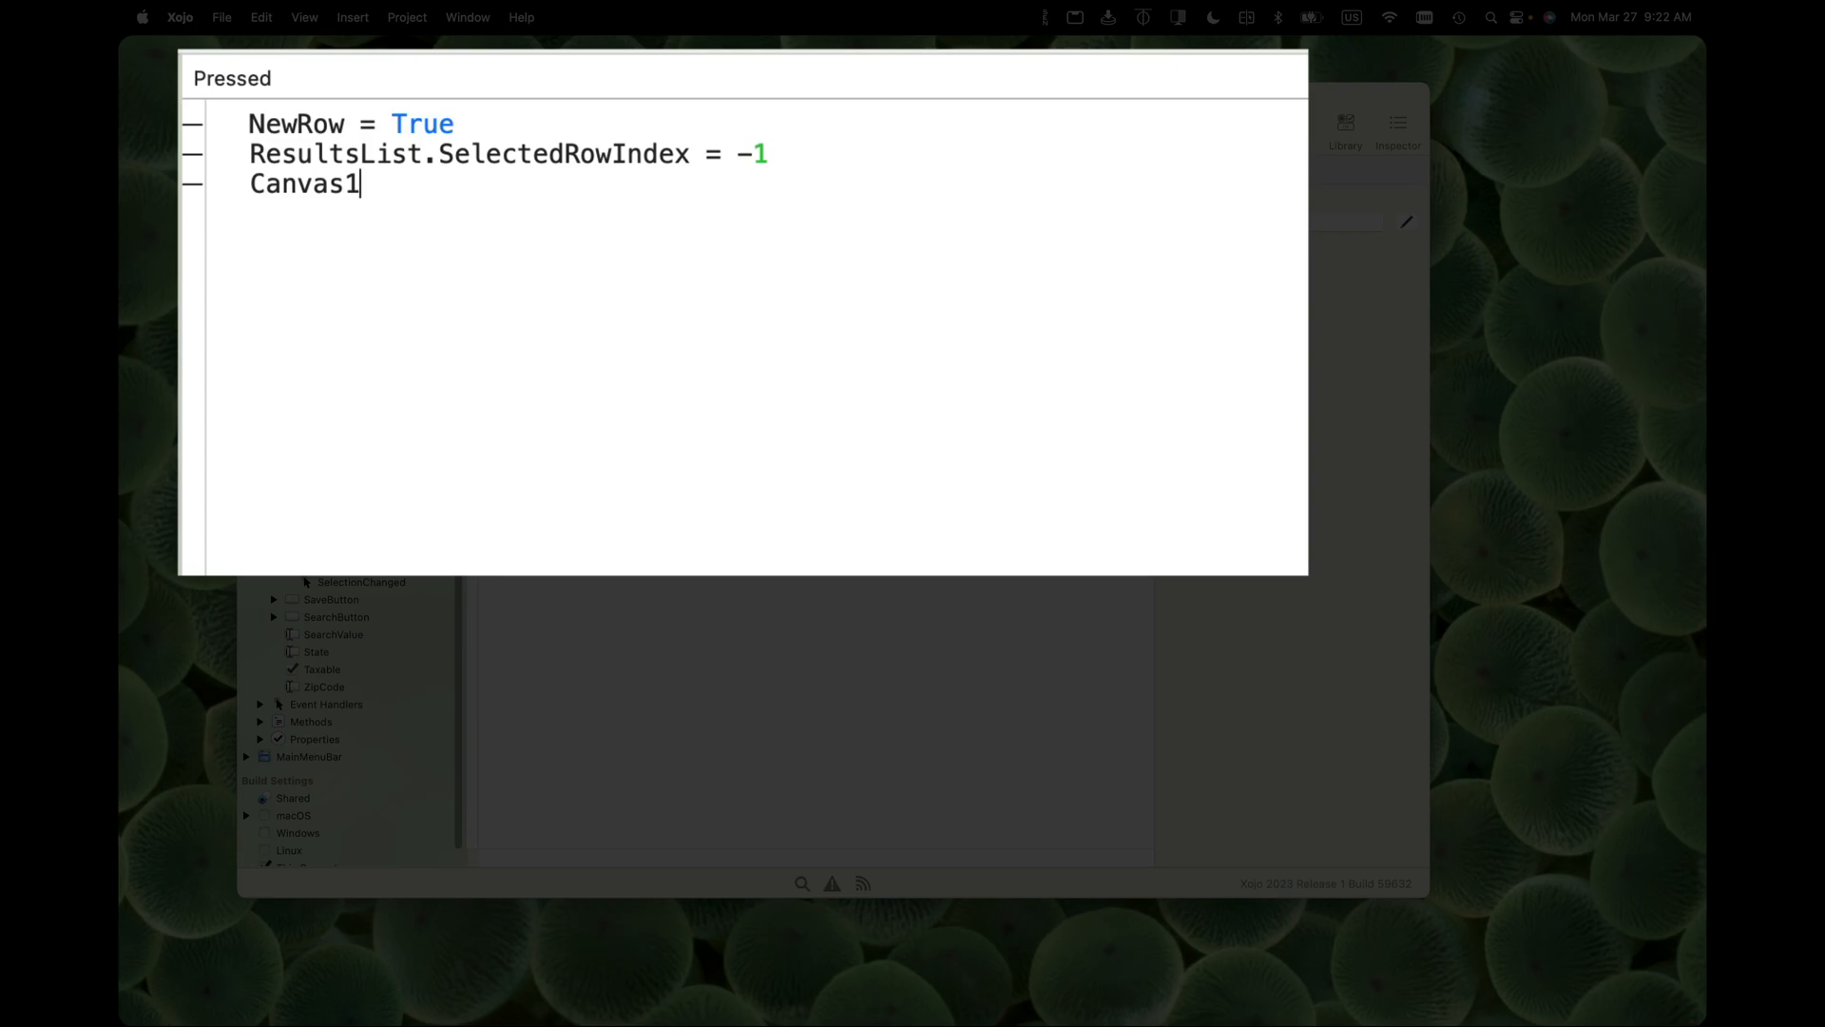
{"action": "type", "text": ".Enabled"}
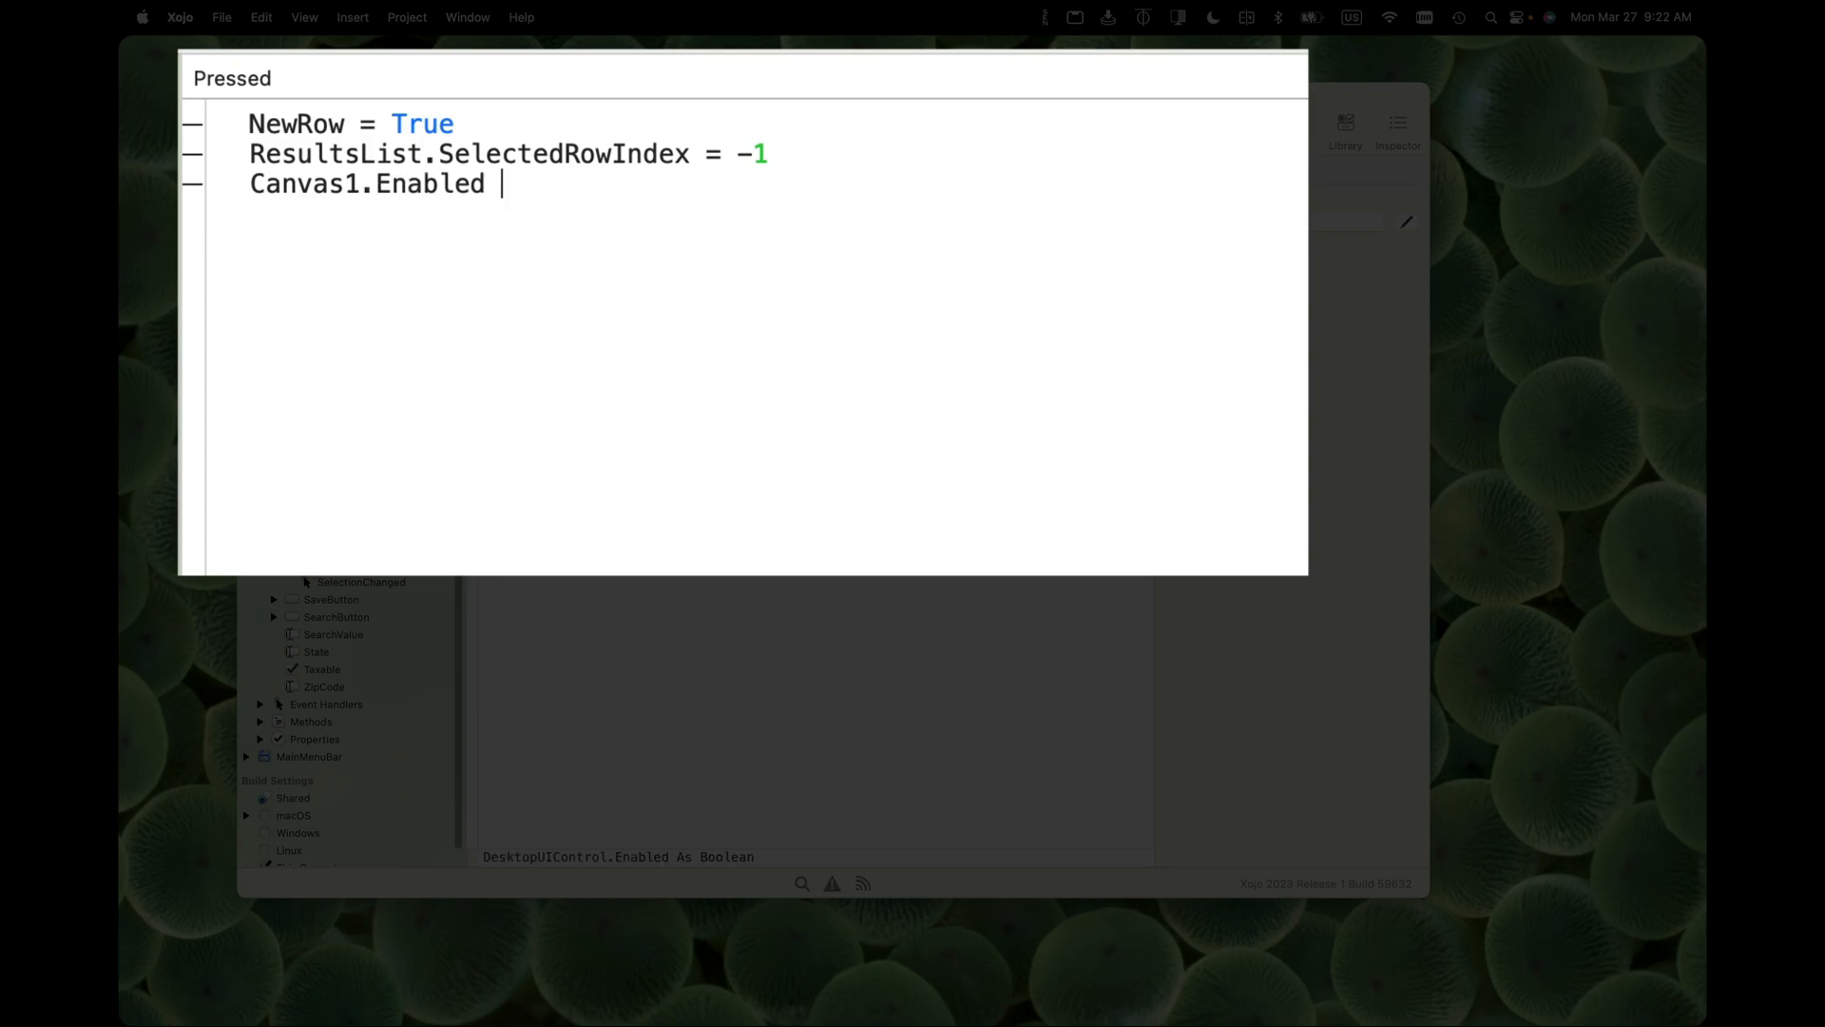
{"action": "type", "text": "= True"}
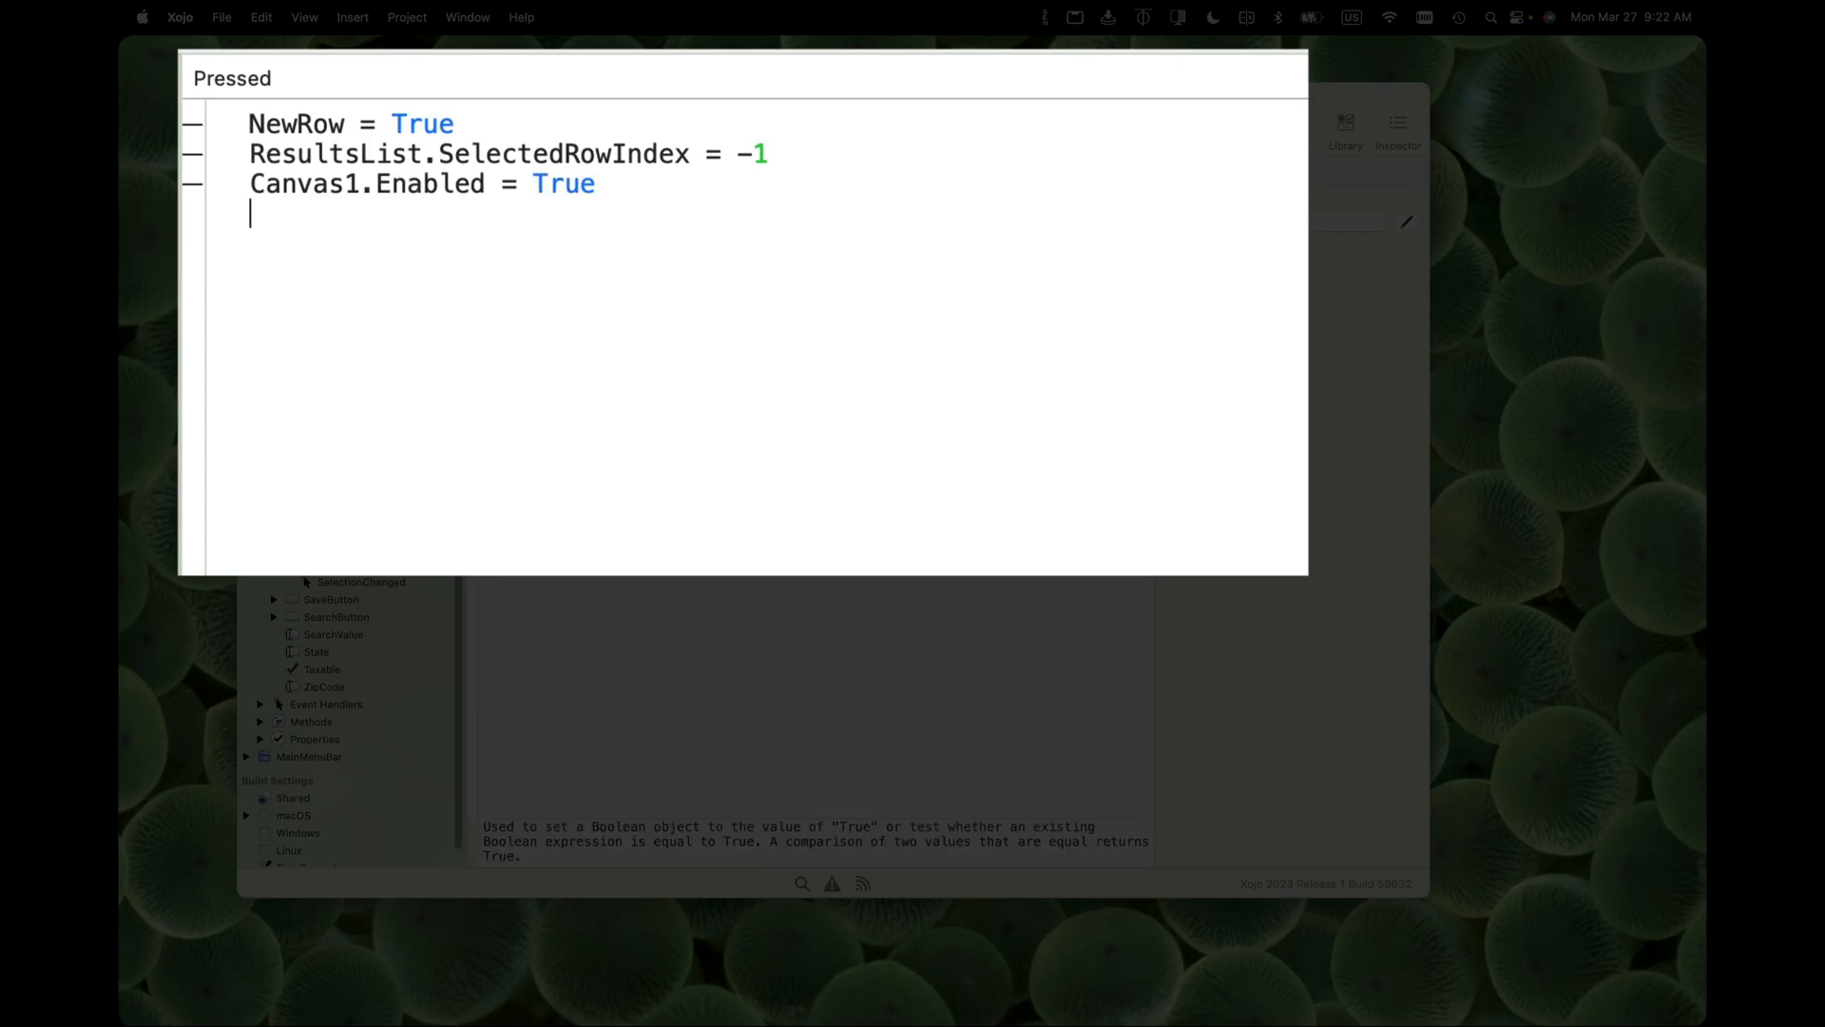
Add SaveButton.Enabled = True and CurrentRow = nil to the New button code
{"action": "type", "text": "save"}
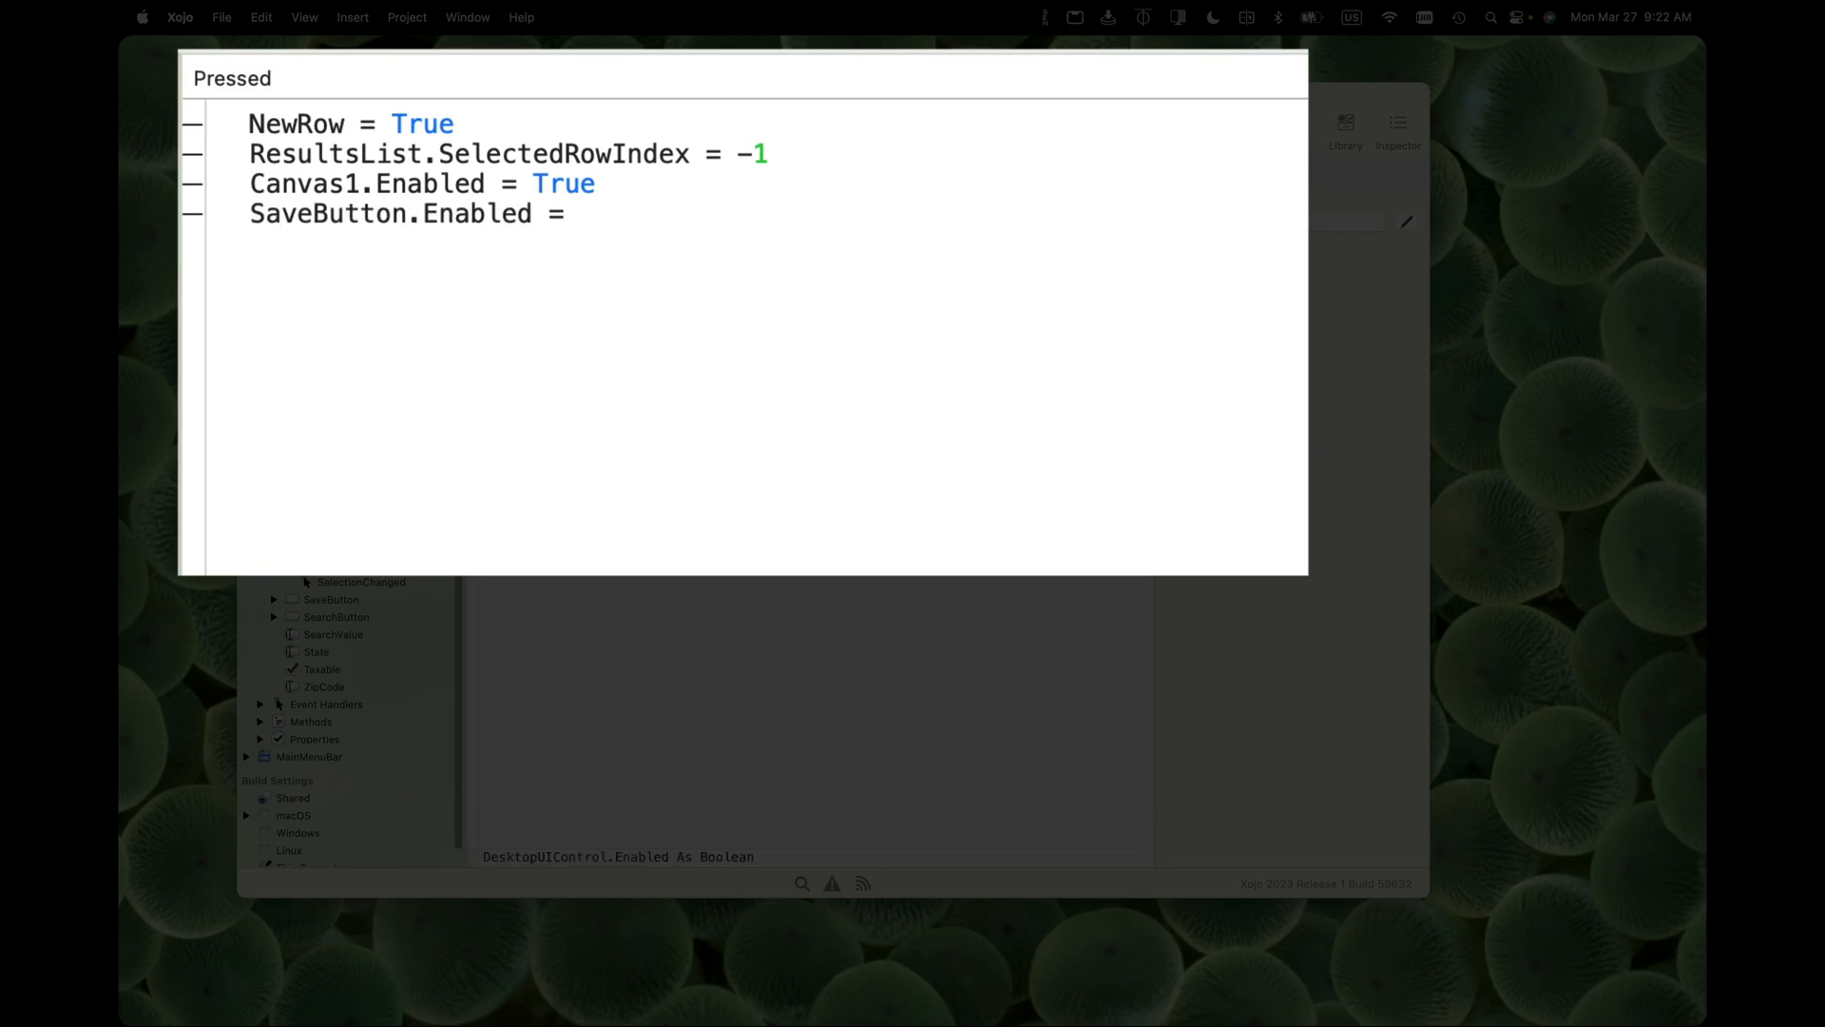
{"action": "type", "text": "True"}
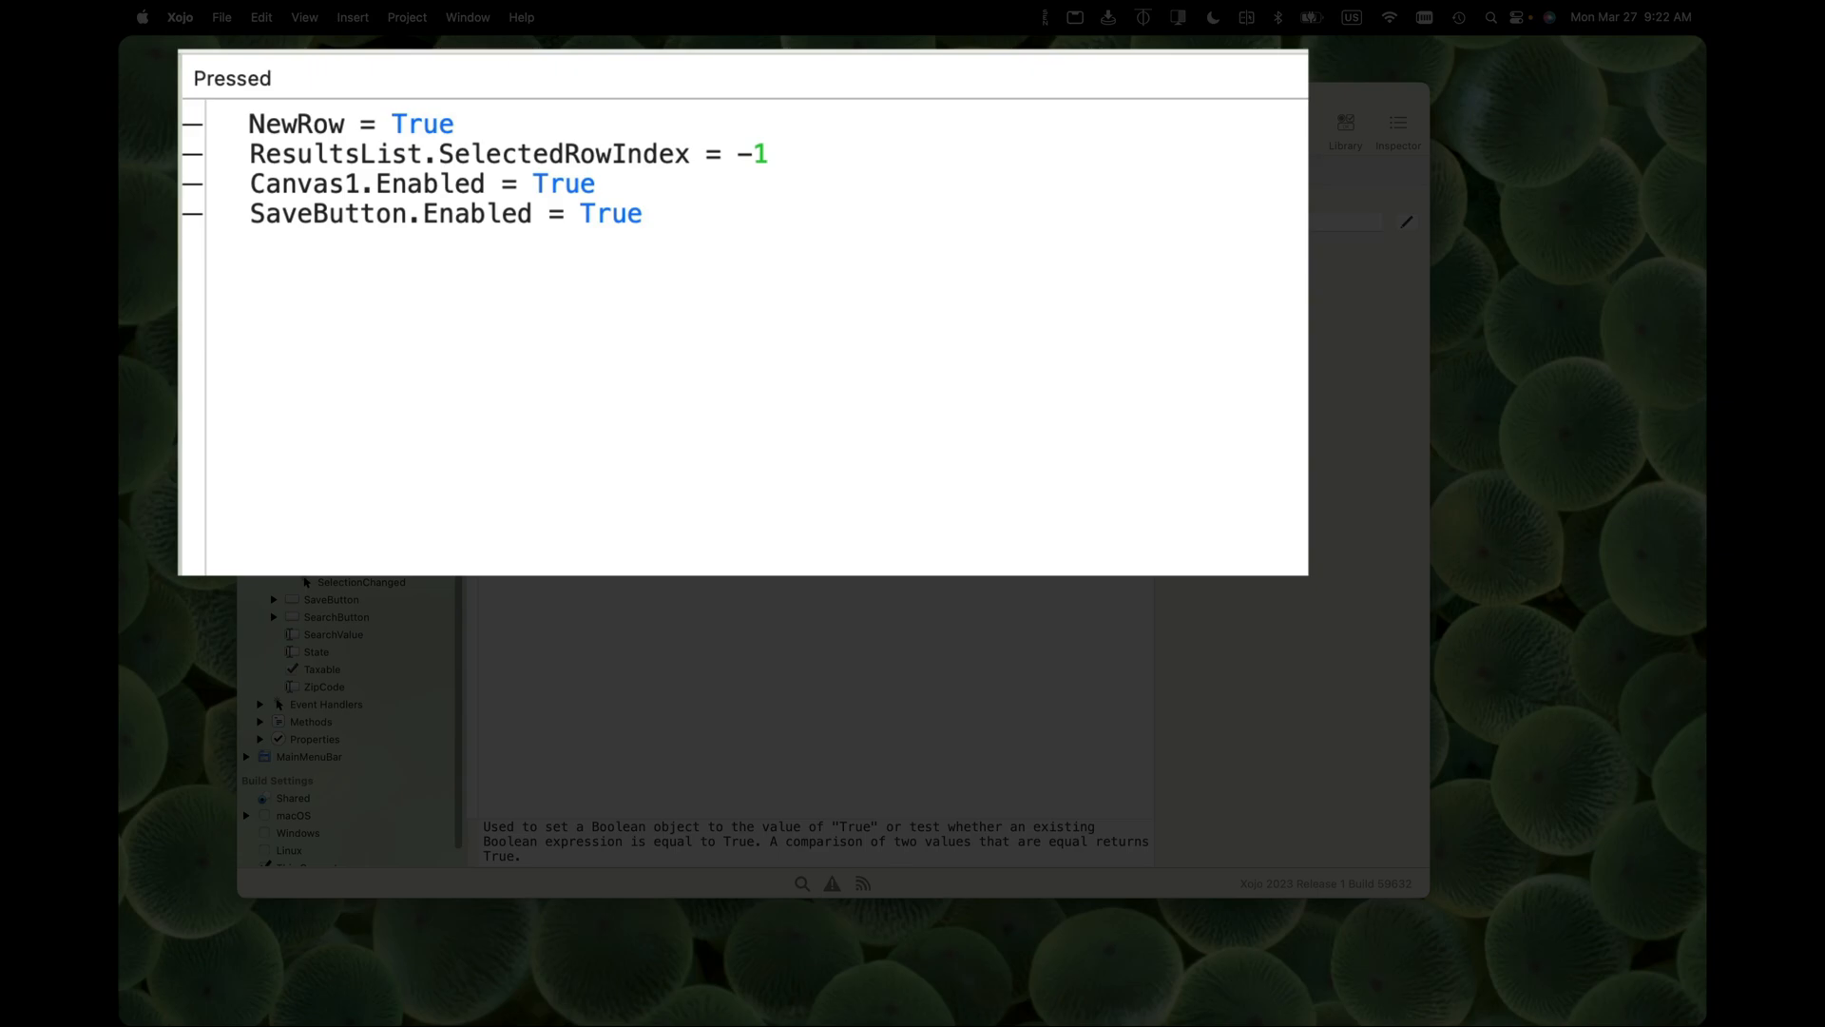
{"action": "type", "text": "currentRow"}
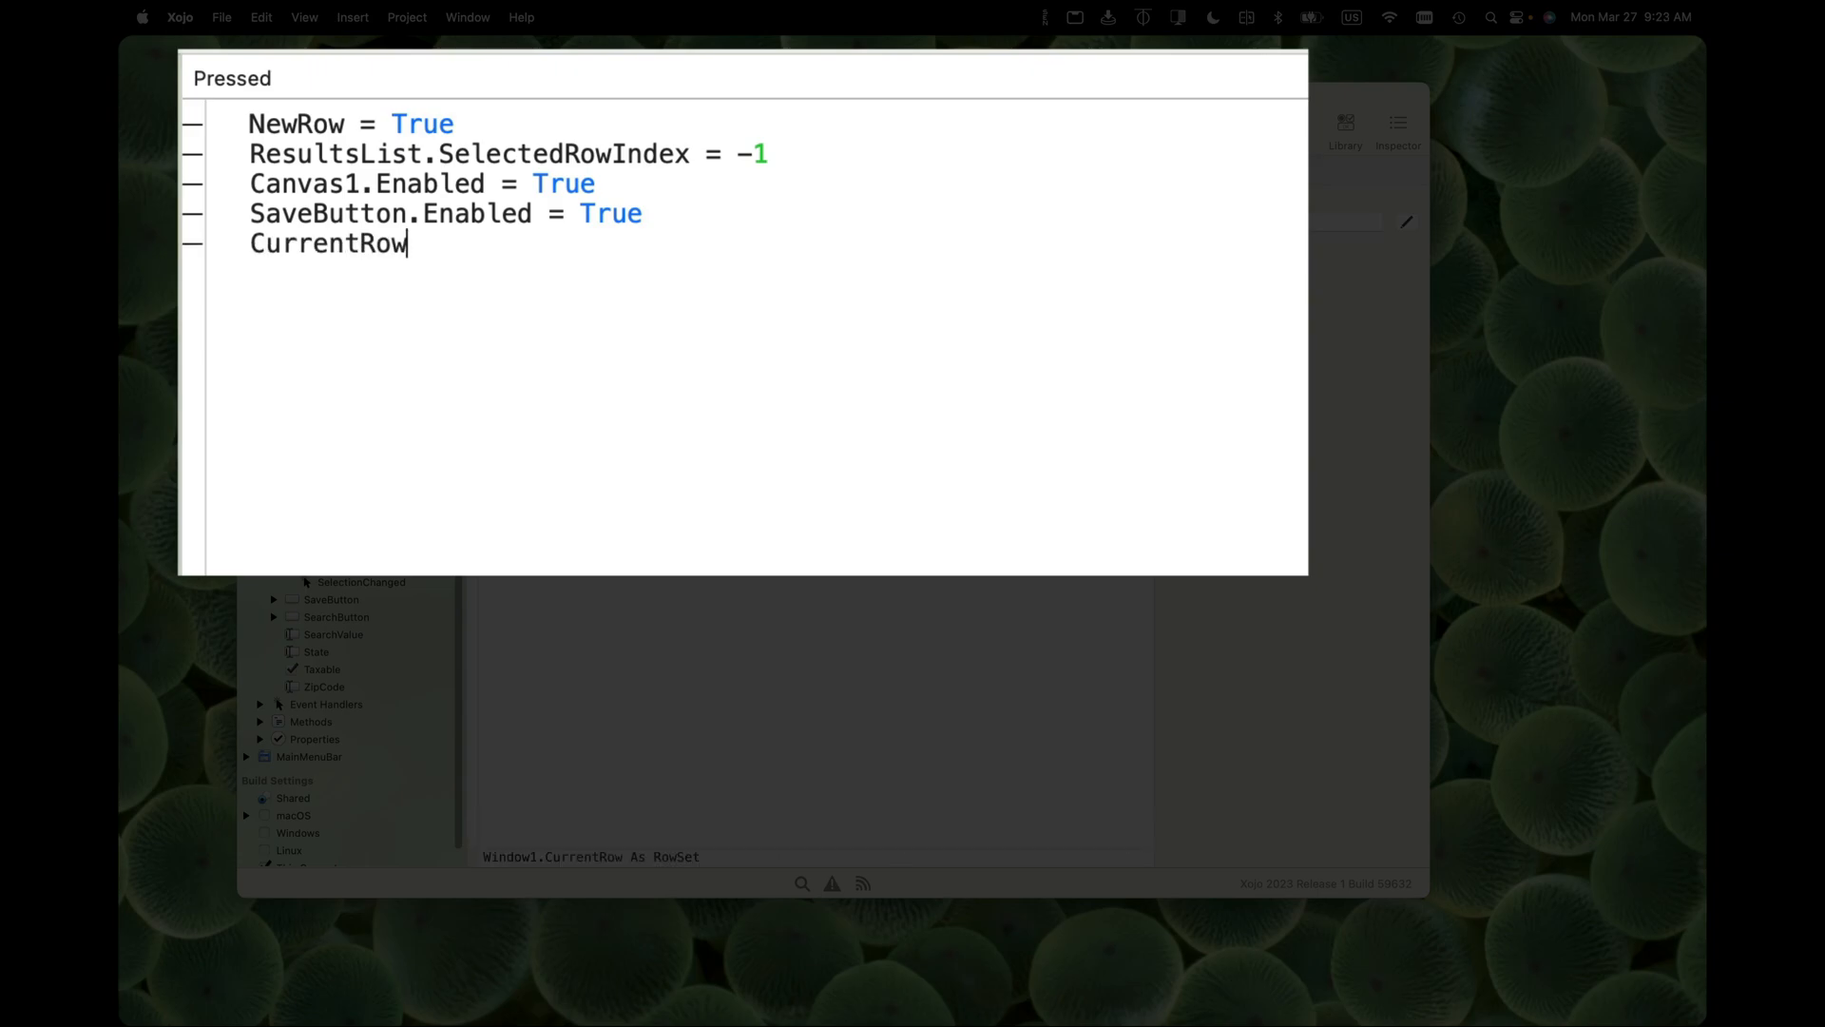
{"action": "type", "text": "="}
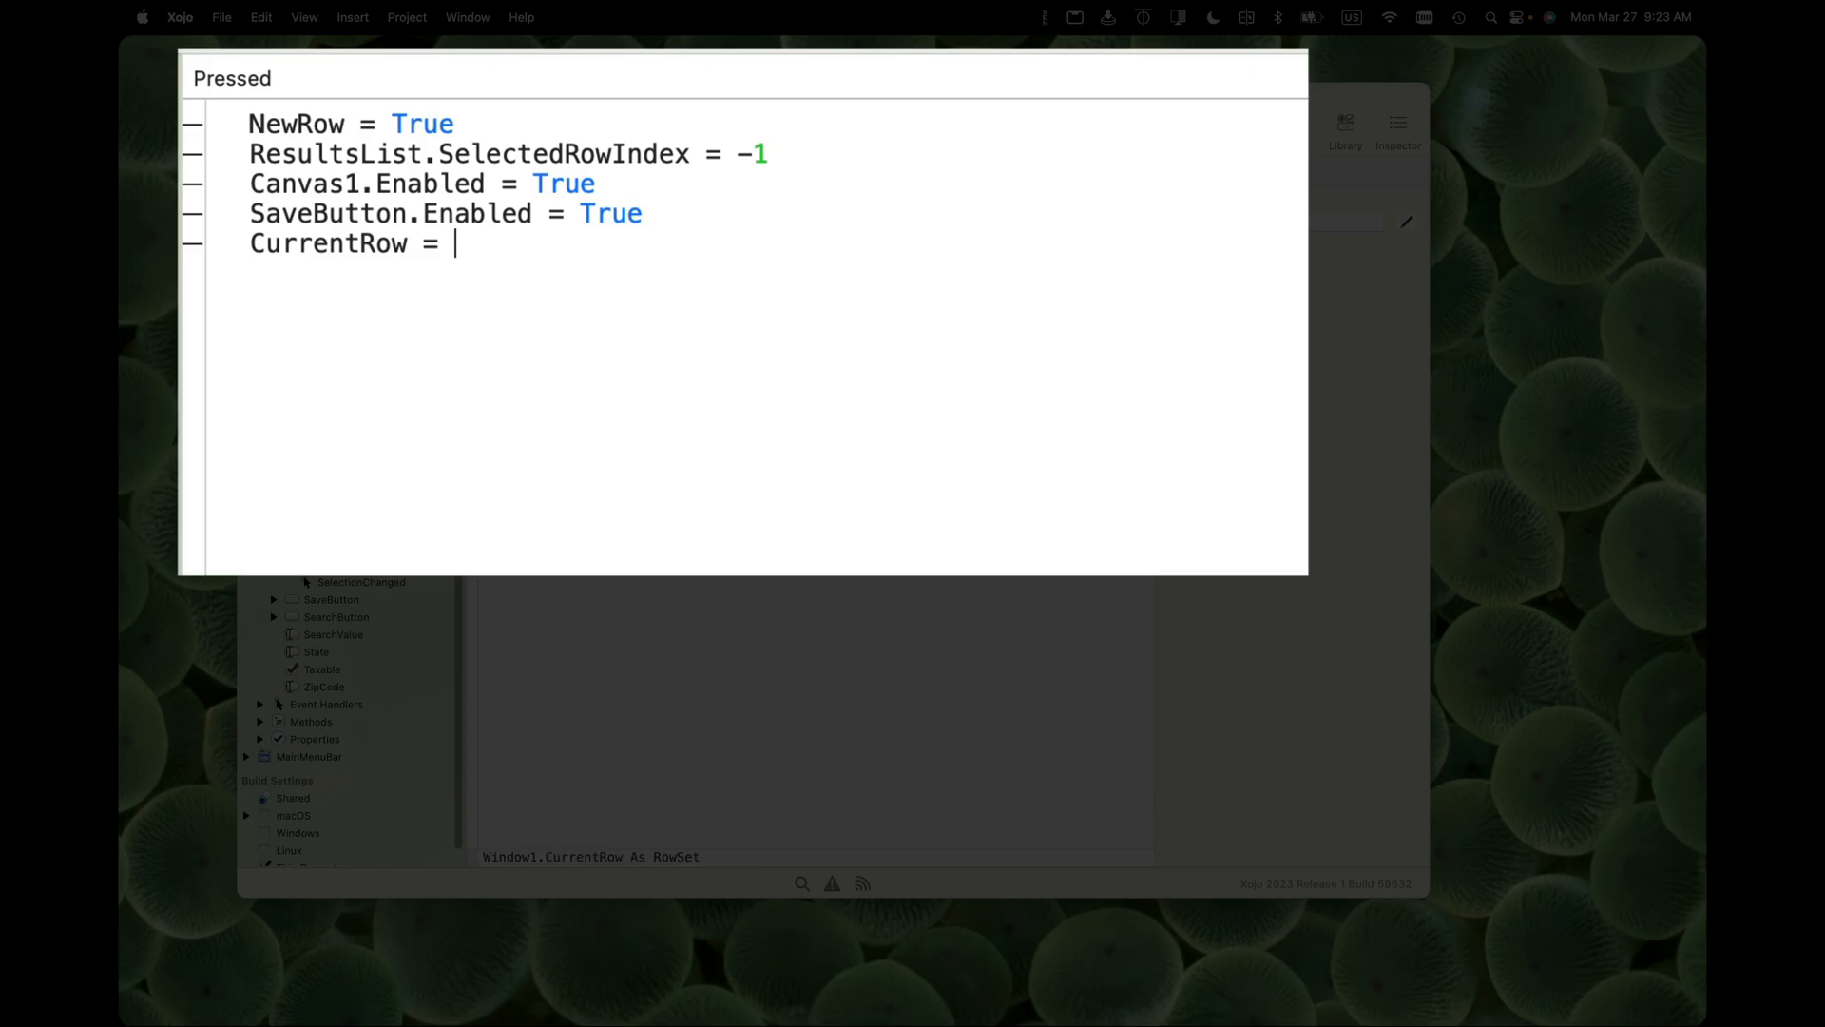
{"action": "type", "text": "nil"}
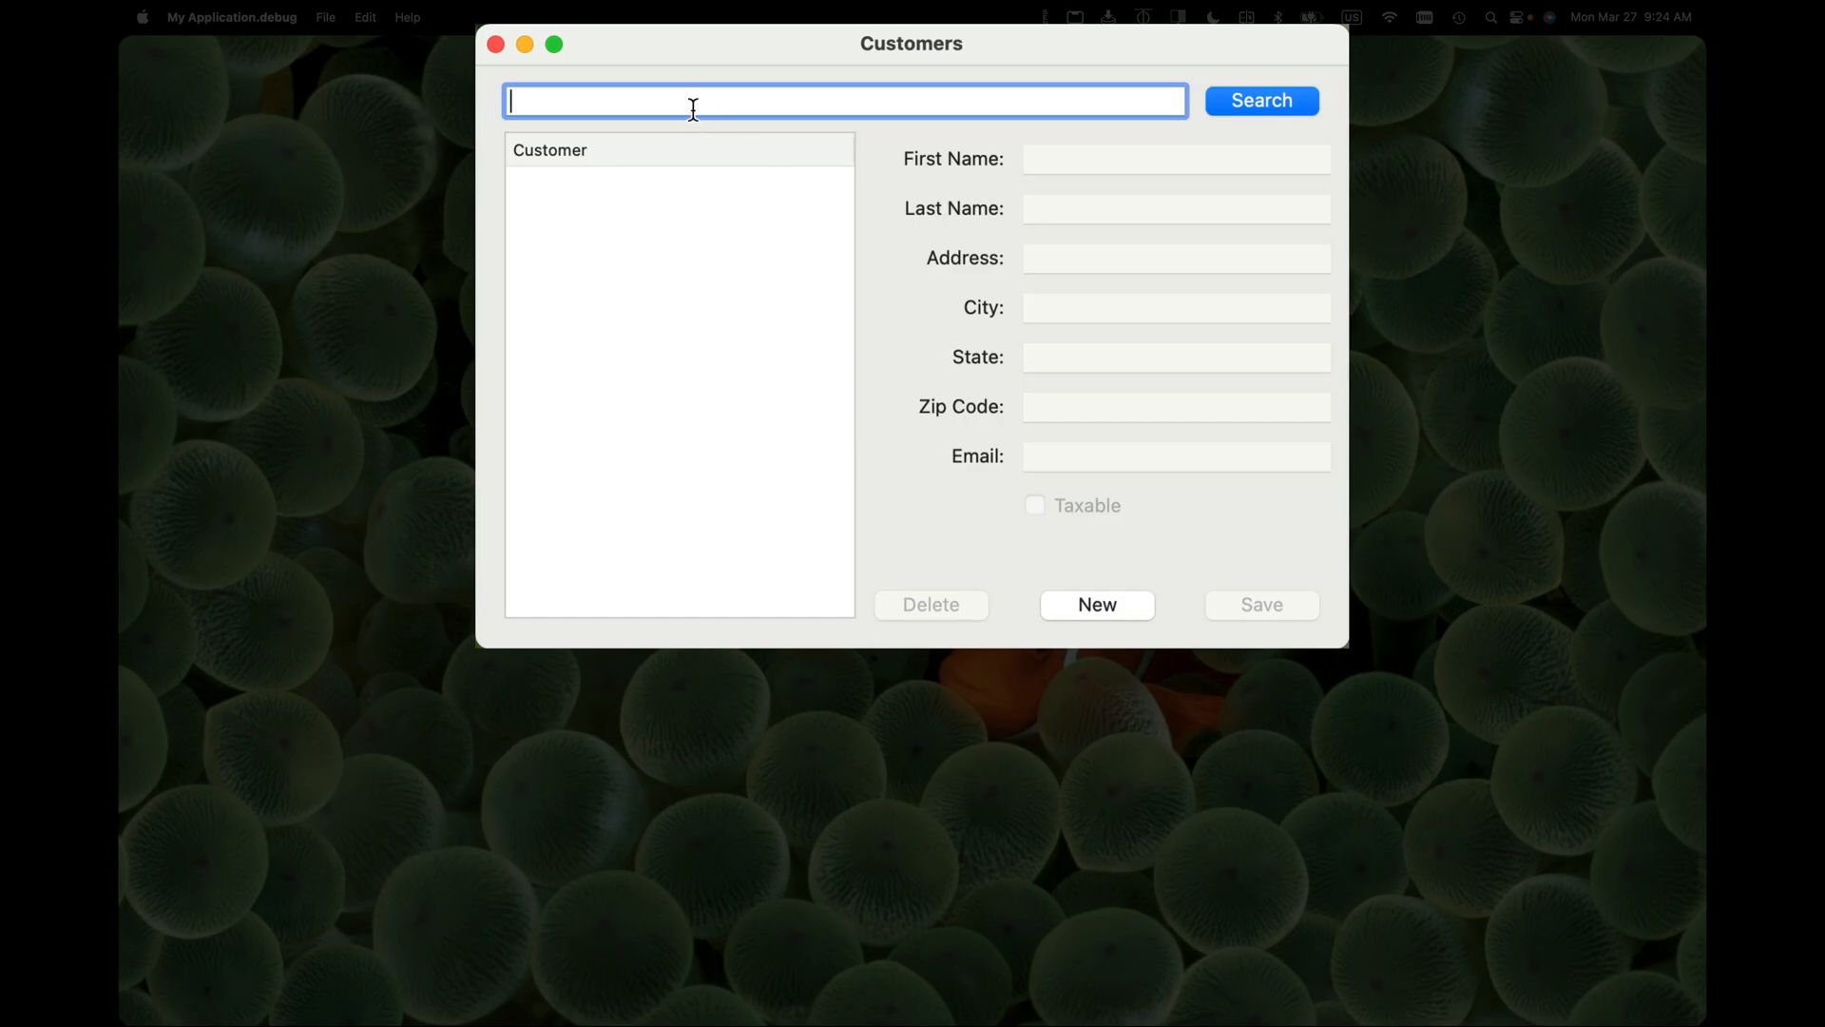
Search 'Neva', select a result to fill the fields, then deselect to see them clear and disable
{"action": "type", "text": "Nevada"}
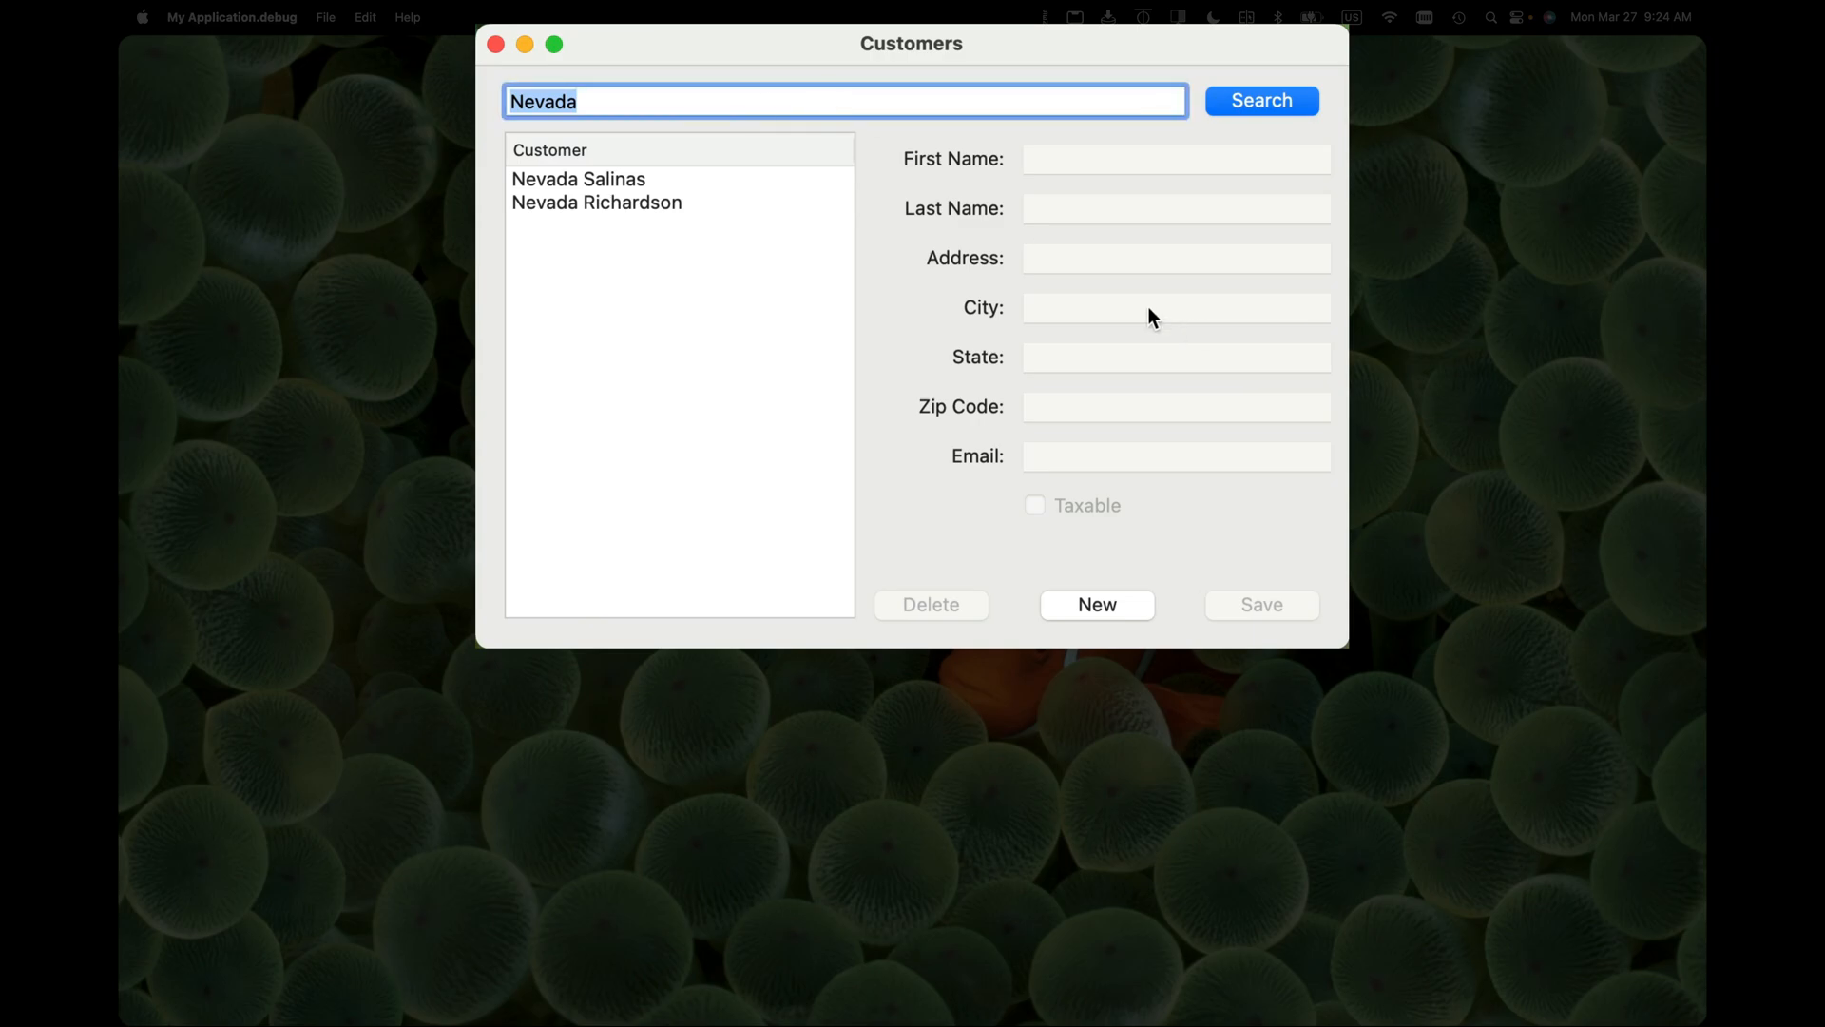
{"action": "mouse_move", "coordinate": [1061, 502]}
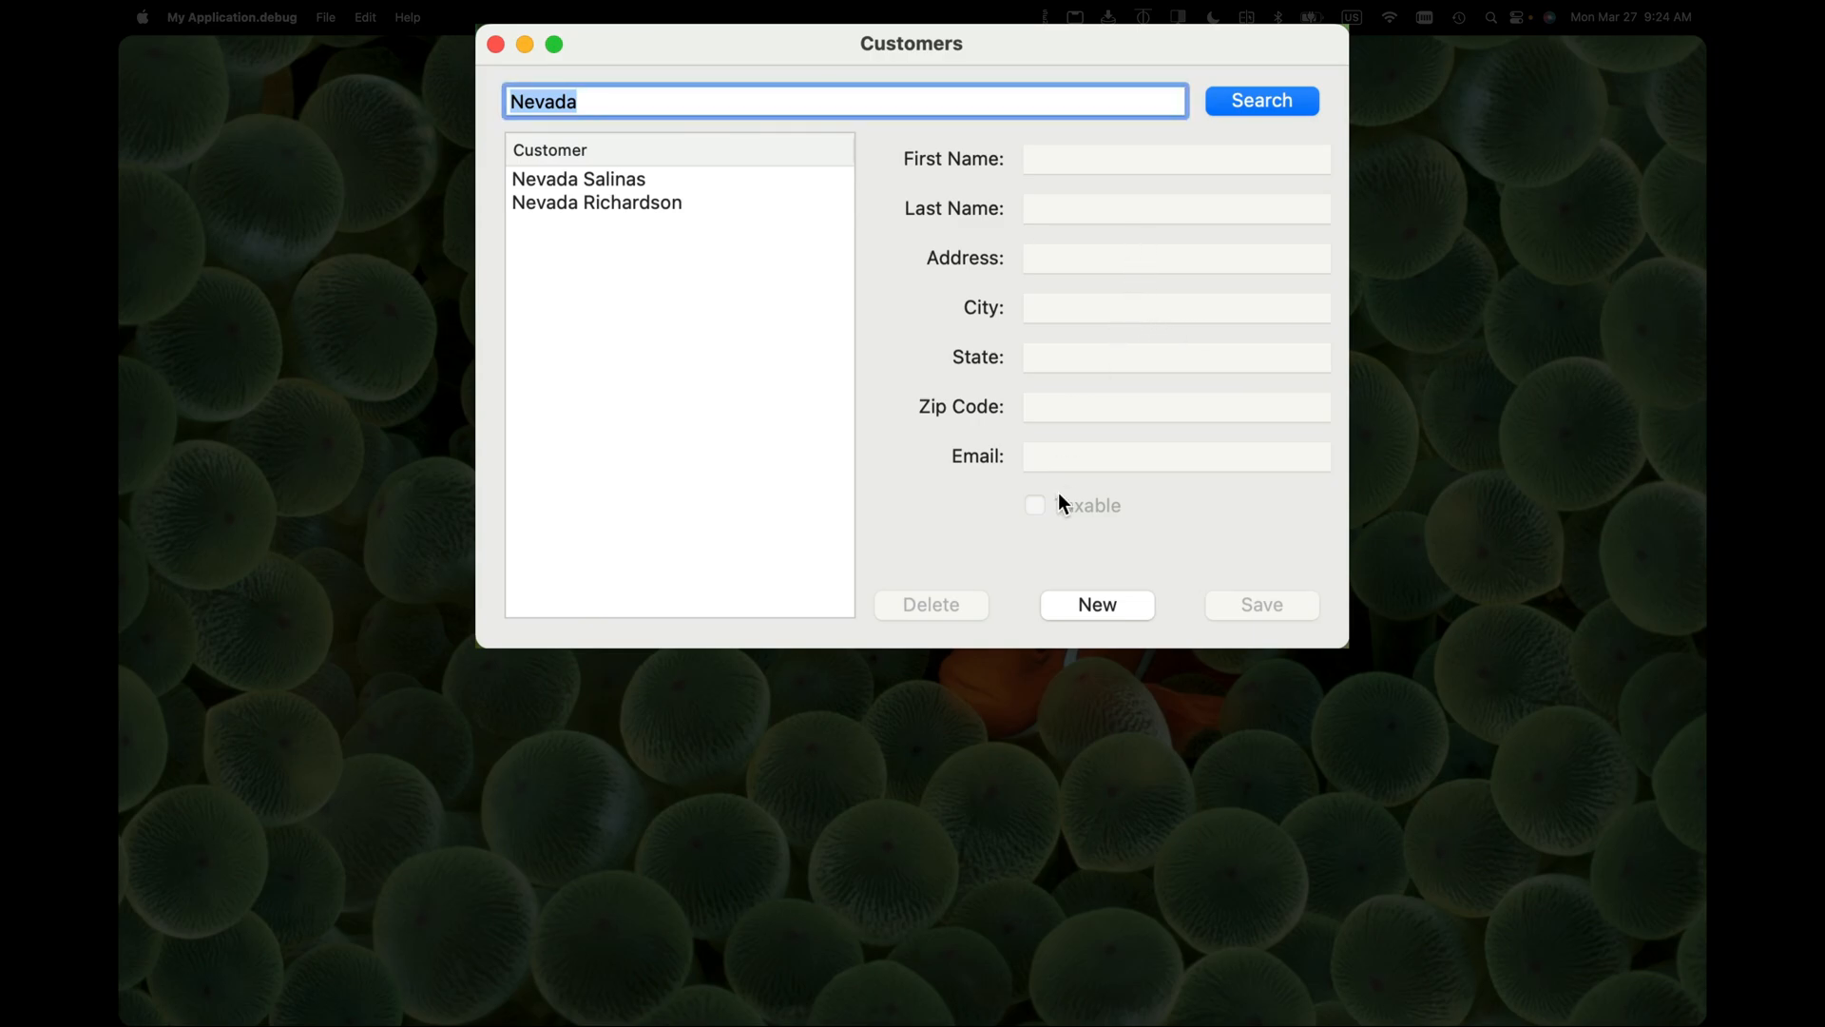
{"action": "left_click", "coordinate": [578, 179]}
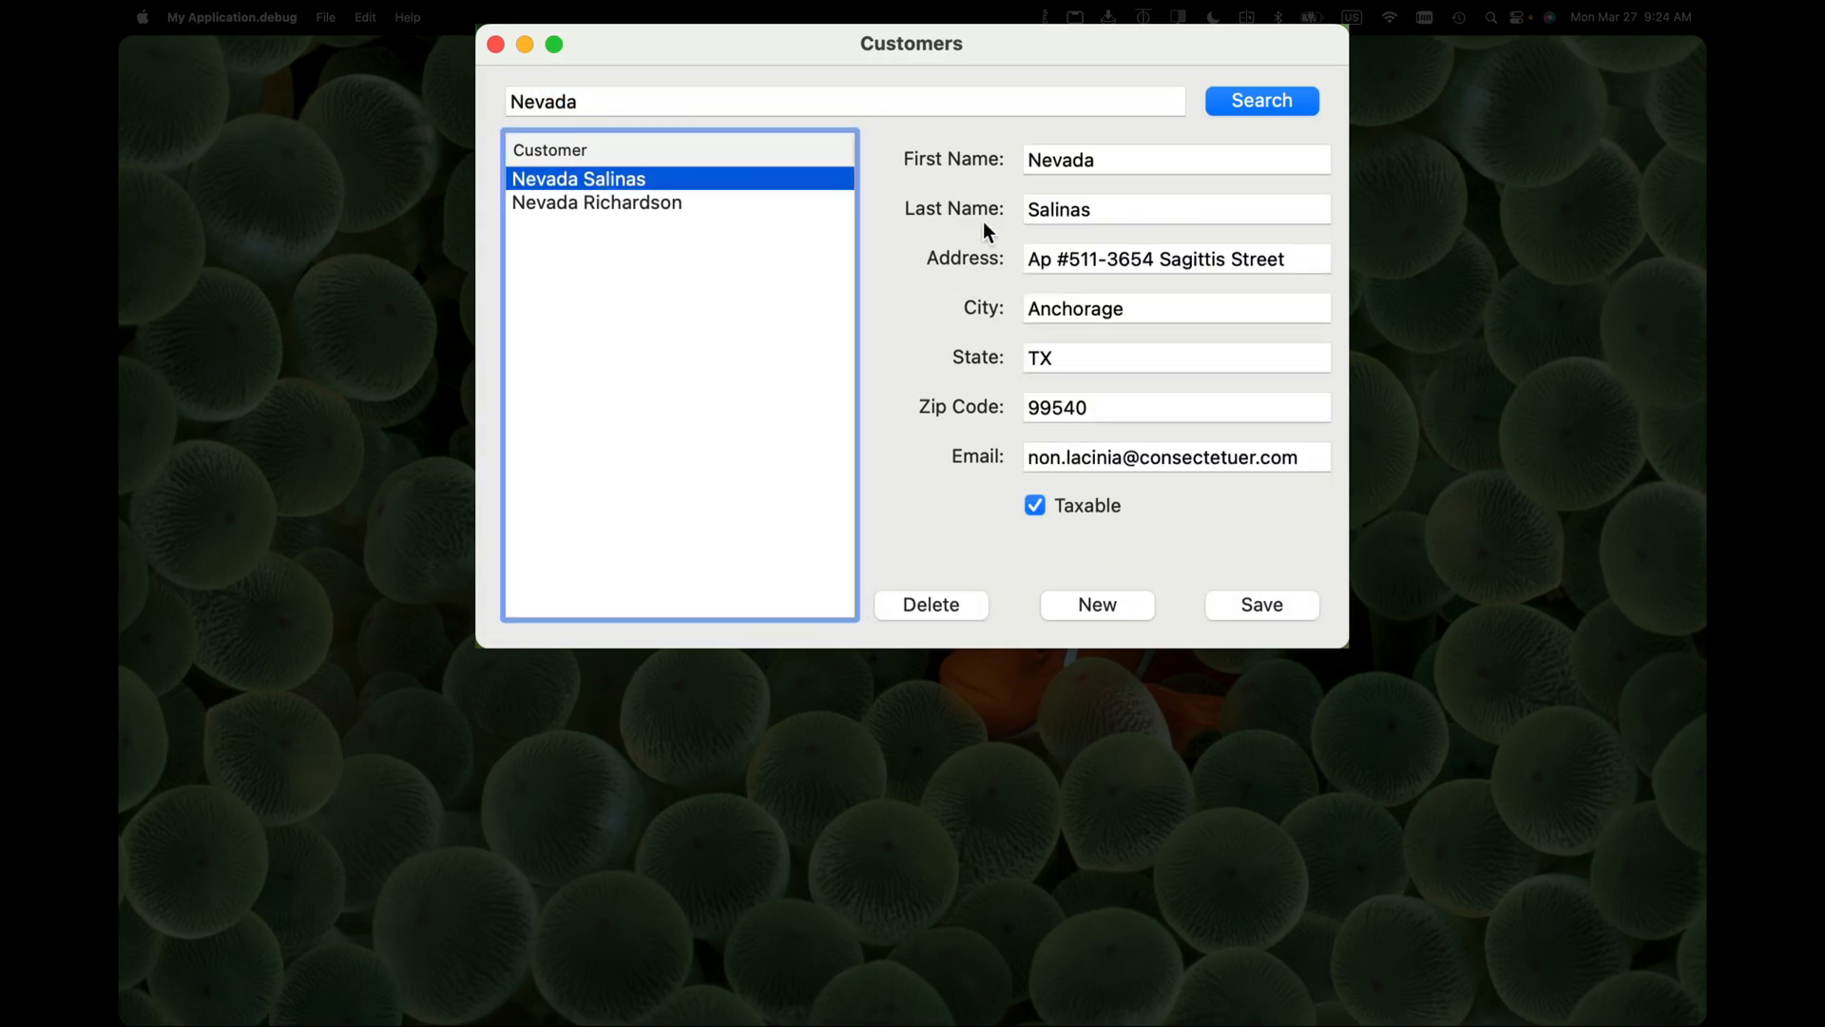
{"action": "double_click", "coordinate": [1060, 209]}
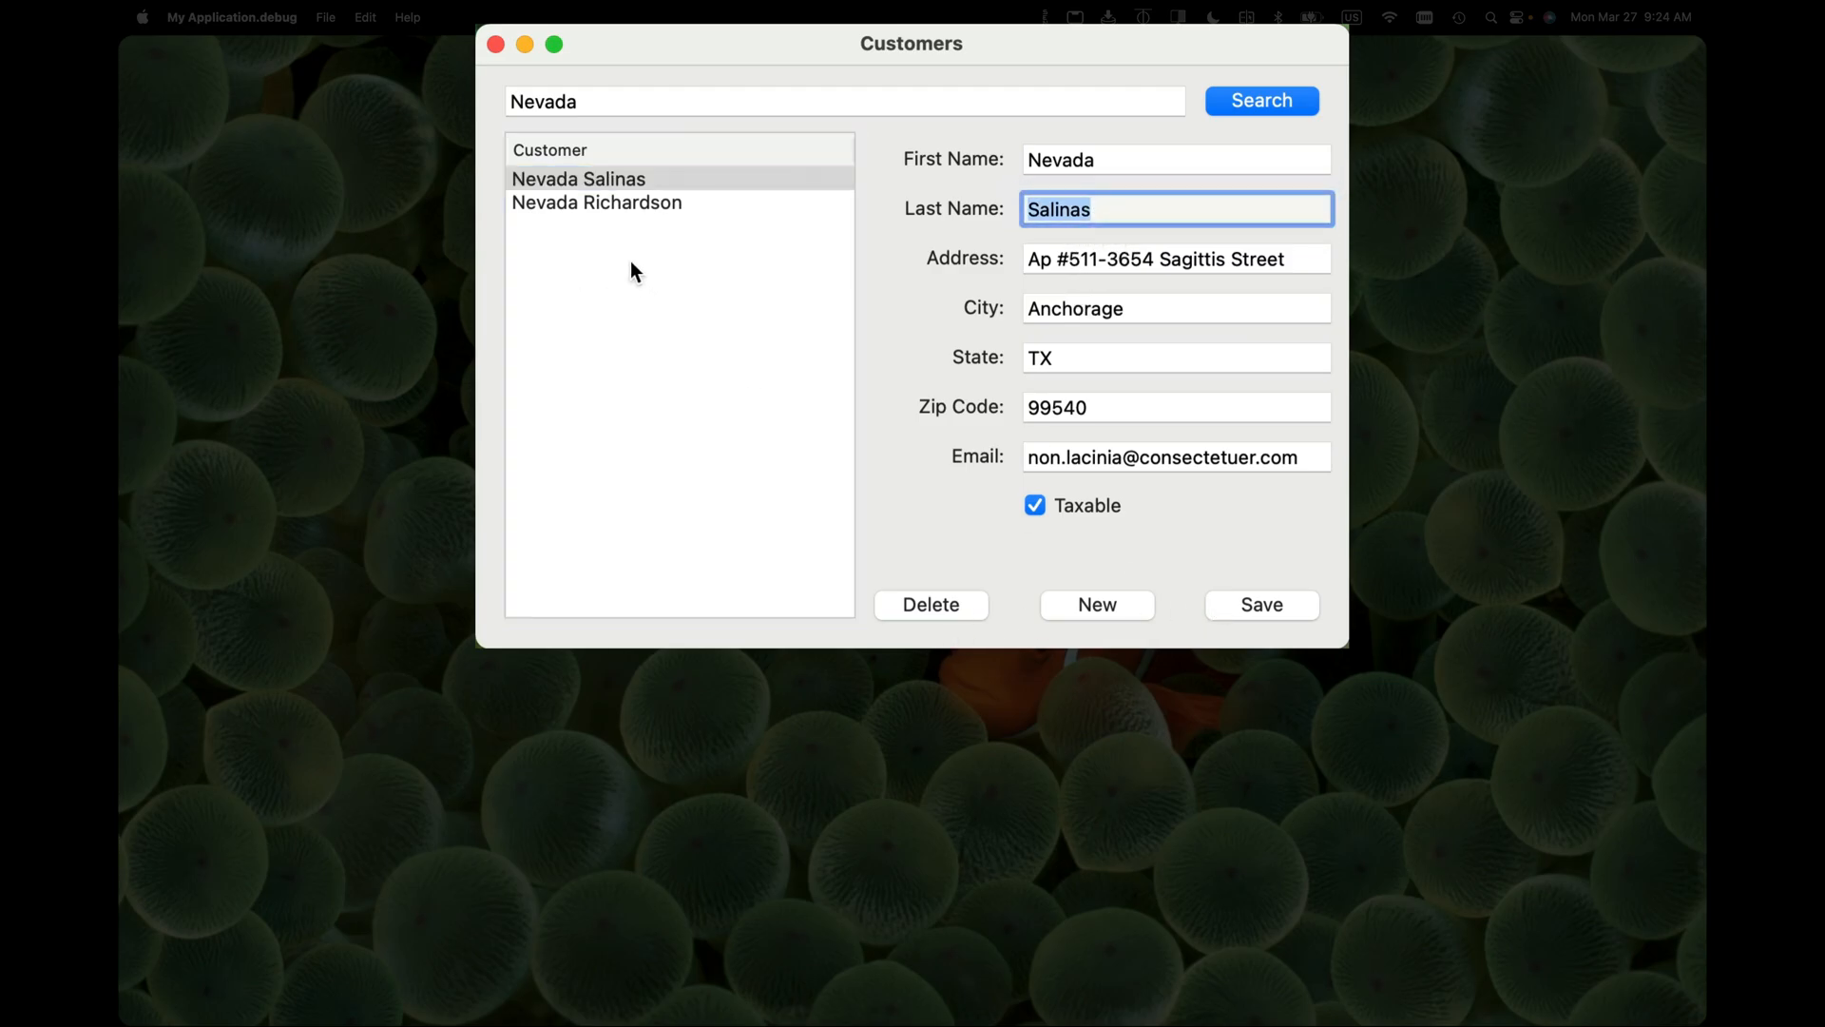
{"action": "mouse_move", "coordinate": [647, 323]}
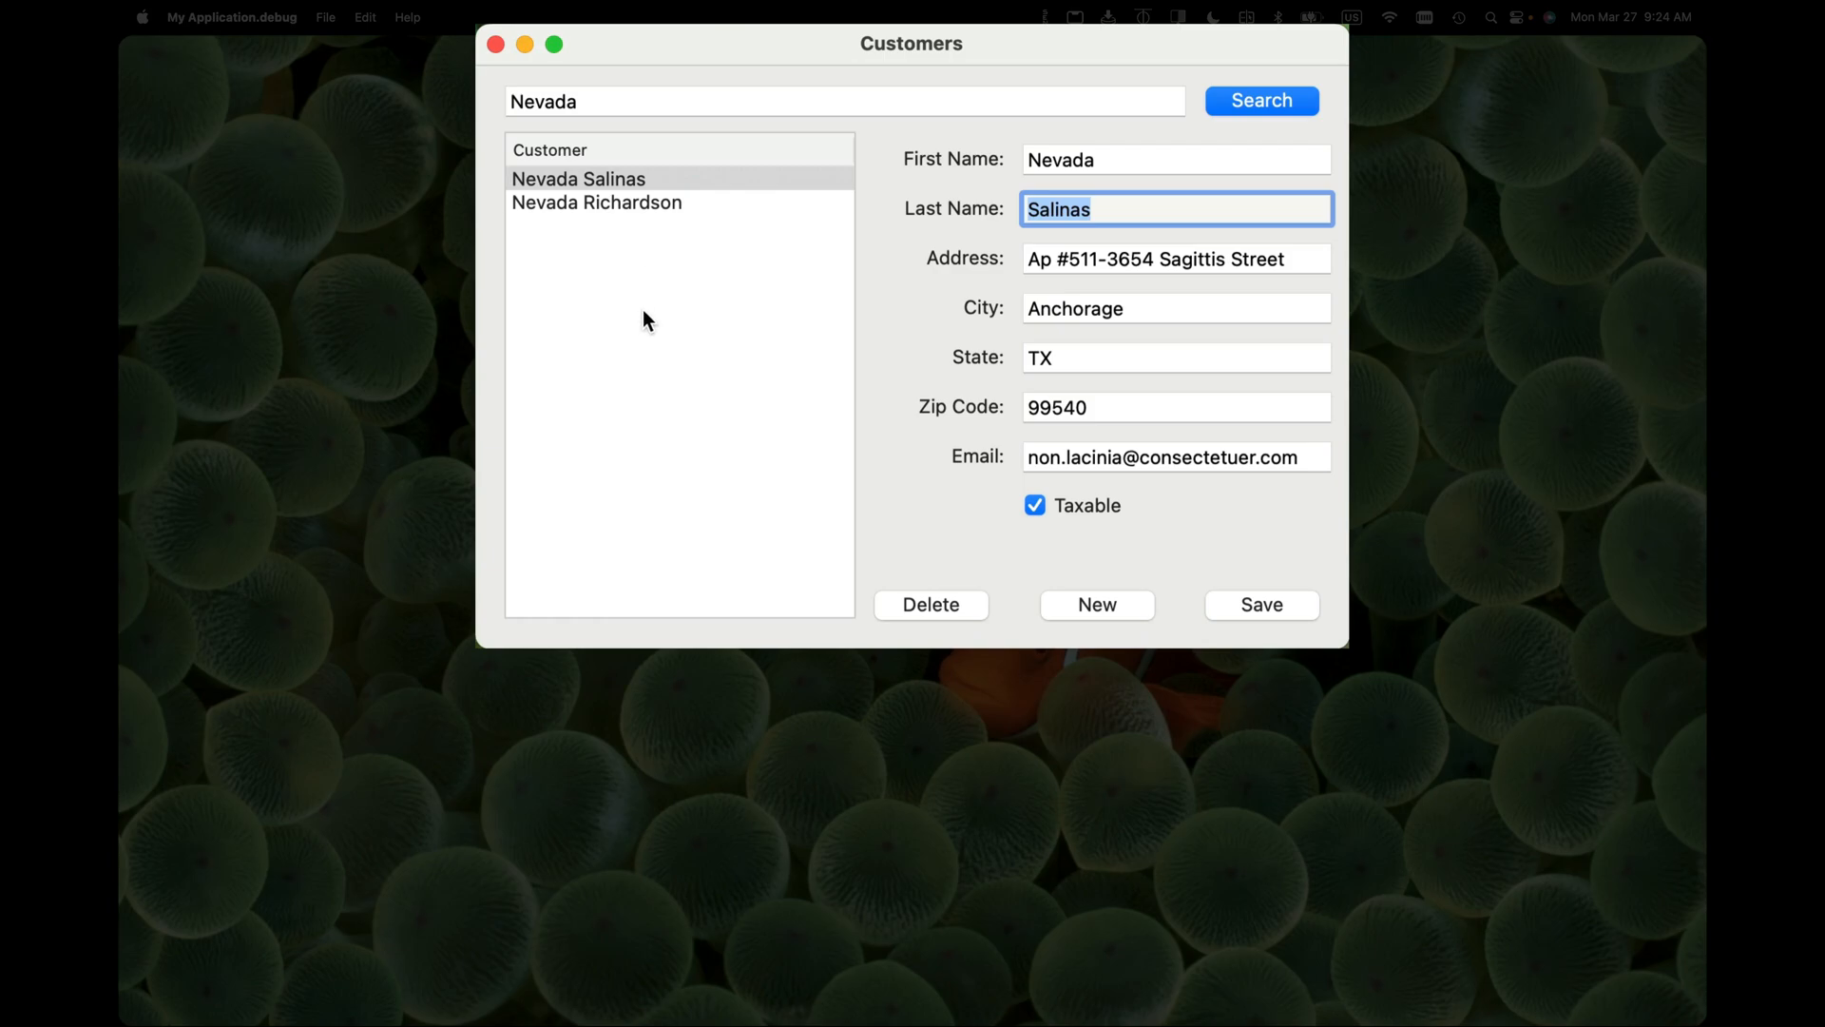
{"action": "left_click", "coordinate": [1095, 605]}
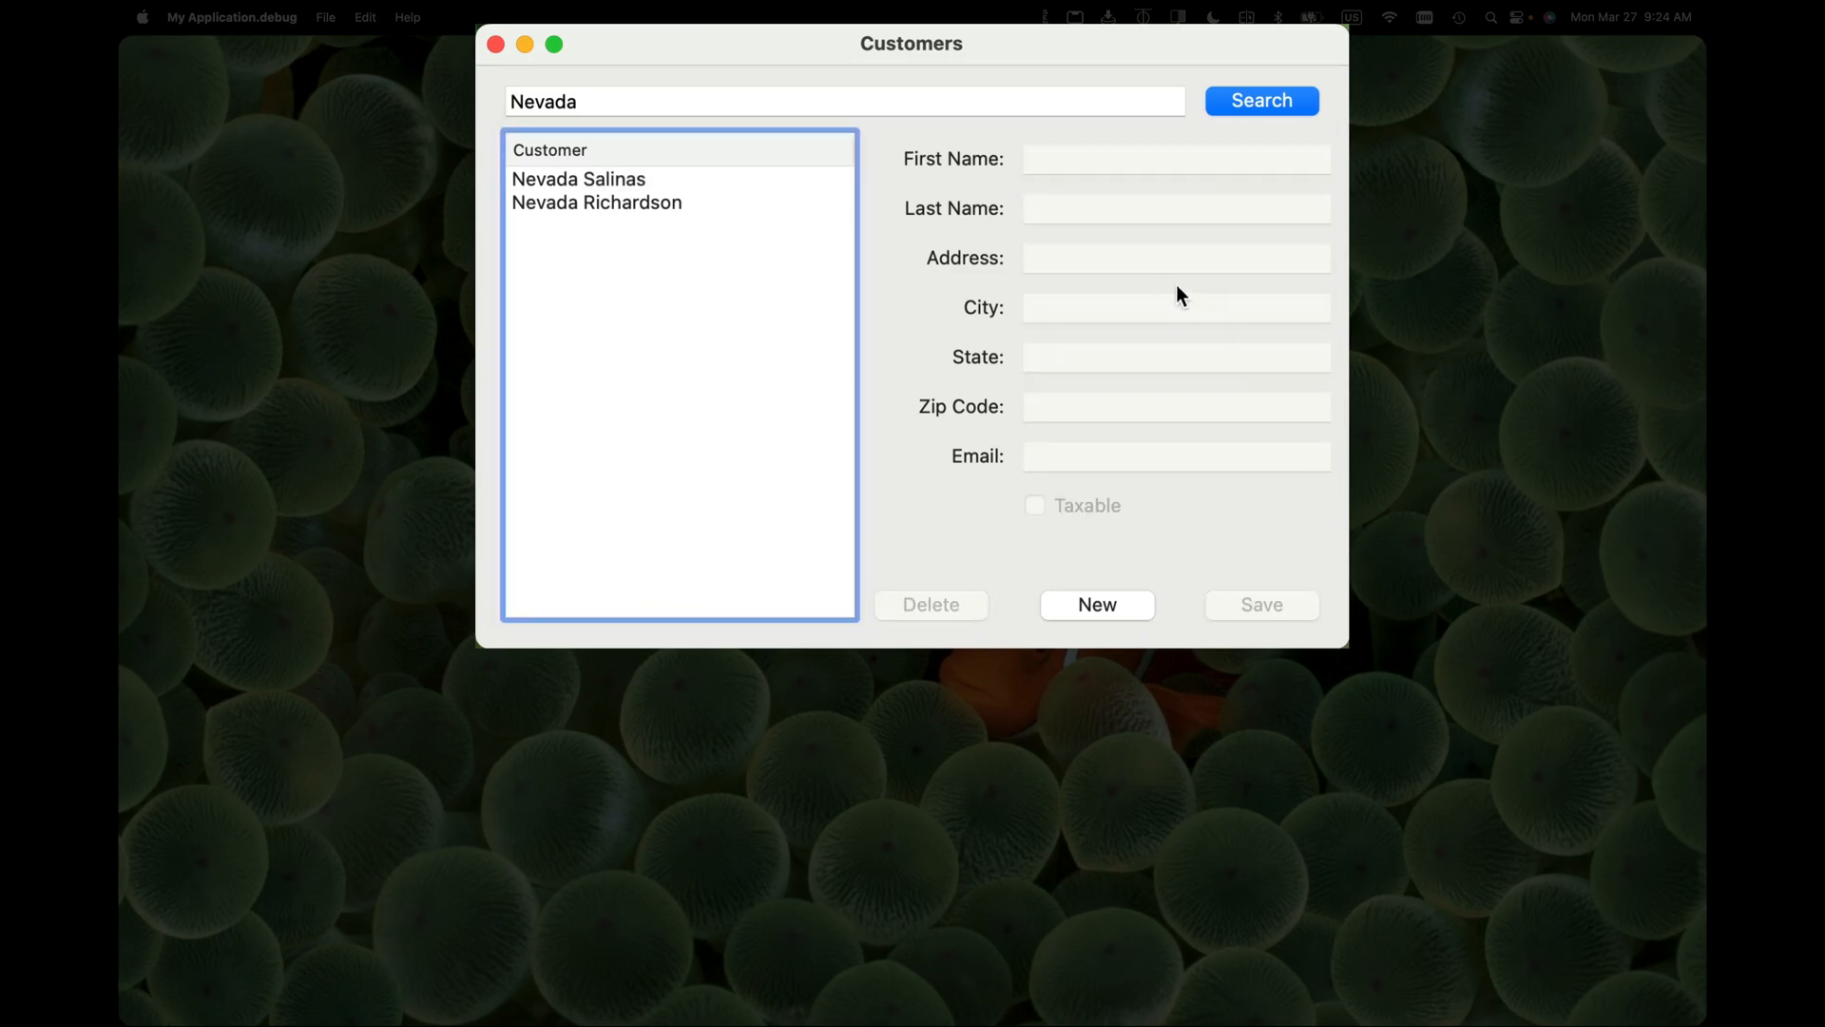
{"action": "mouse_move", "coordinate": [1086, 318]}
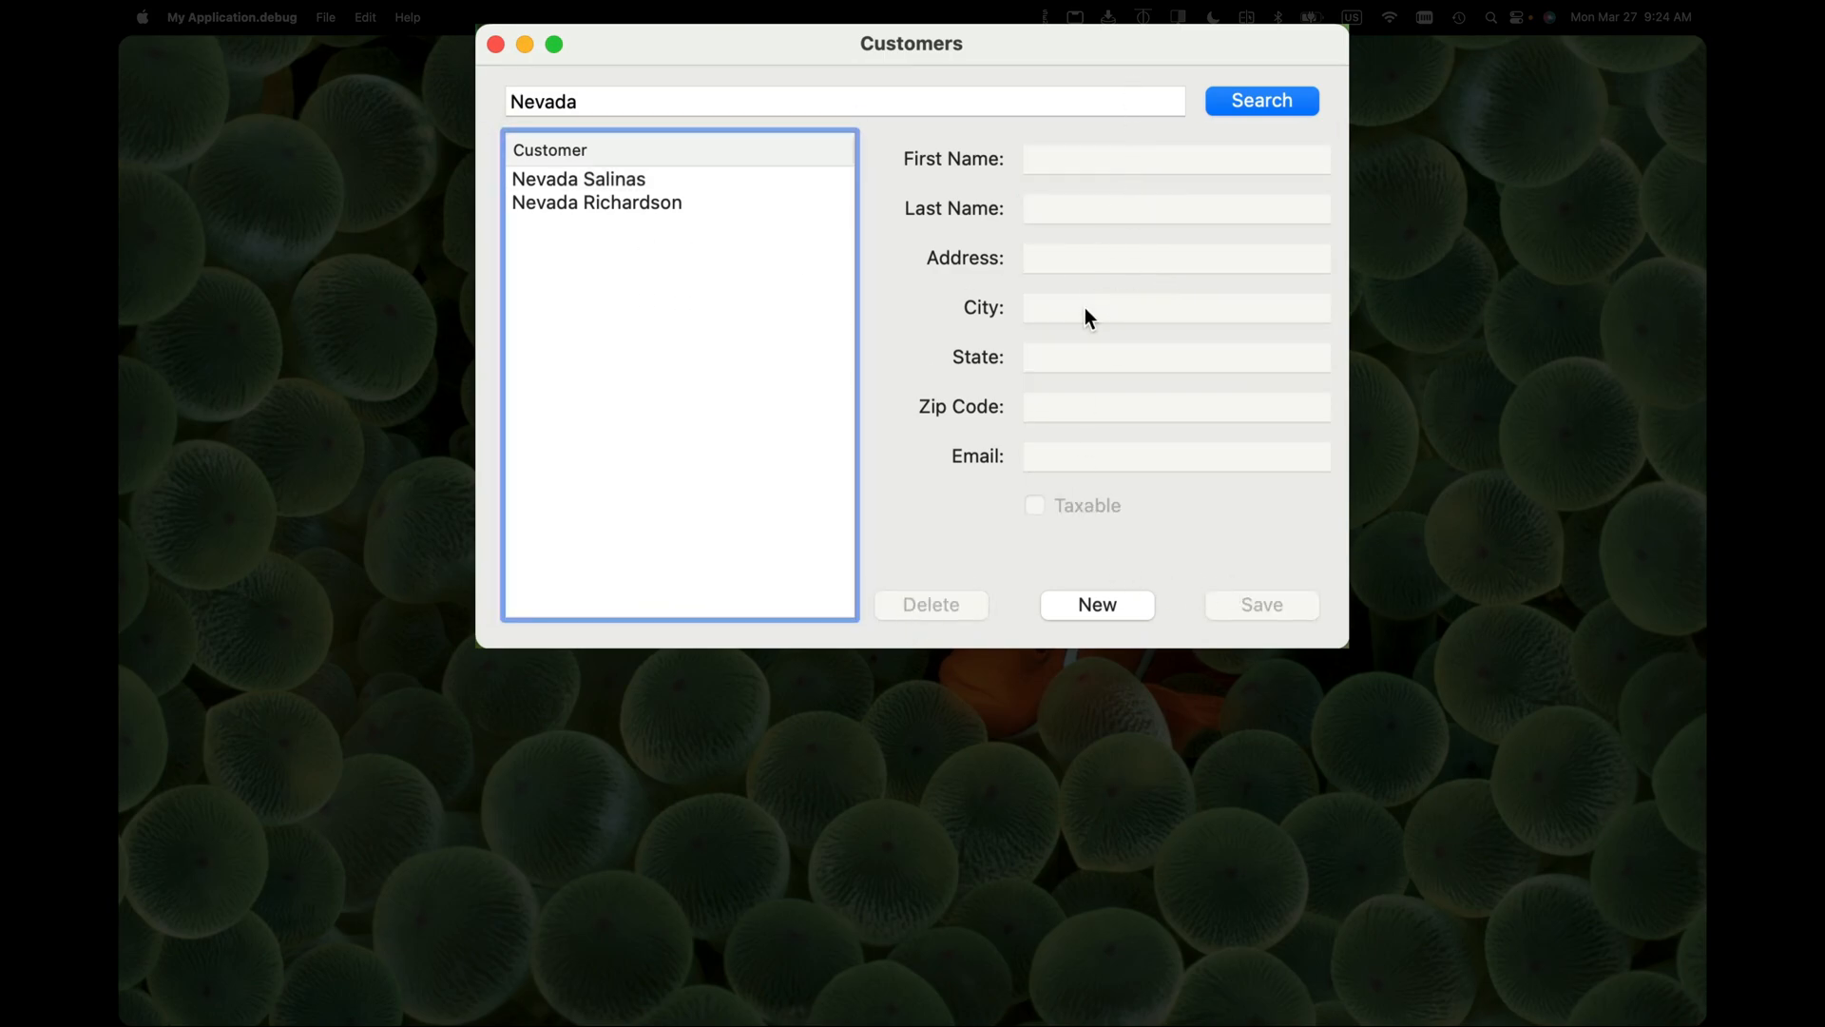